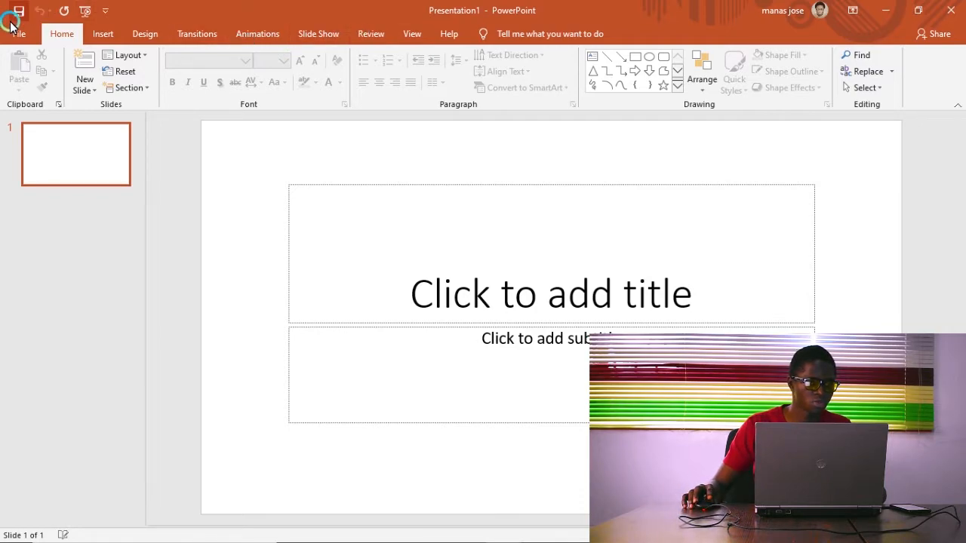
# Enable the Developer tab through PowerPoint Options' Customize Ribbon settings.
pyautogui.click(18, 34)
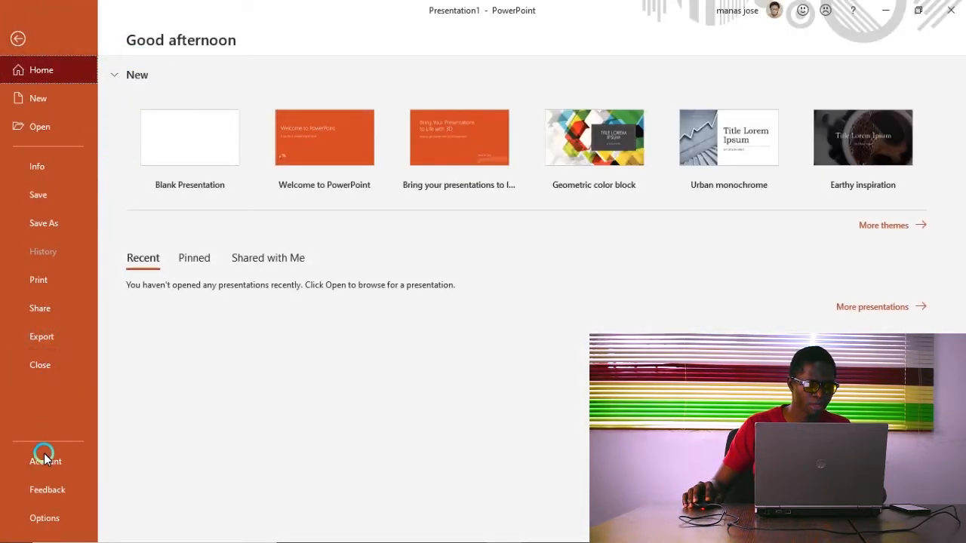
pyautogui.click(45, 517)
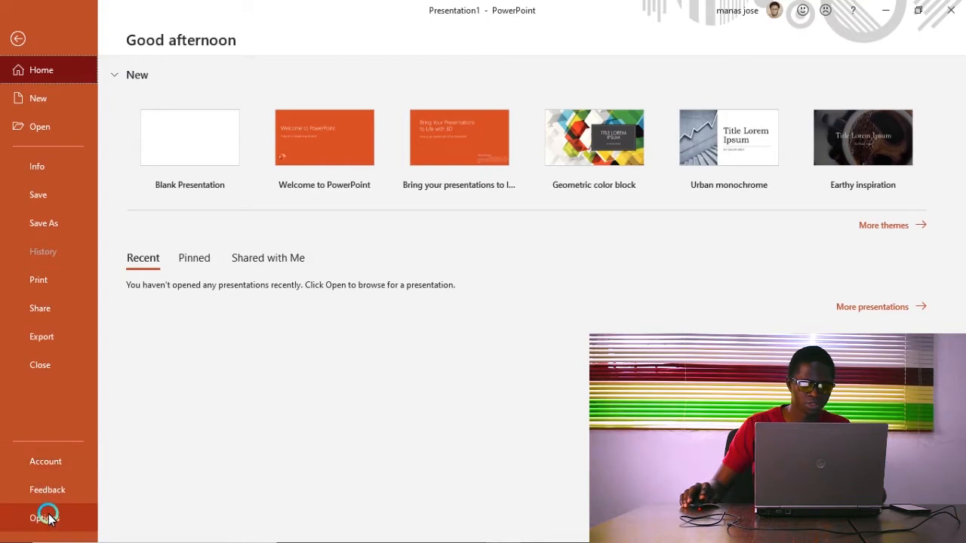
pyautogui.click(43, 517)
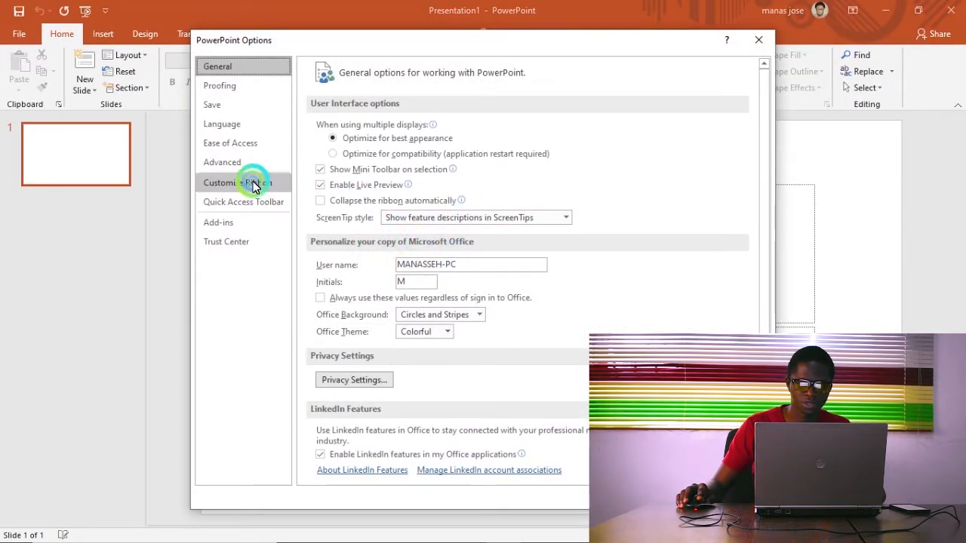
pyautogui.click(238, 182)
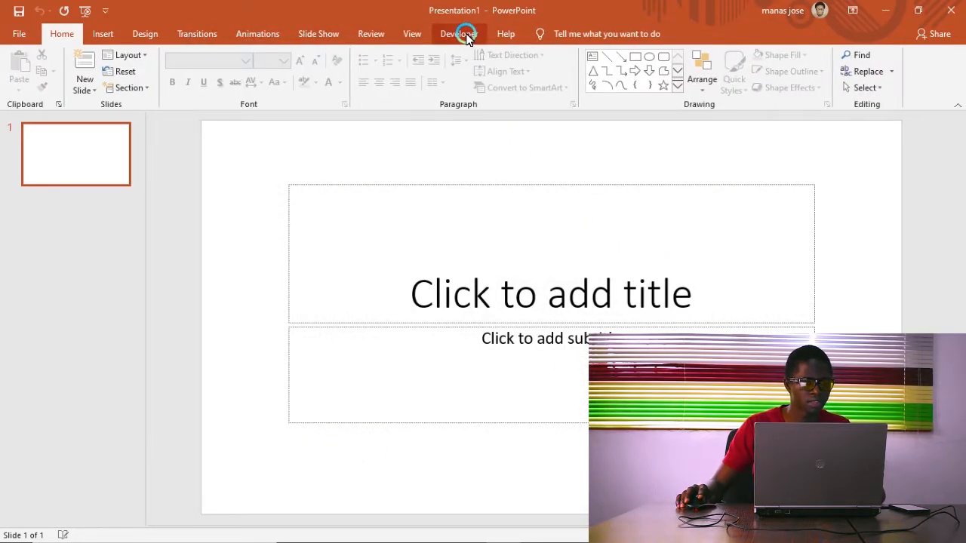
# Launch the Visual Basic editor from the Developer tab.
pyautogui.click(458, 33)
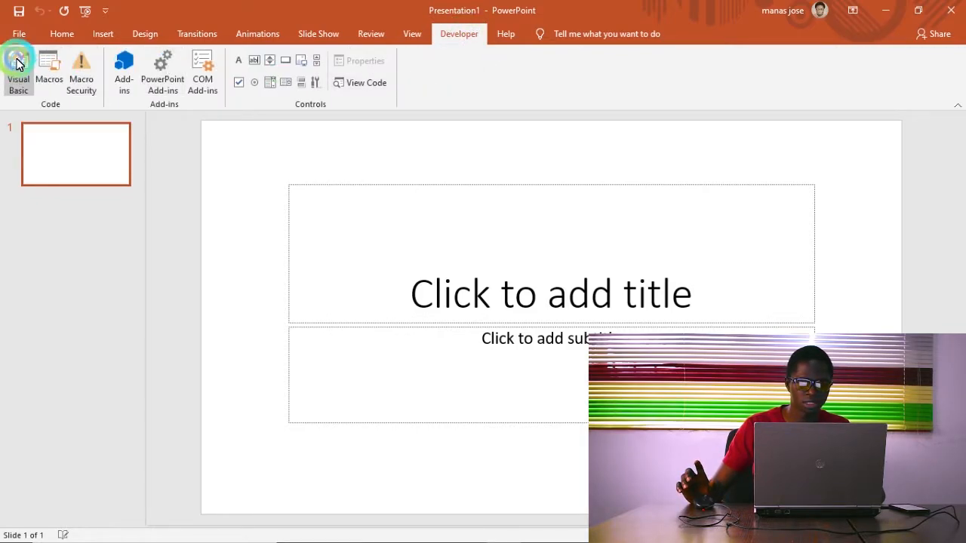
pyautogui.click(19, 68)
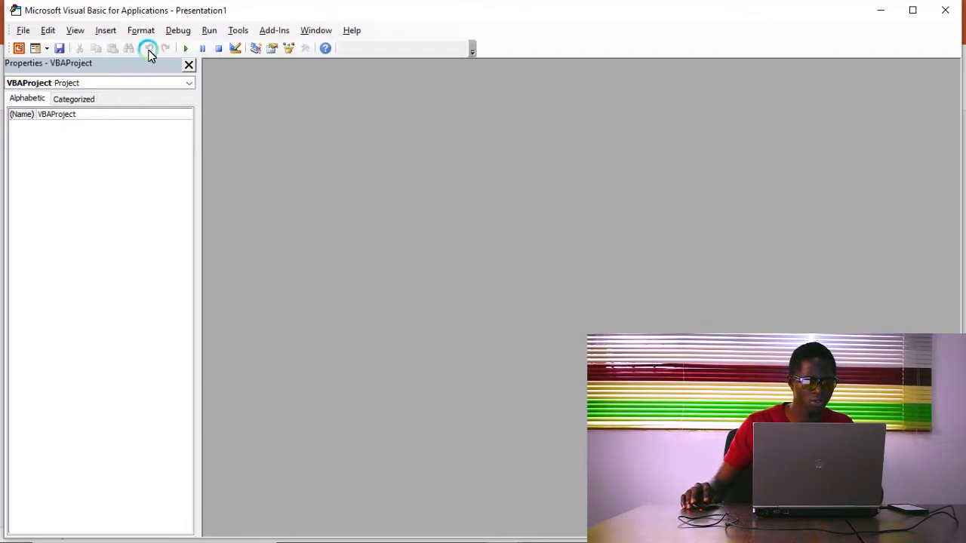
# Insert UserForm1, enlarge it, and move the Toolbox out of the way.
pyautogui.click(106, 31)
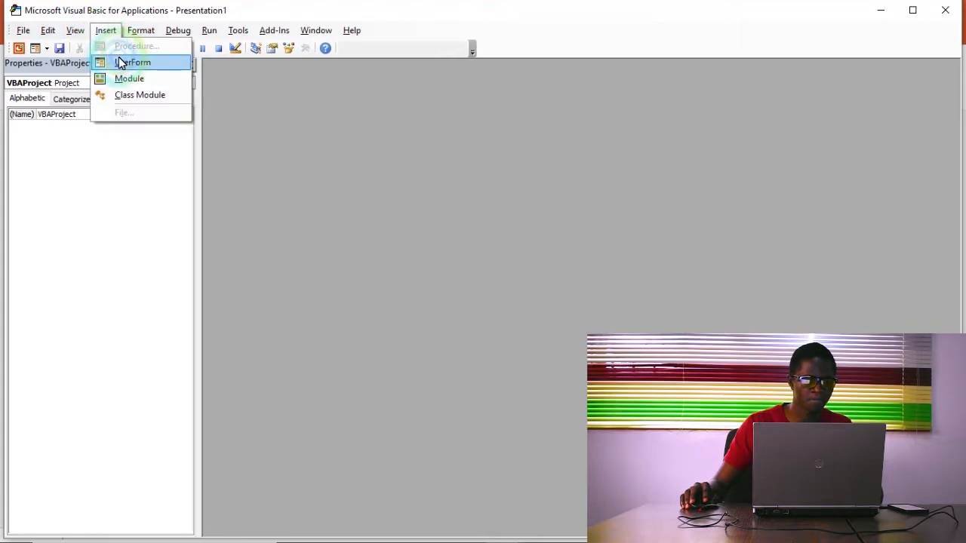
pyautogui.click(134, 62)
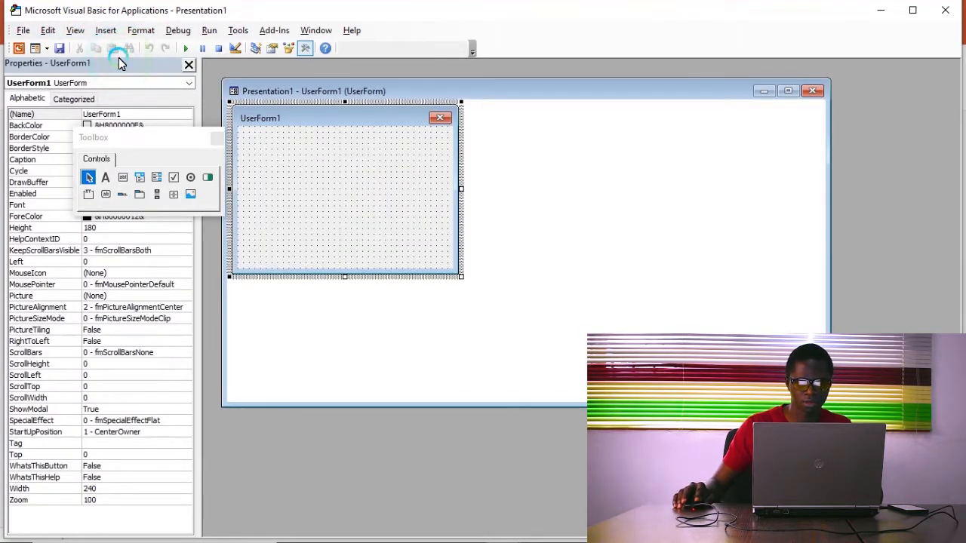
pyautogui.moveTo(462, 277); pyautogui.dragTo(471, 328)
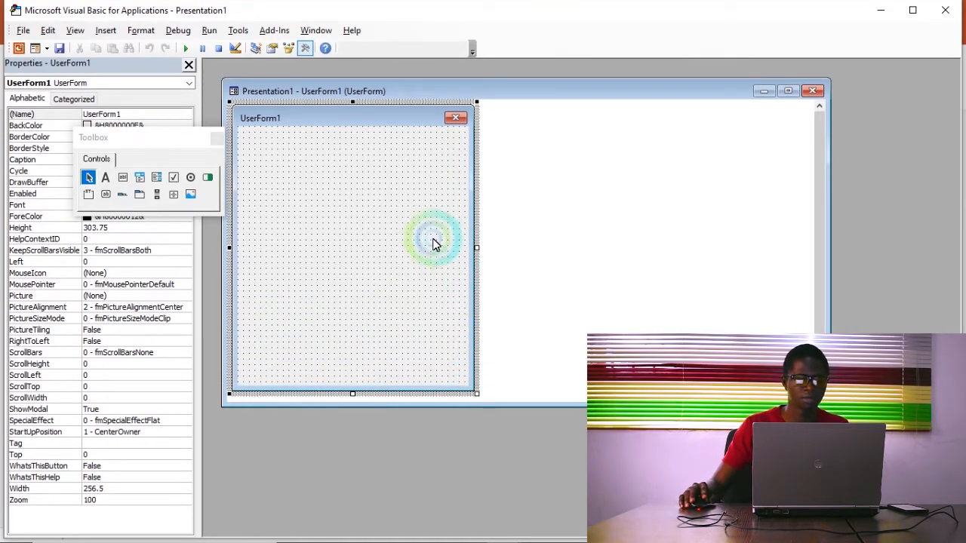
pyautogui.moveTo(93, 138); pyautogui.dragTo(402, 138)
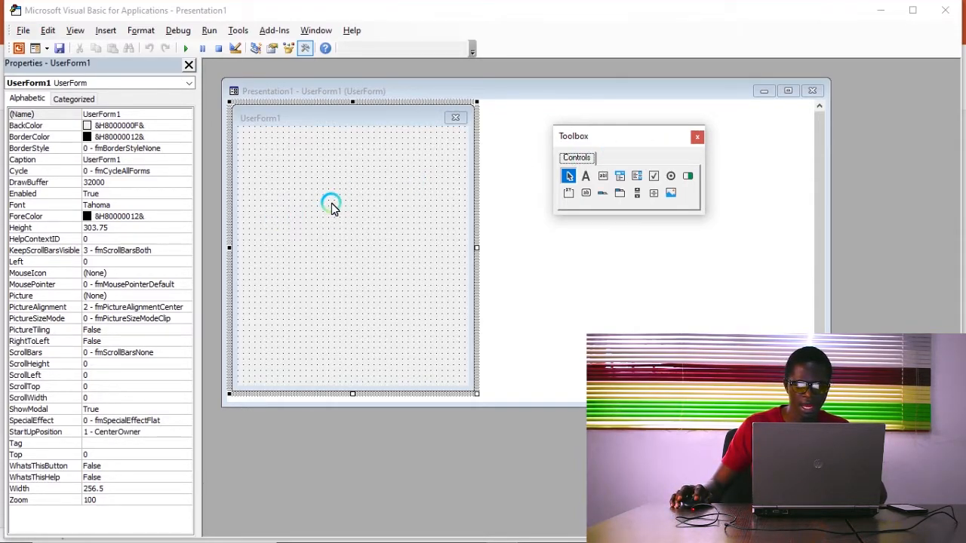
pyautogui.moveTo(607, 167)
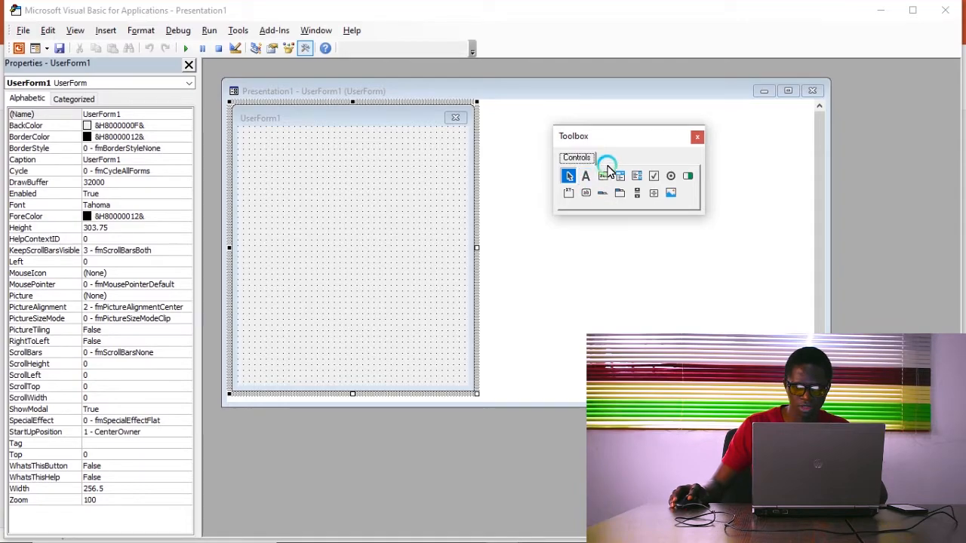
pyautogui.moveTo(586, 175)
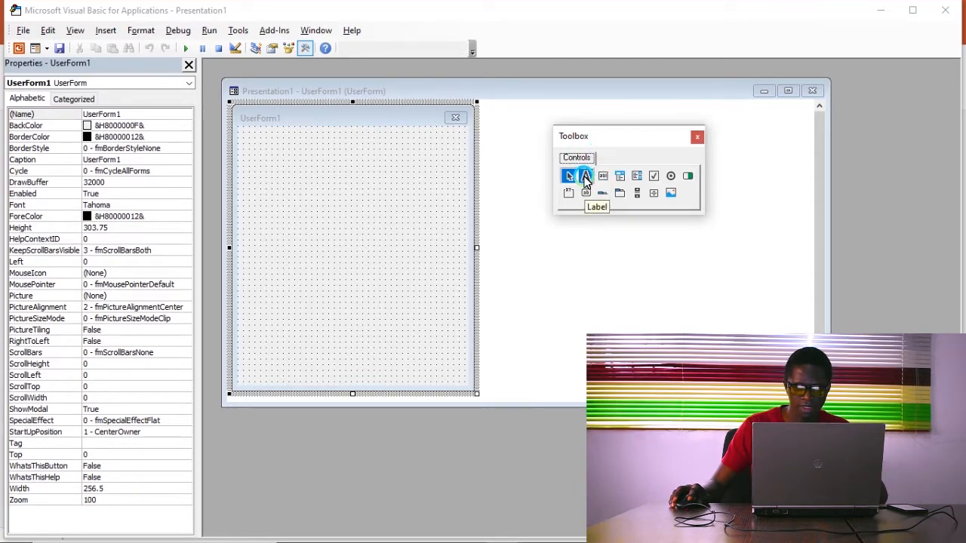
# Draw a label, text box and command button on UserForm1, arranged vertically.
pyautogui.click(347, 164)
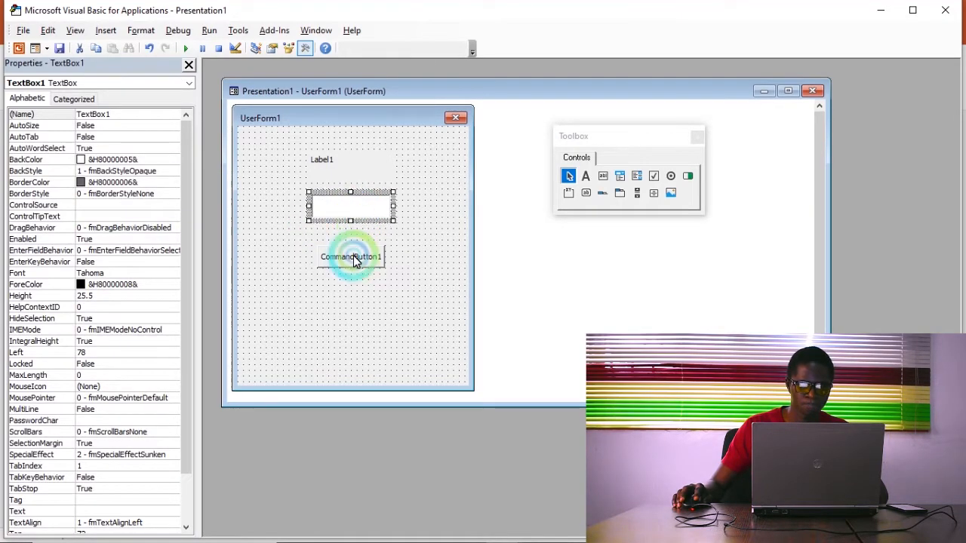
pyautogui.click(350, 256)
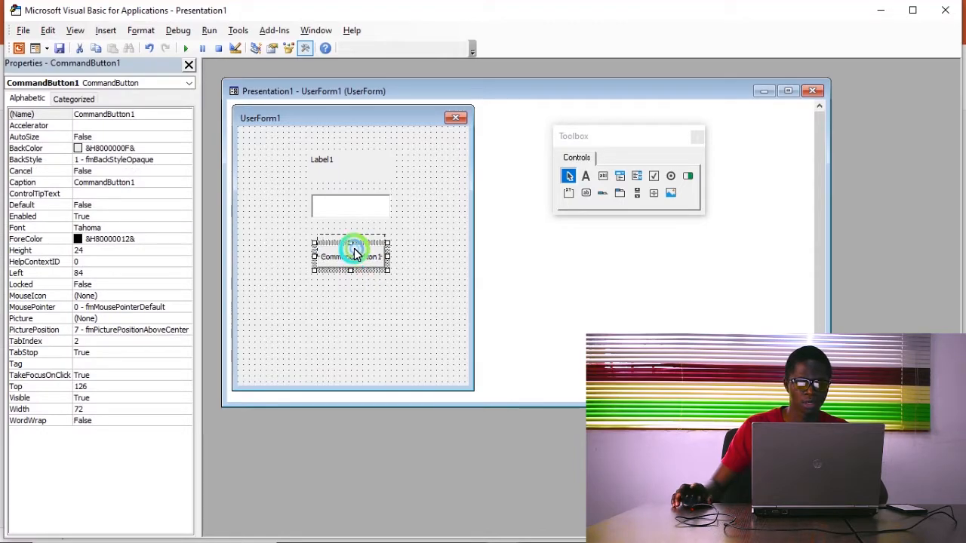
pyautogui.click(322, 159)
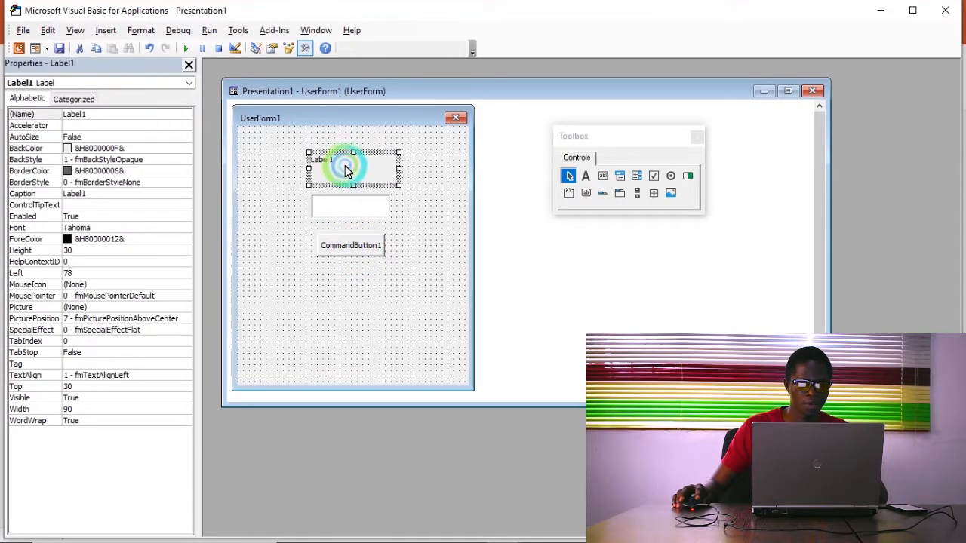
pyautogui.click(351, 206)
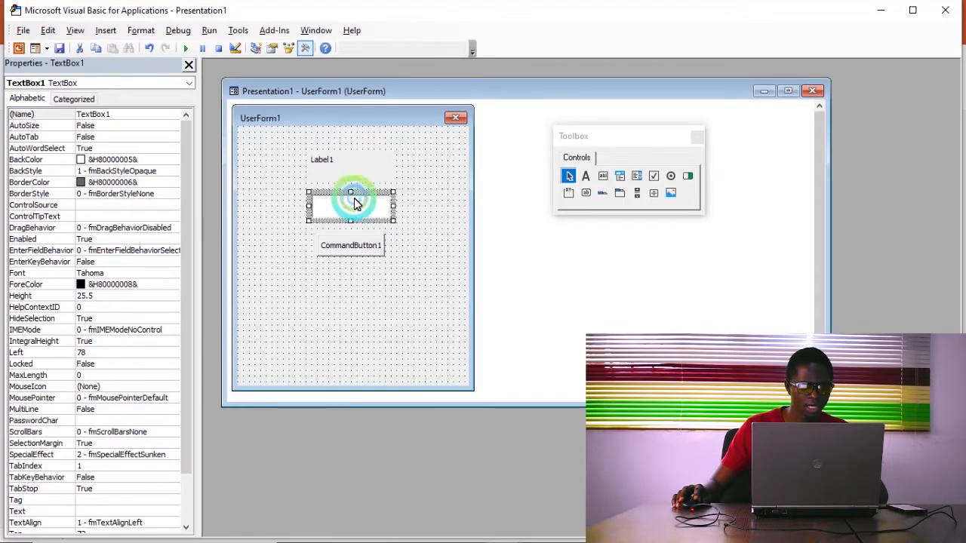
pyautogui.click(321, 159)
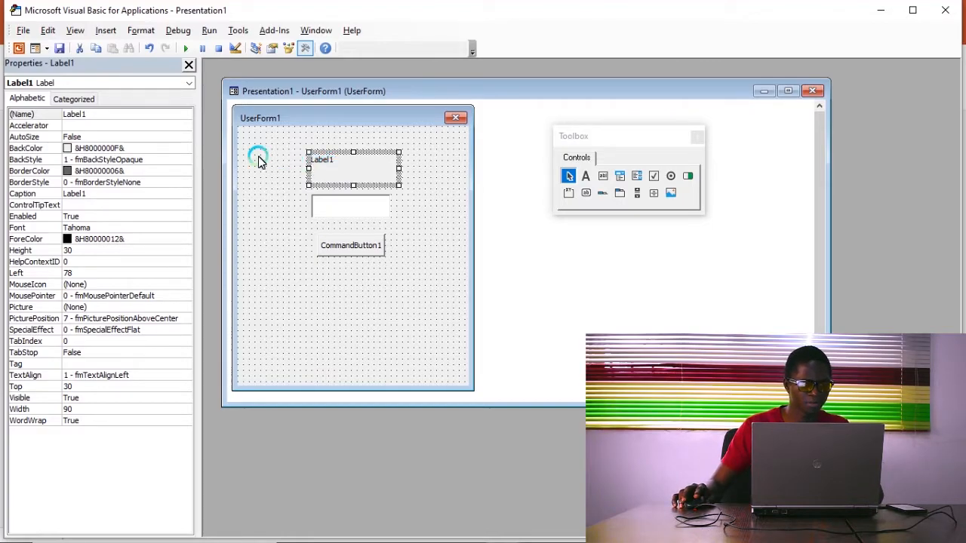
# Rename the label 'answer', clear its caption and give it a grey BackColor.
pyautogui.click(73, 114)
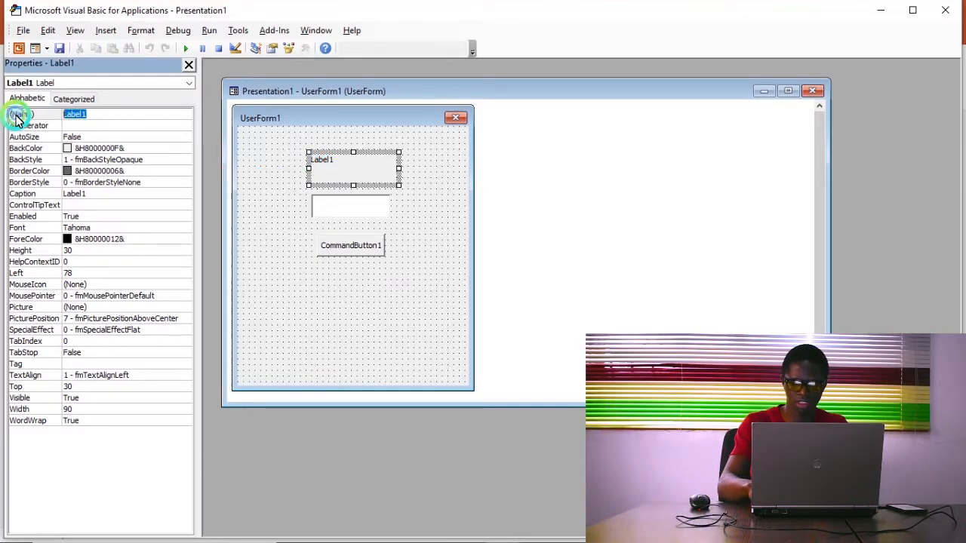
pyautogui.write('a')
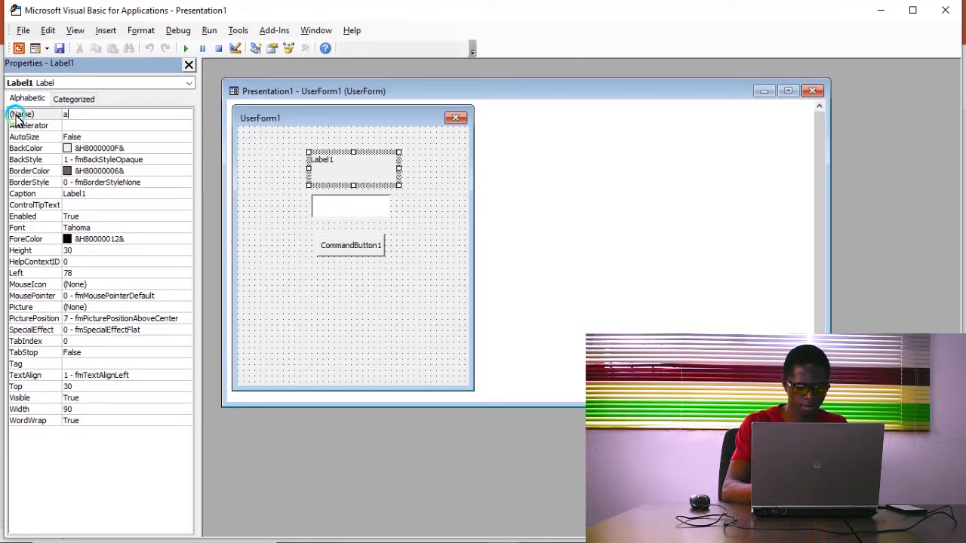
pyautogui.write('nswer')
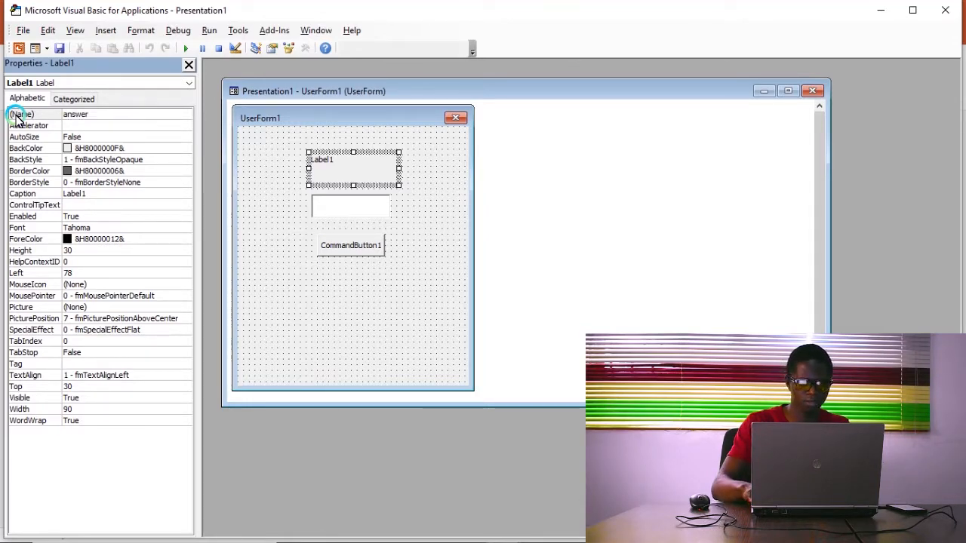
pyautogui.click(23, 113)
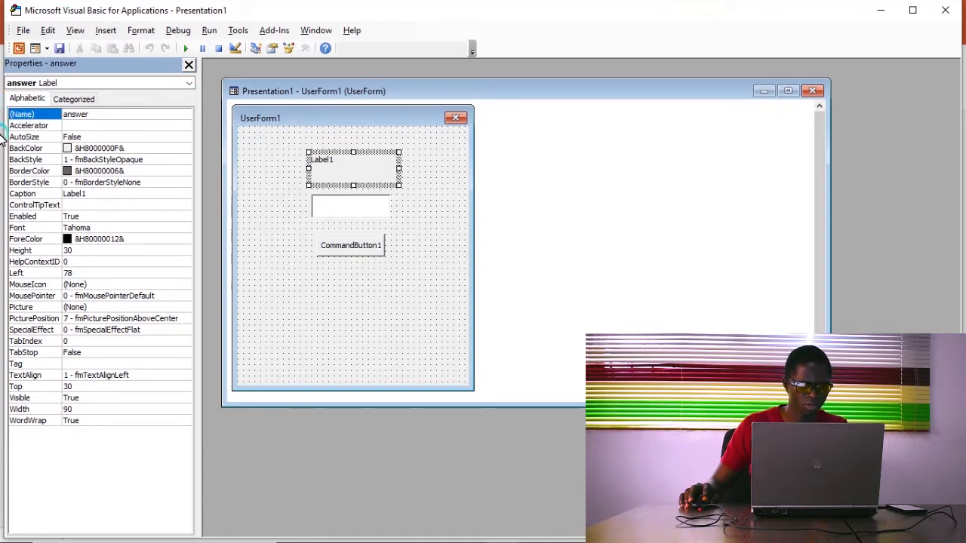
pyautogui.click(113, 193)
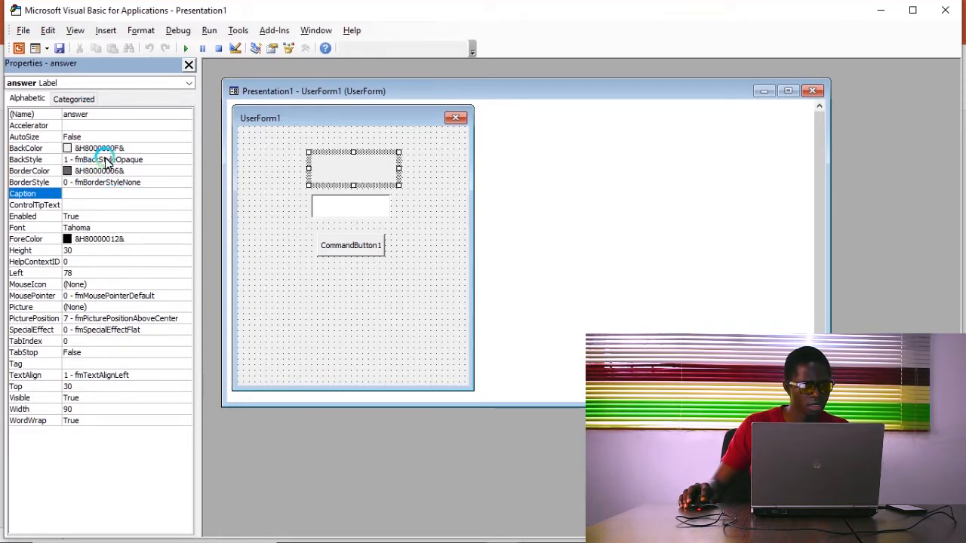
pyautogui.click(113, 147)
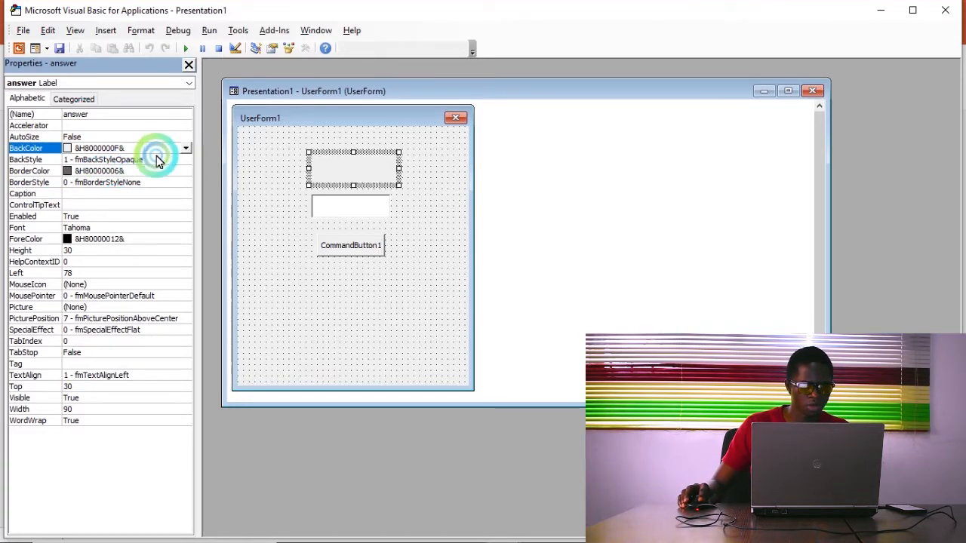
pyautogui.click(185, 148)
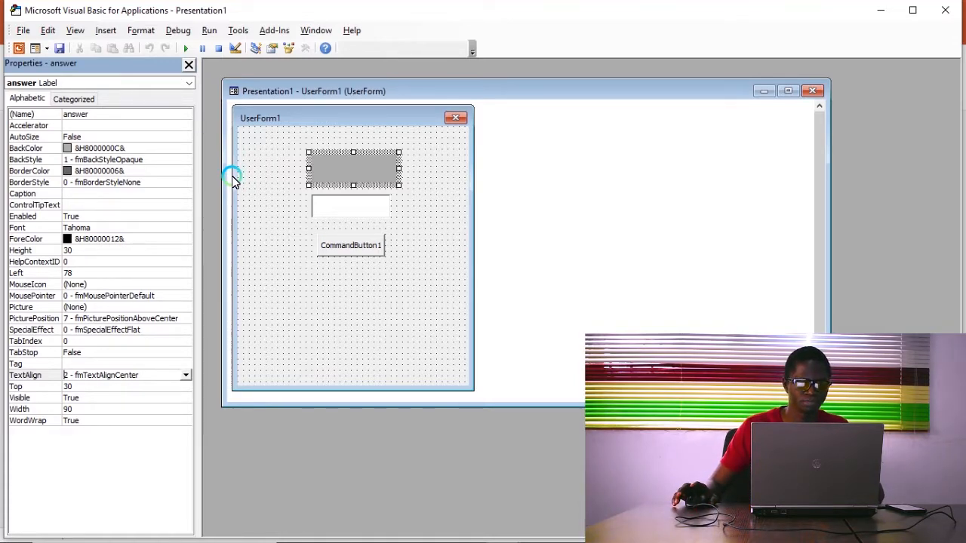
pyautogui.moveTo(245, 200)
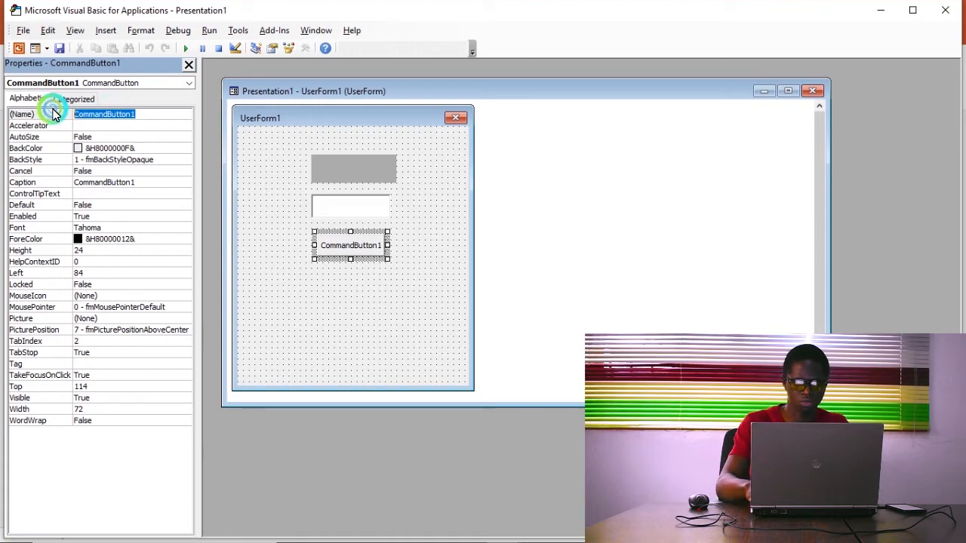
# Name the button 'submit', caption it 'CLICK ME', and enlarge it slightly.
pyautogui.write('submit')
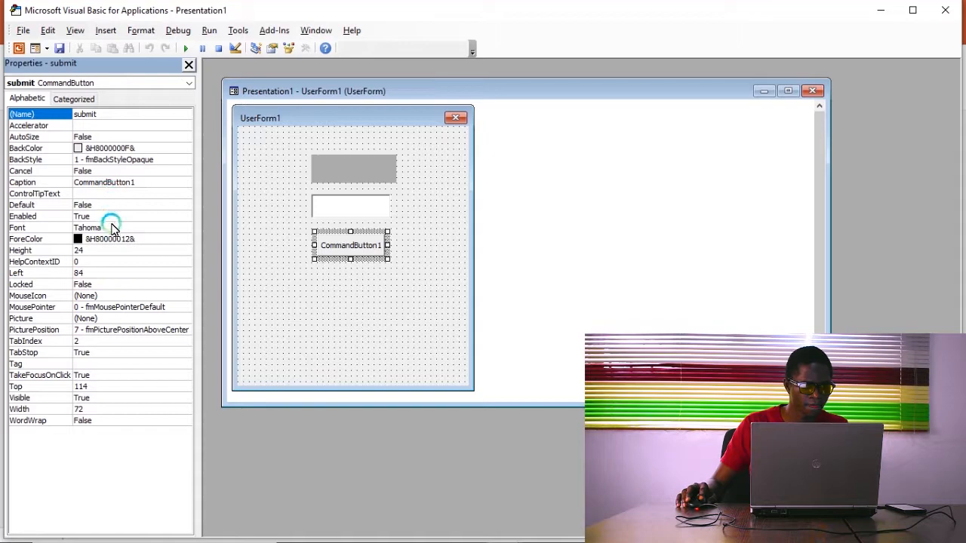
pyautogui.moveTo(103, 260)
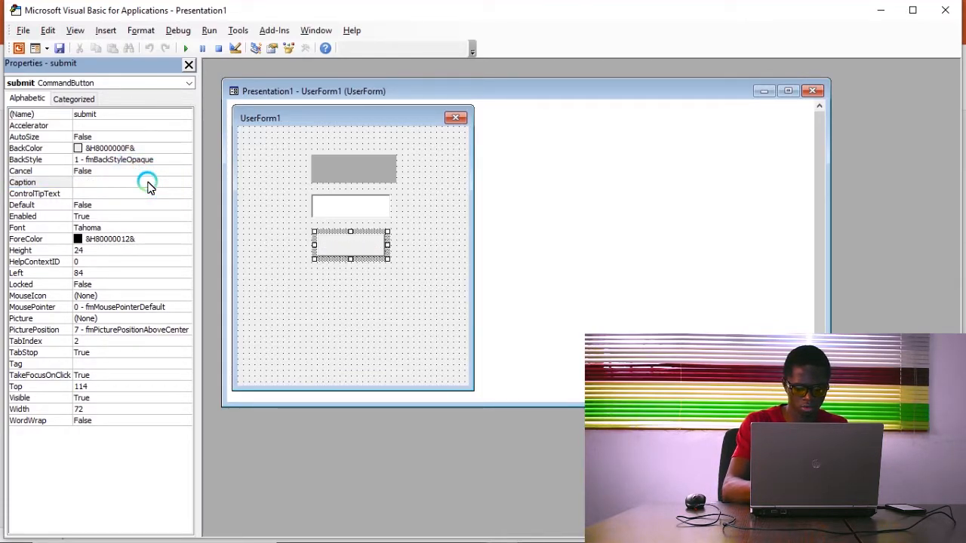
pyautogui.write('CLICK ME')
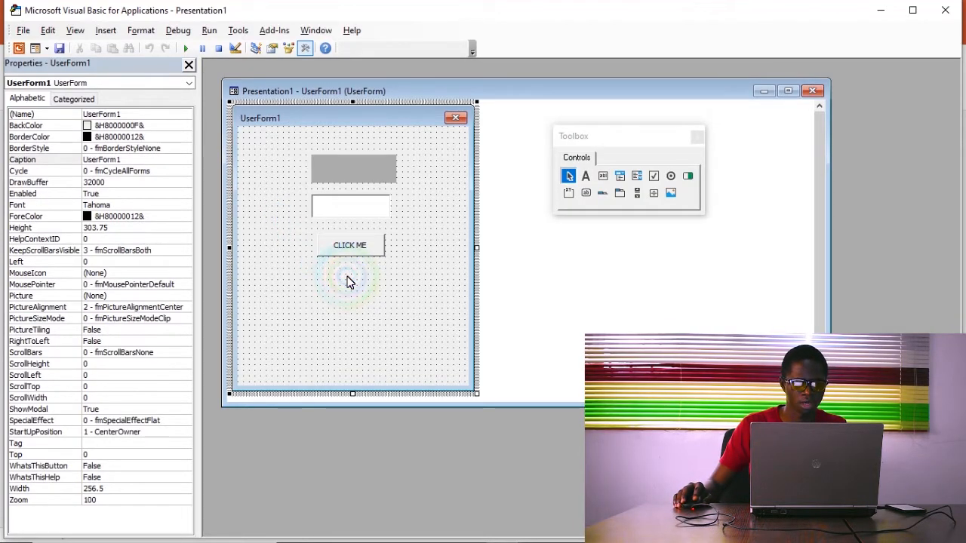
pyautogui.click(349, 244)
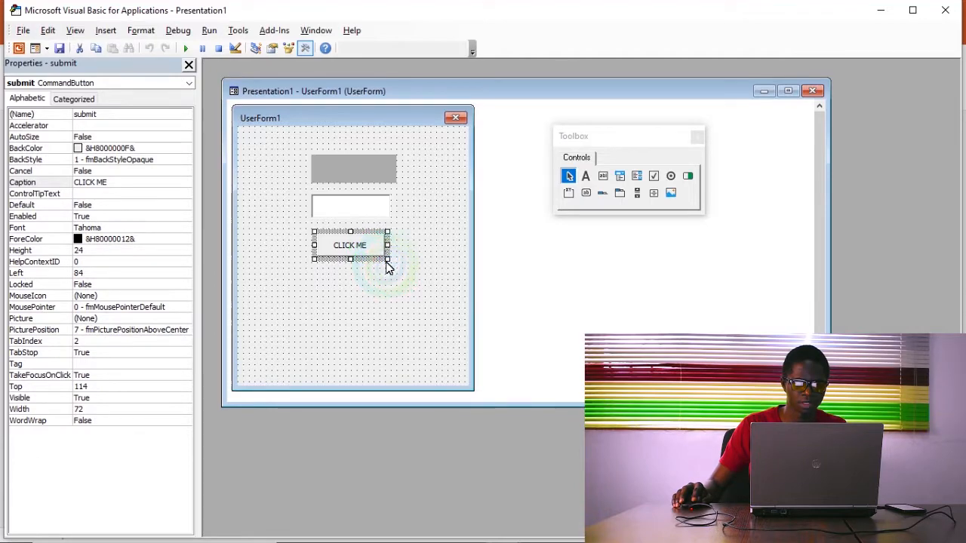
pyautogui.moveTo(349, 246); pyautogui.dragTo(360, 248)
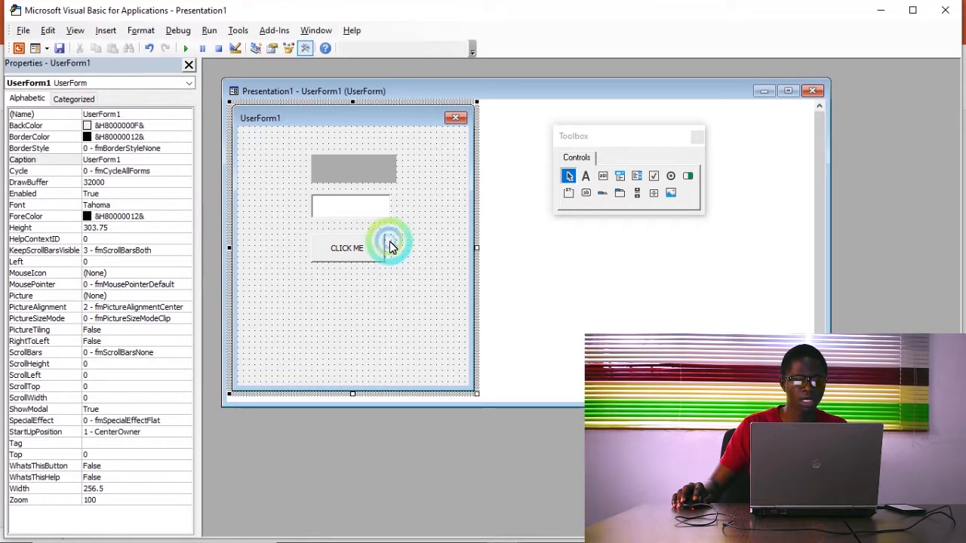
pyautogui.click(347, 247)
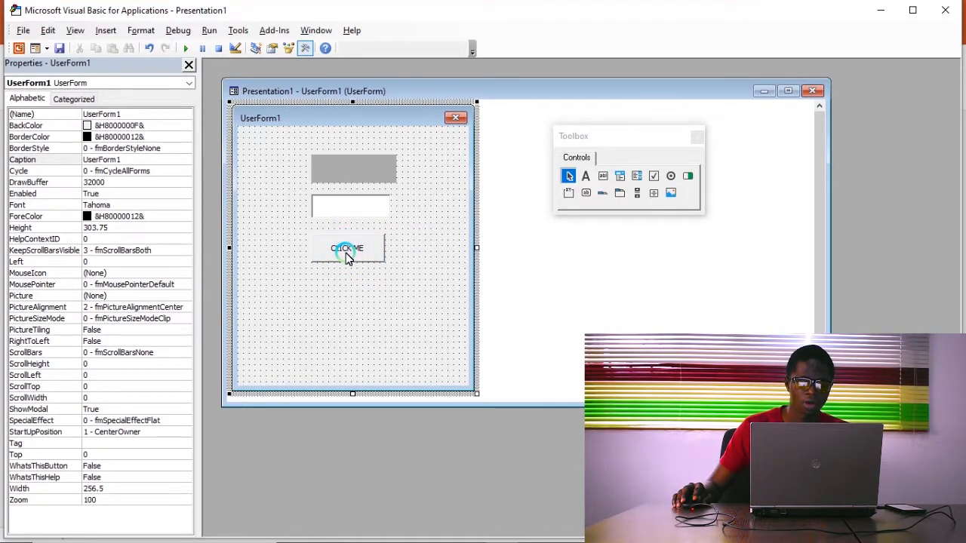
pyautogui.moveTo(349, 206)
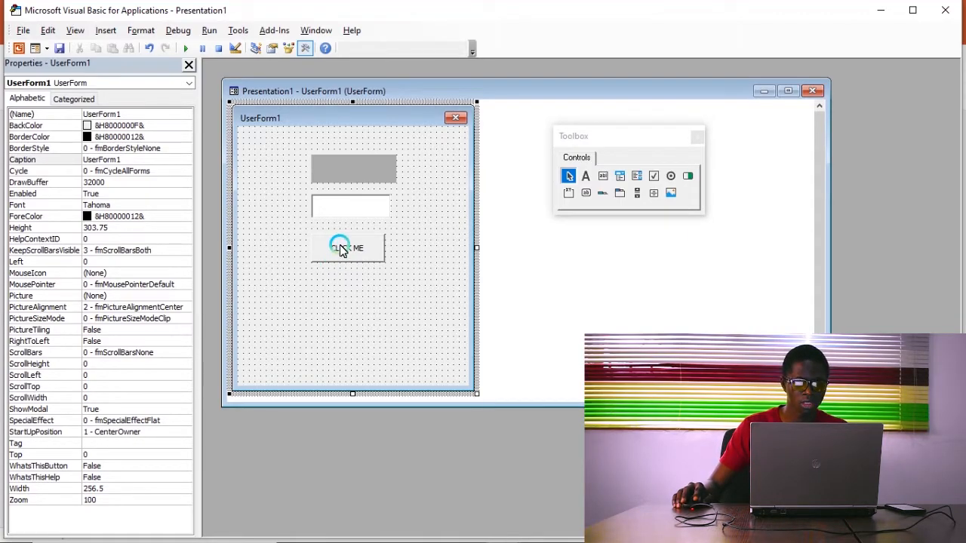
# Double-click the CLICK ME button to reach its empty submit_Click procedure.
pyautogui.doubleClick(347, 248)
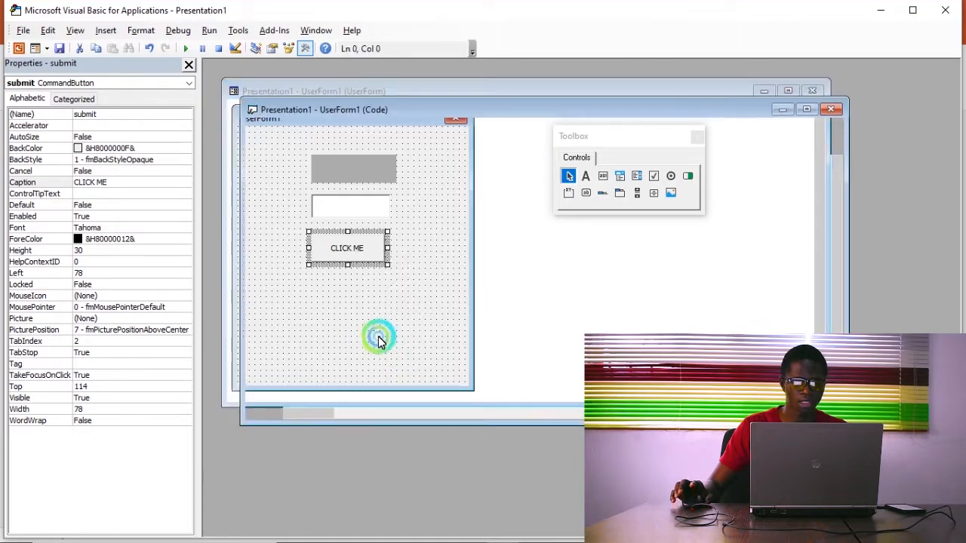
pyautogui.doubleClick(347, 247)
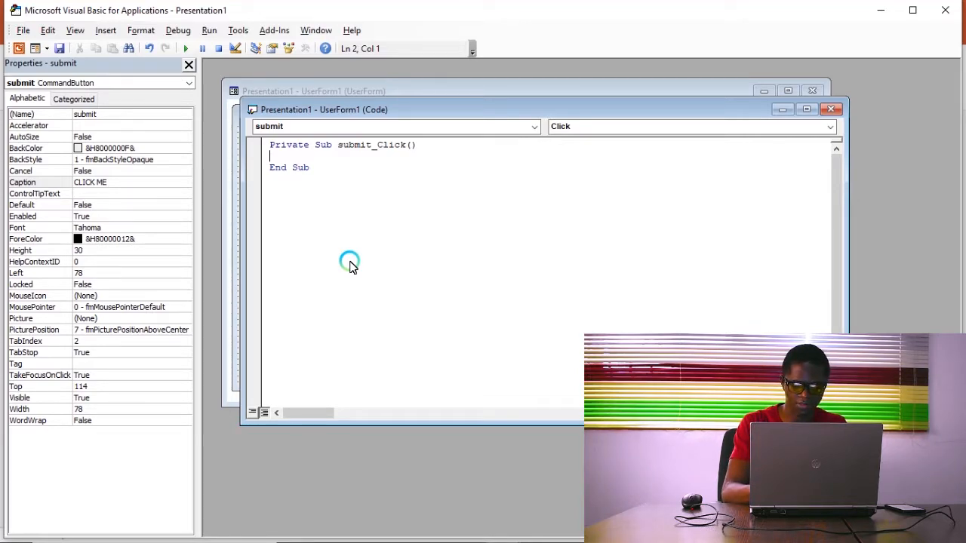
# Declare string variables x and y, set x = "HELLO", and dismiss the compile error.
pyautogui.write('dim')
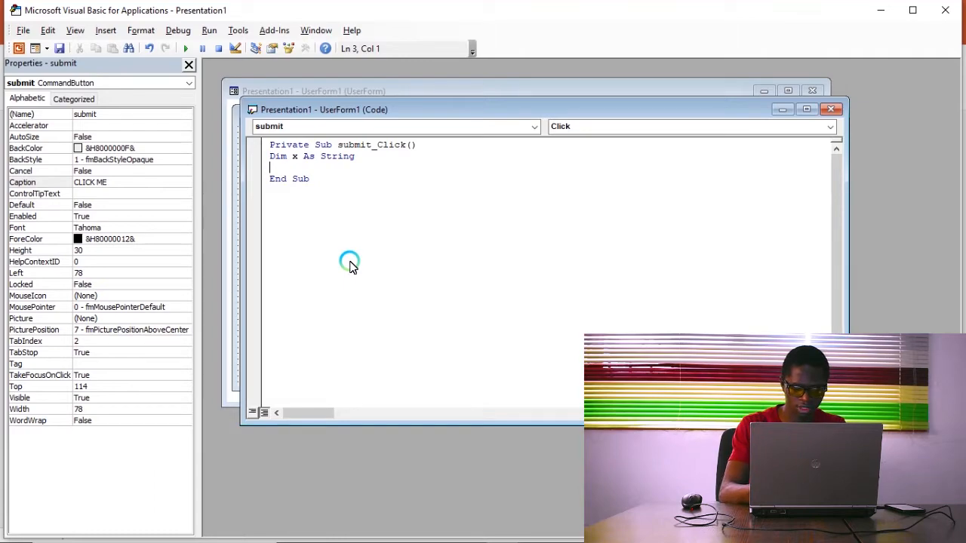
pyautogui.write('dim y As String')
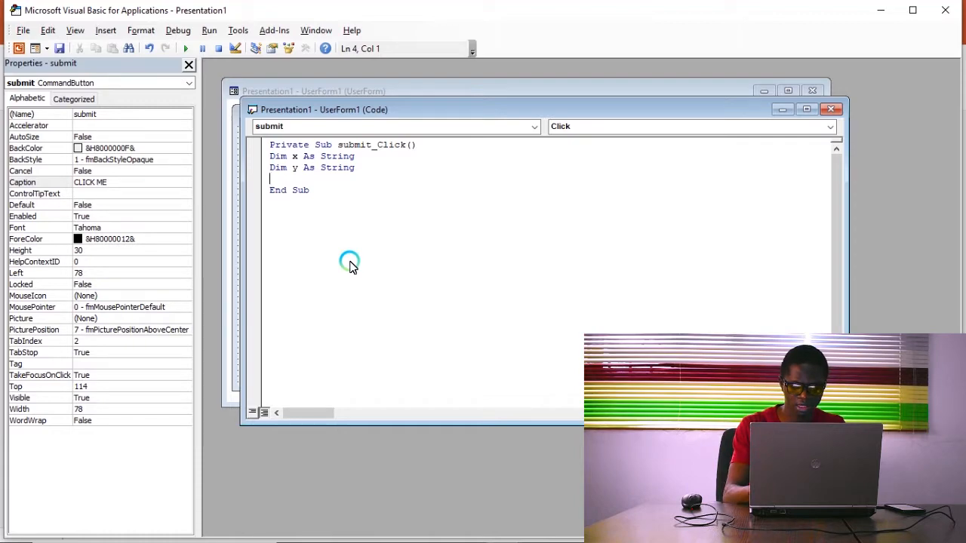
pyautogui.write('x =')
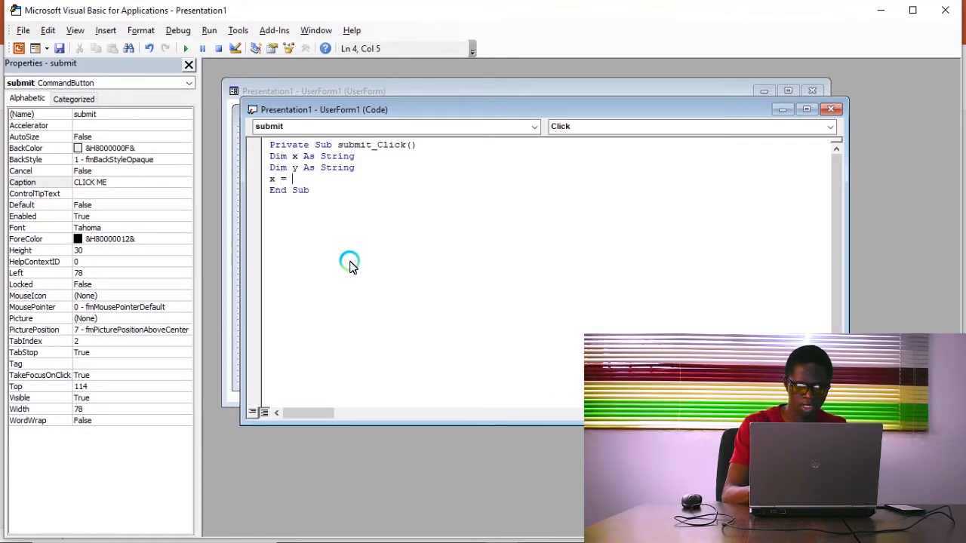
pyautogui.write('"')
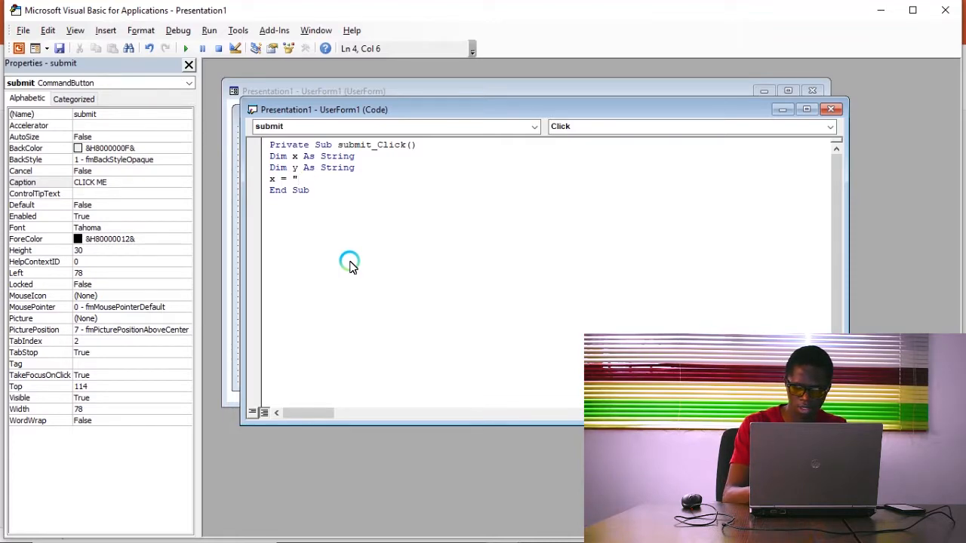
pyautogui.write('"')
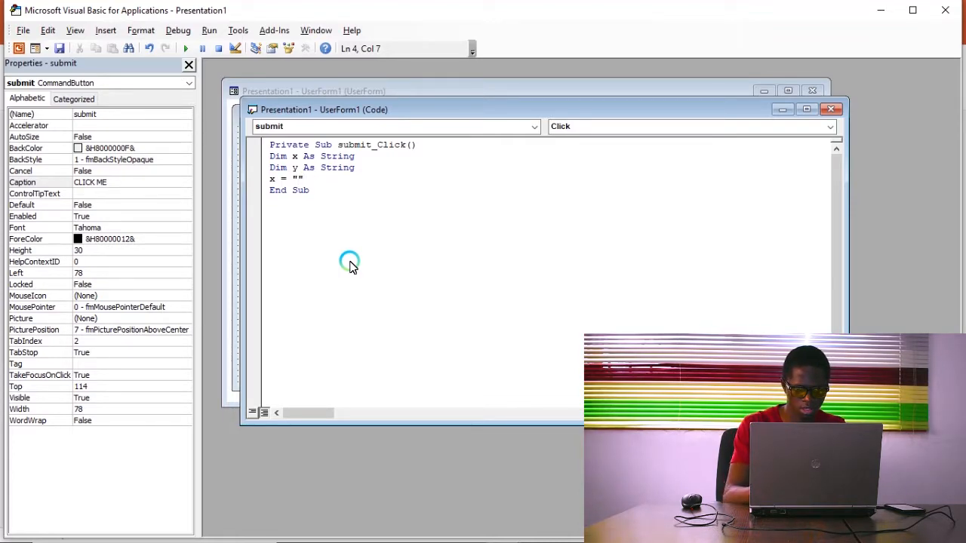
pyautogui.write('he')
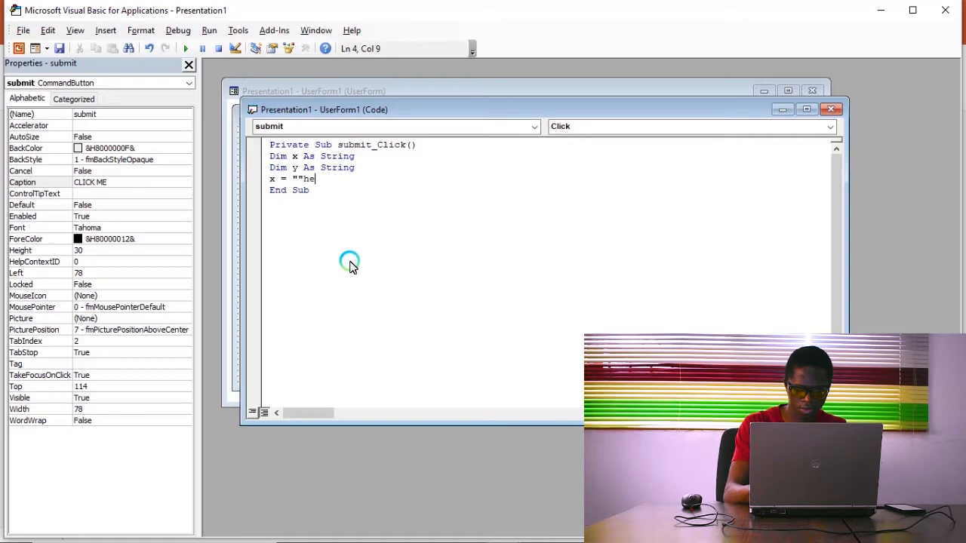
pyautogui.press('BackSpace')
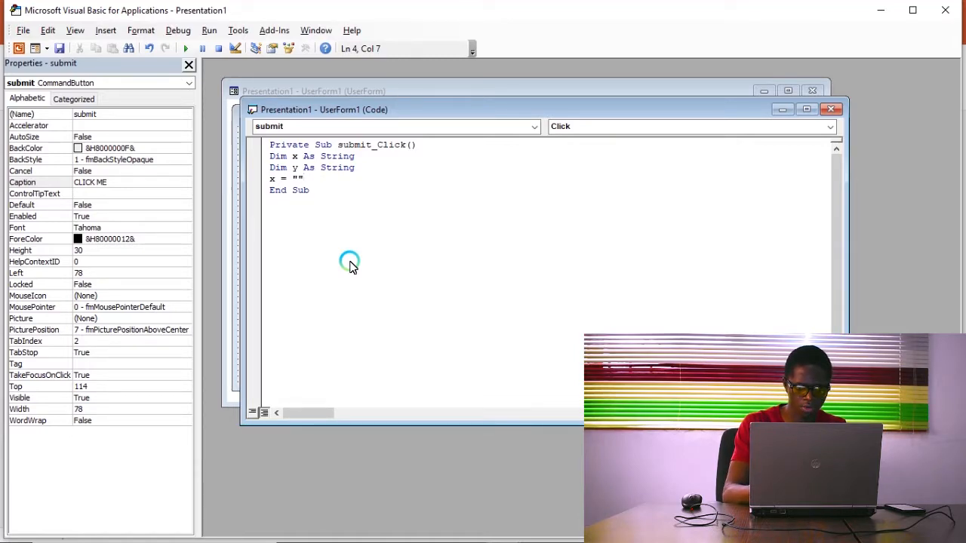
pyautogui.write('HELLO')
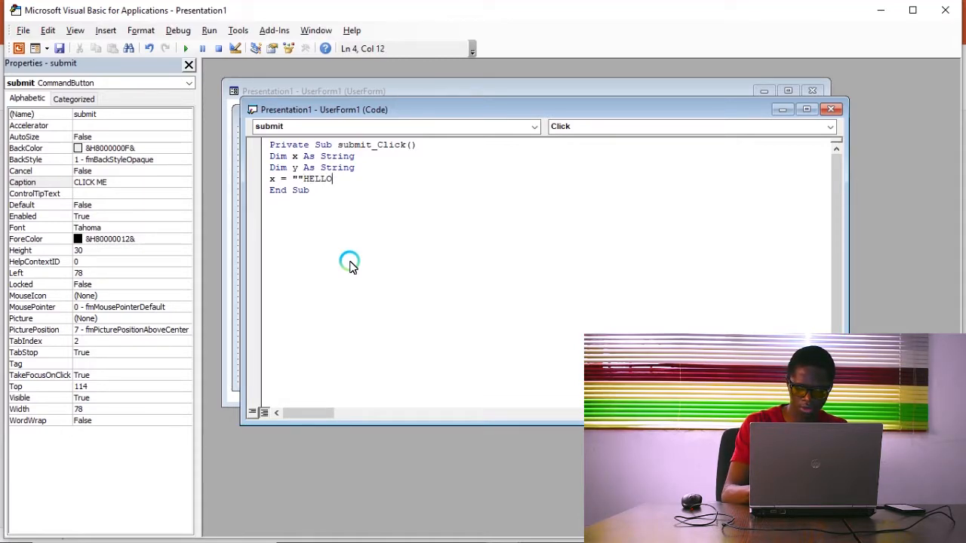
pyautogui.write('"')
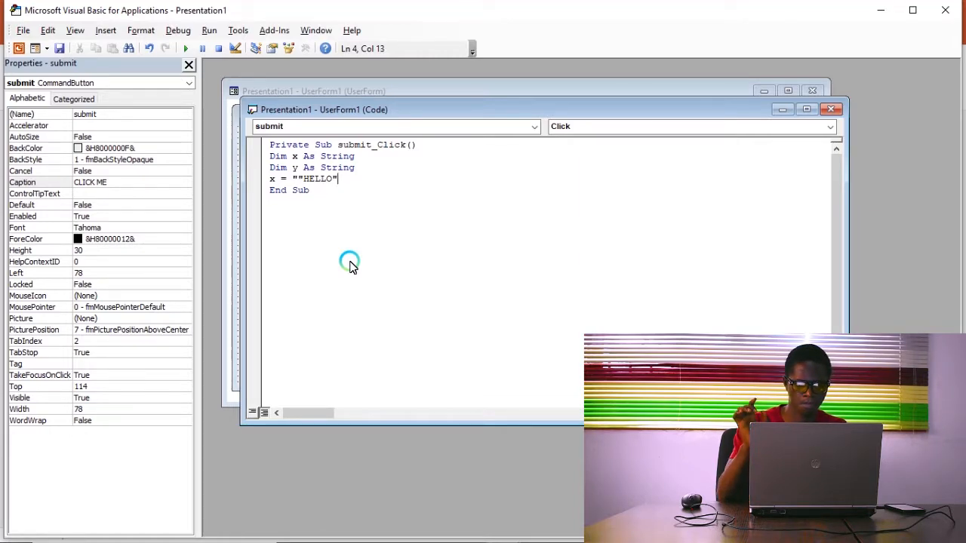
pyautogui.click(185, 48)
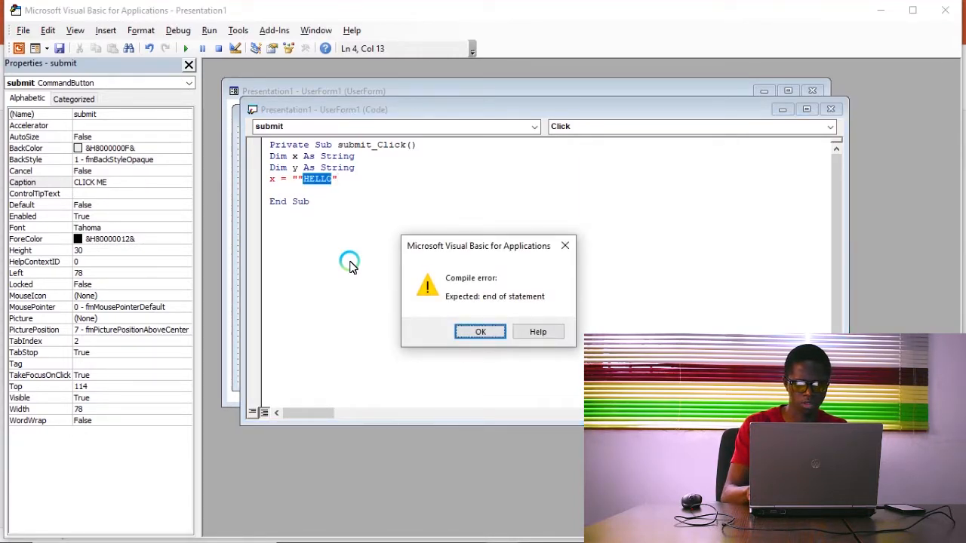
pyautogui.click(480, 332)
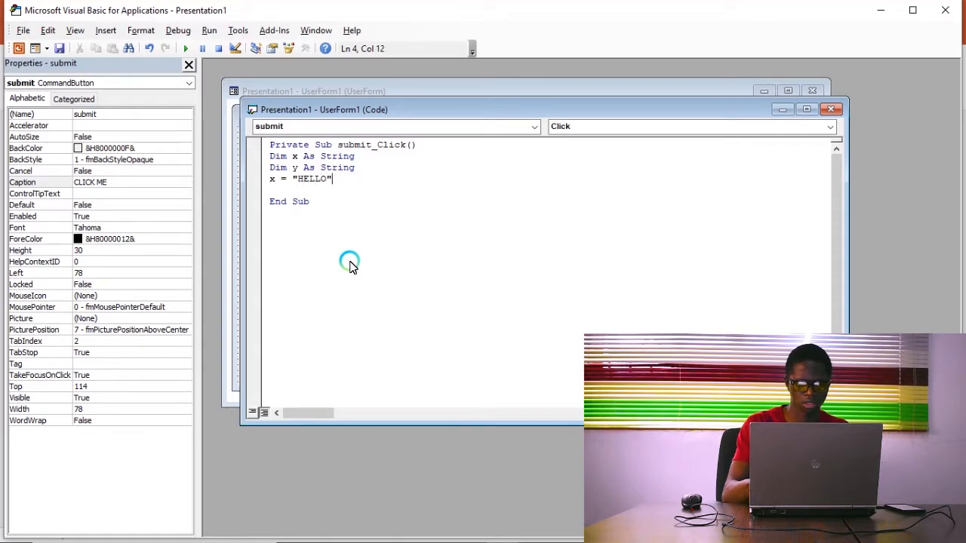
# Add the statement y = TextBox1.Text.
pyautogui.press('enter')
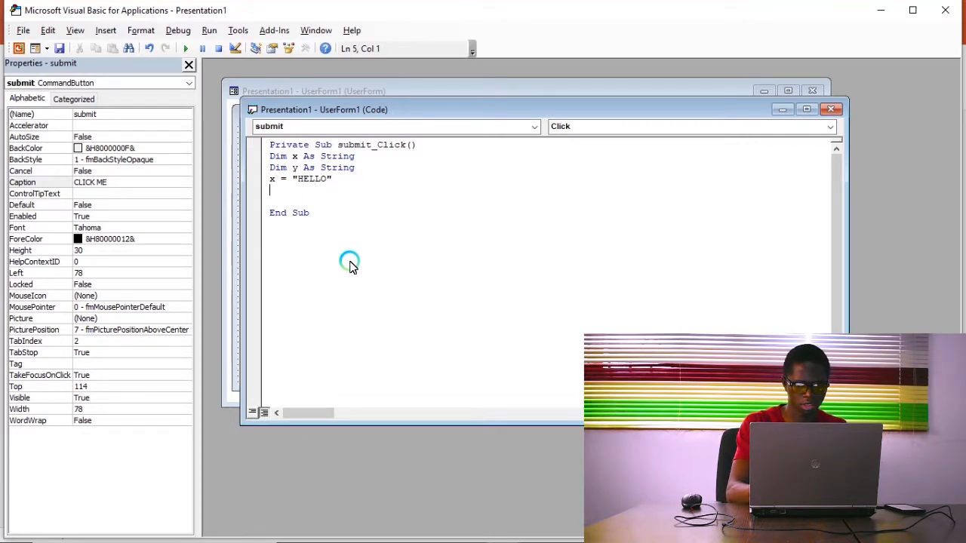
pyautogui.write('y')
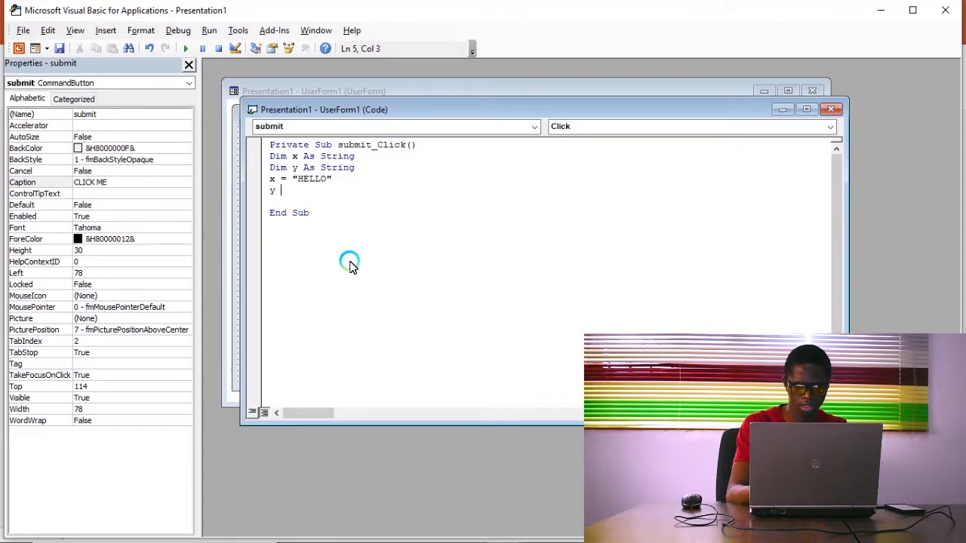
pyautogui.write('=')
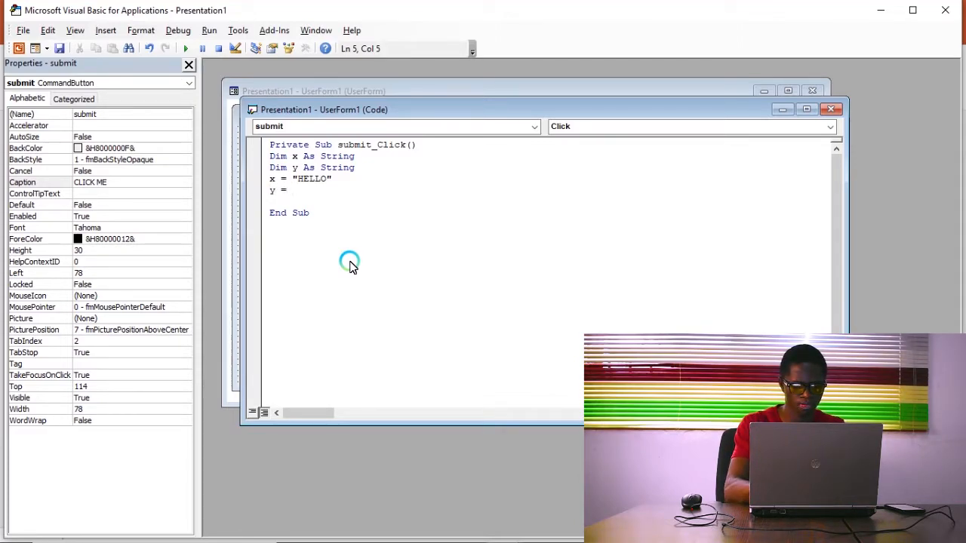
pyautogui.write('texte')
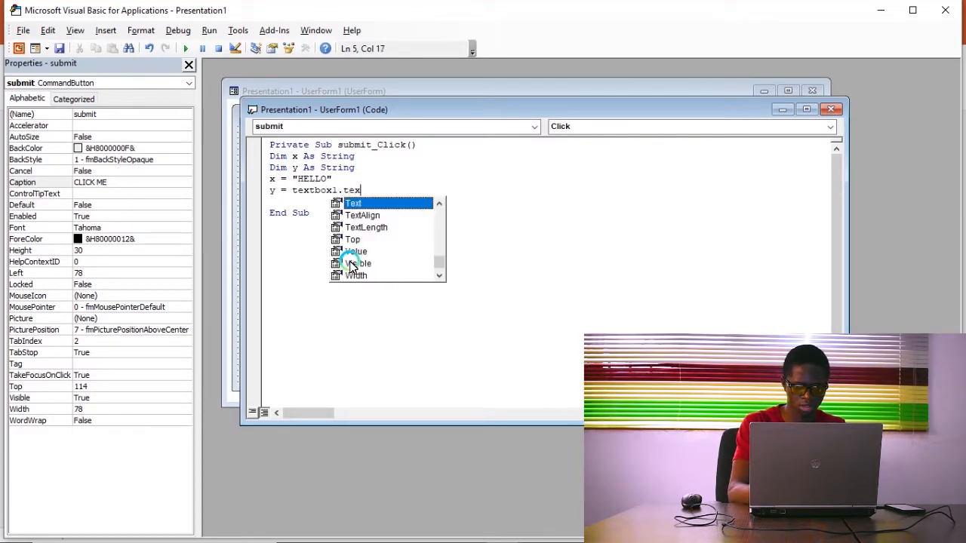
pyautogui.write('t')
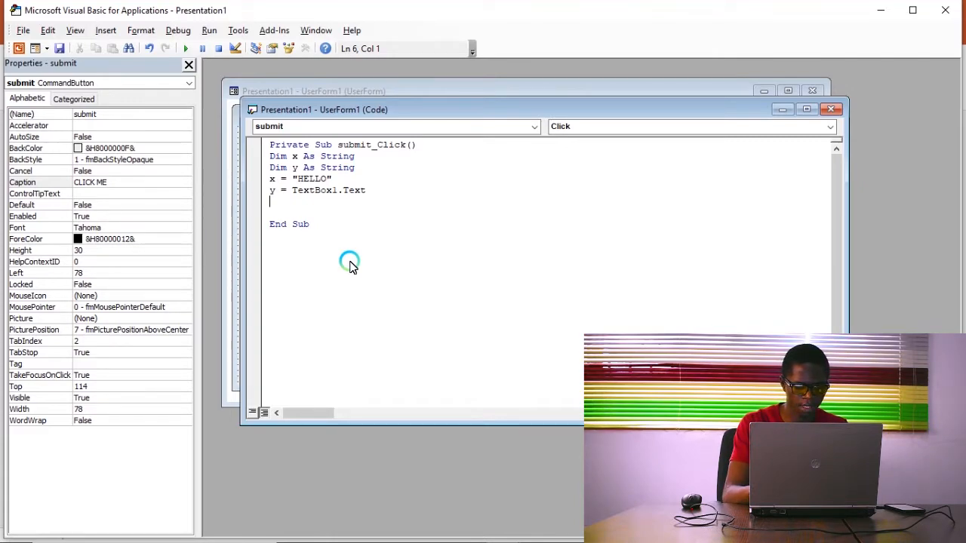
# Write answer.Caption = x & y to show the joined strings.
pyautogui.write('answer')
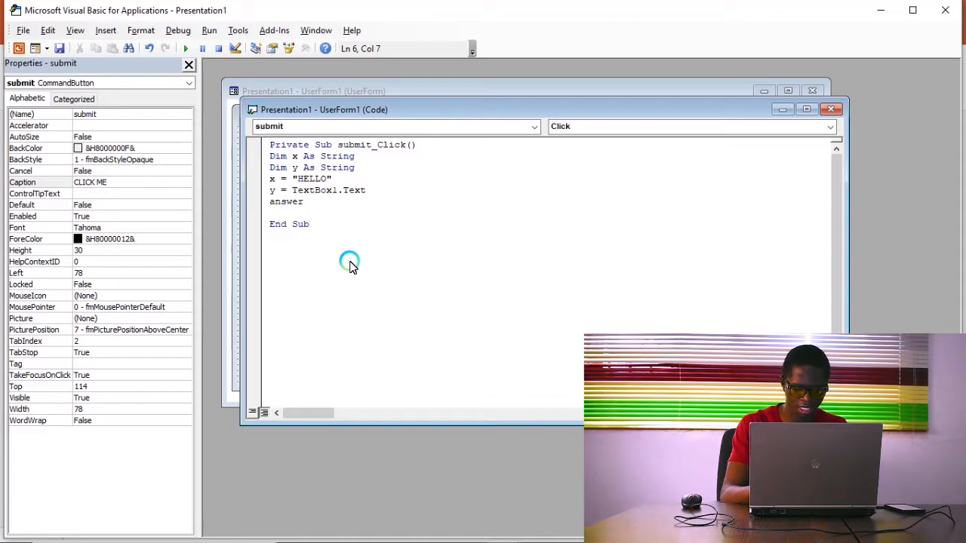
pyautogui.write('.caption =')
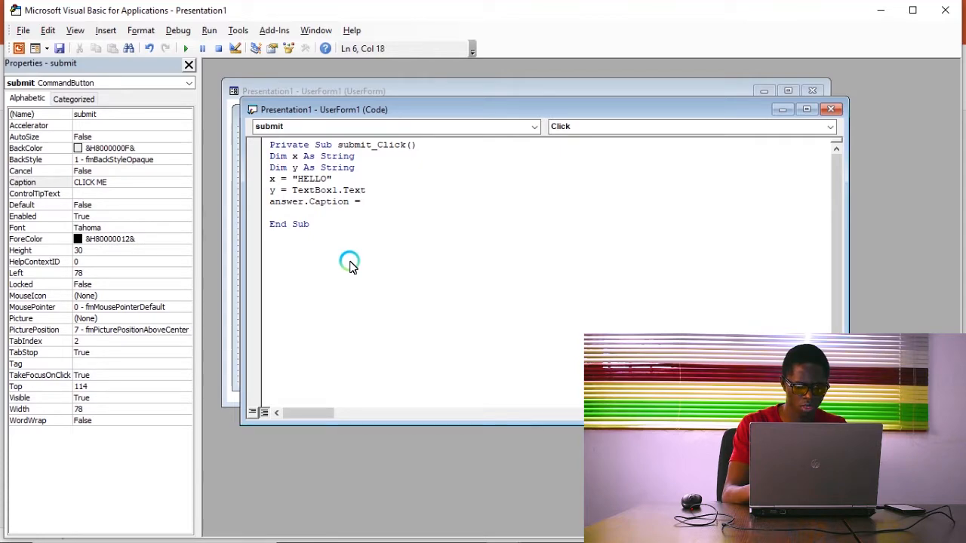
pyautogui.write('x')
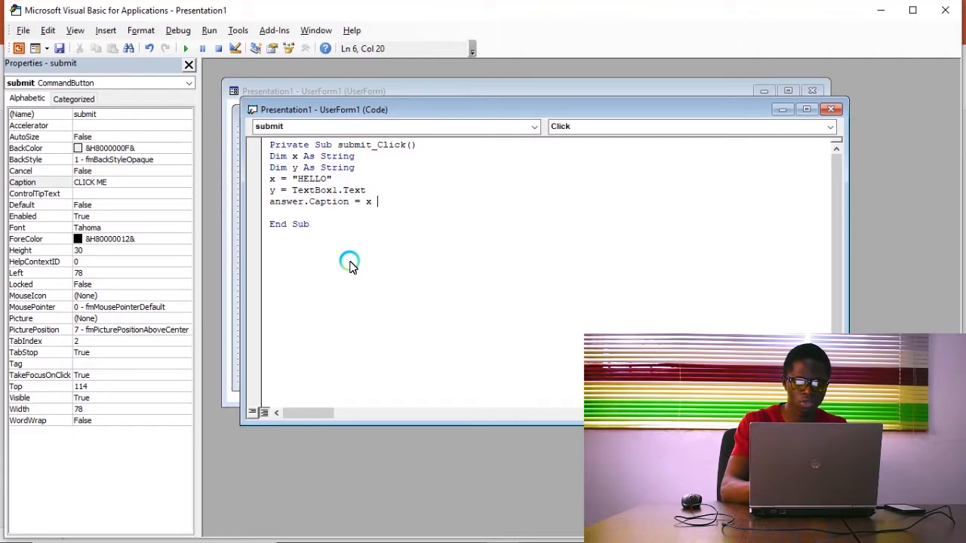
pyautogui.write('& y')
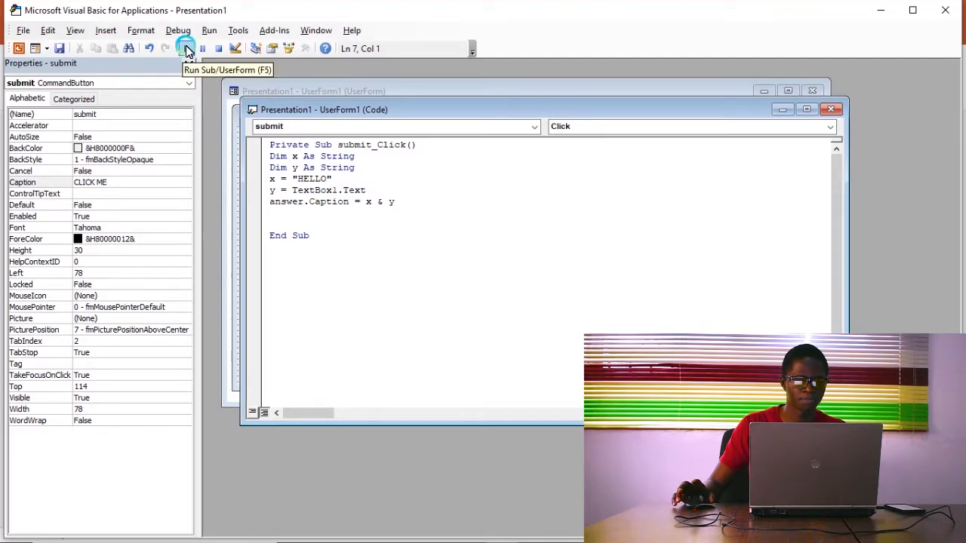
# Run the form, enter WORLD in the text box and submit with CLICK ME.
pyautogui.click(185, 49)
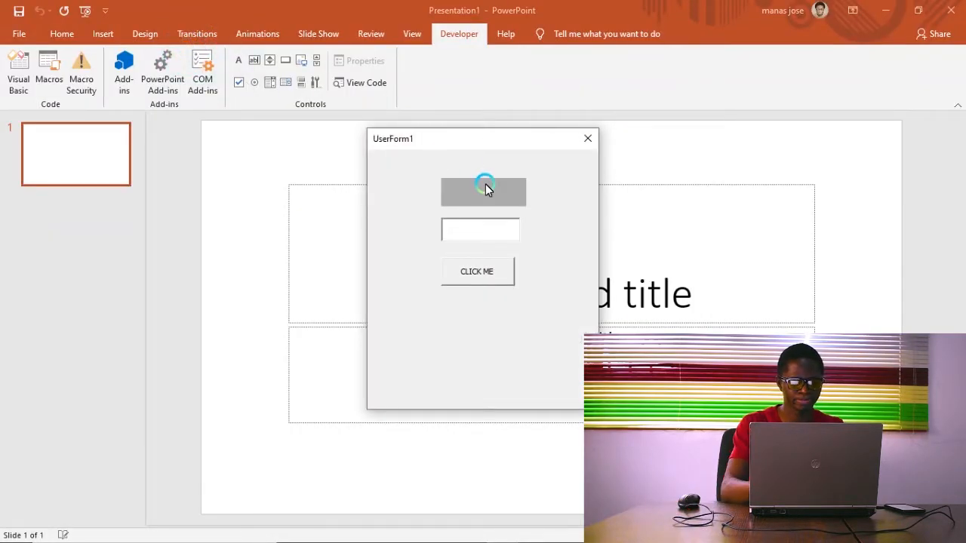
pyautogui.click(480, 230)
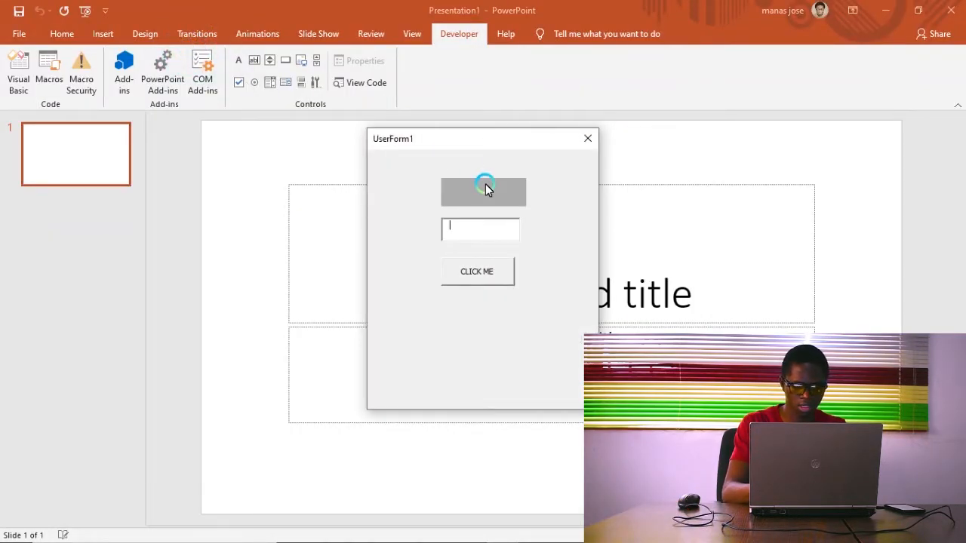
pyautogui.write('WORLD')
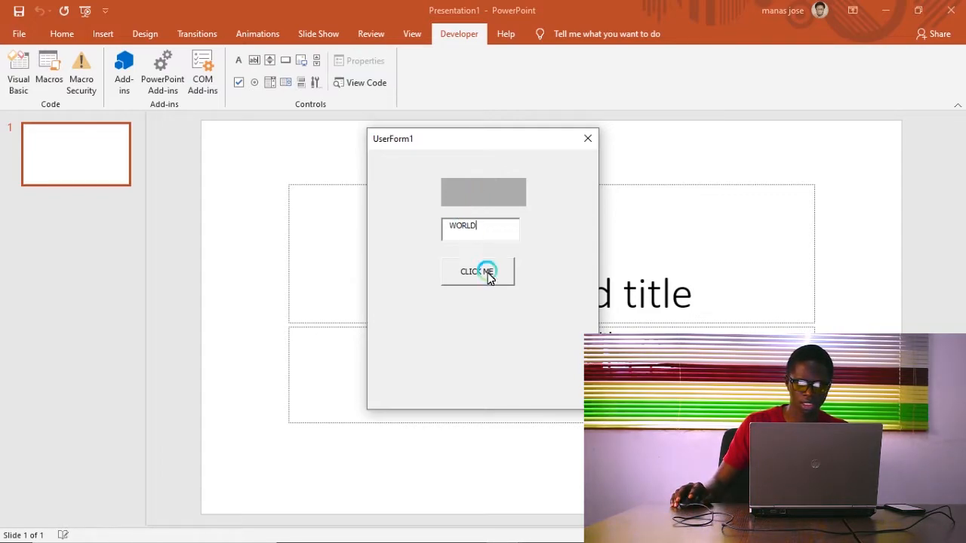
pyautogui.click(477, 272)
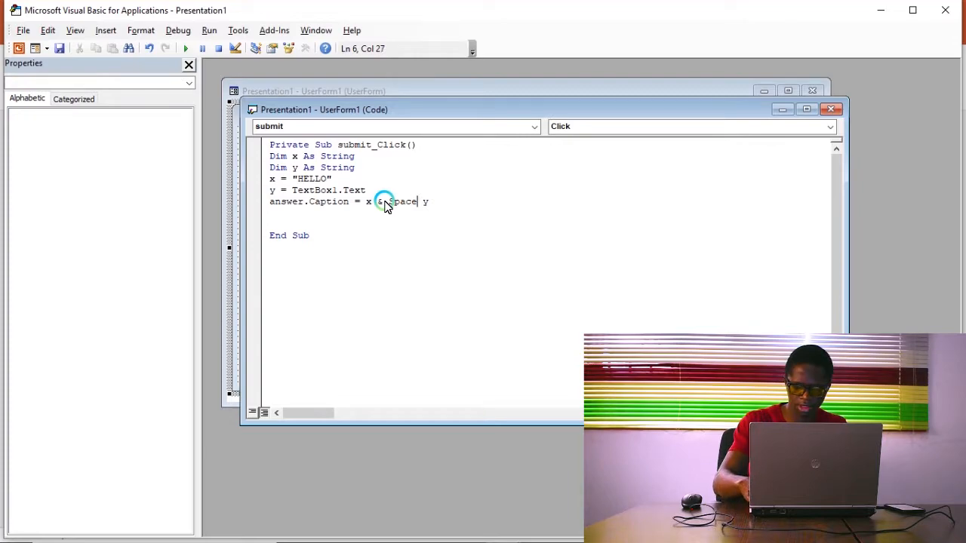
# Change the caption line to answer.Caption = x & Space(2) & y.
pyautogui.write('(')
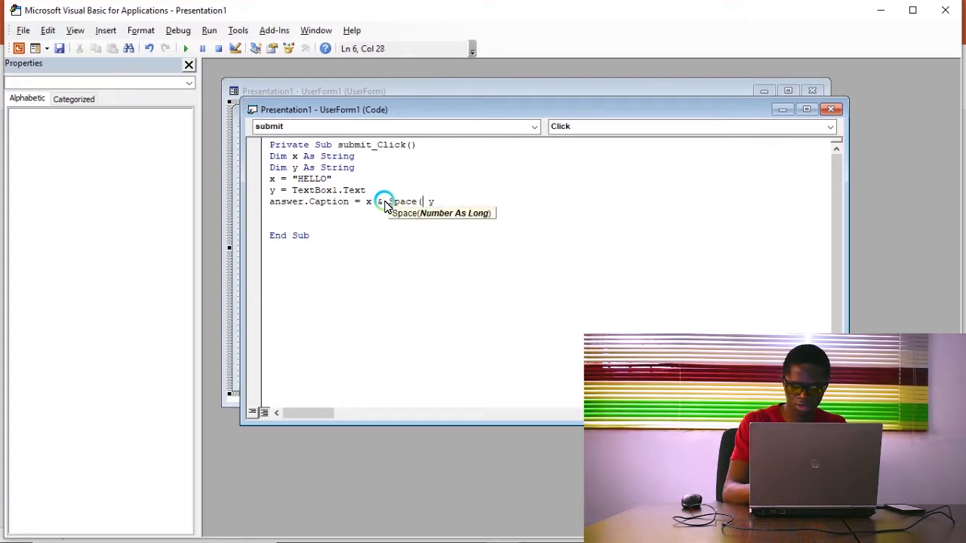
pyautogui.write('2)')
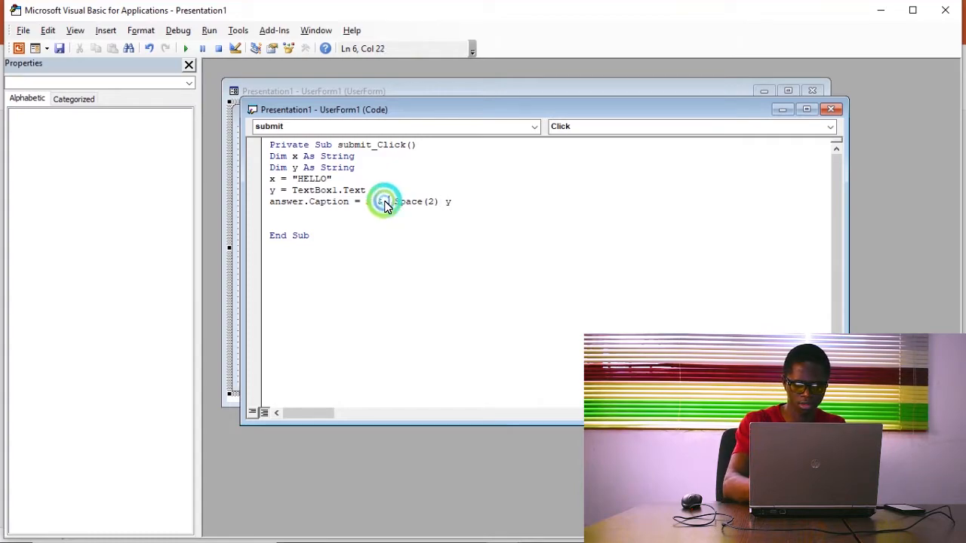
pyautogui.write('&')
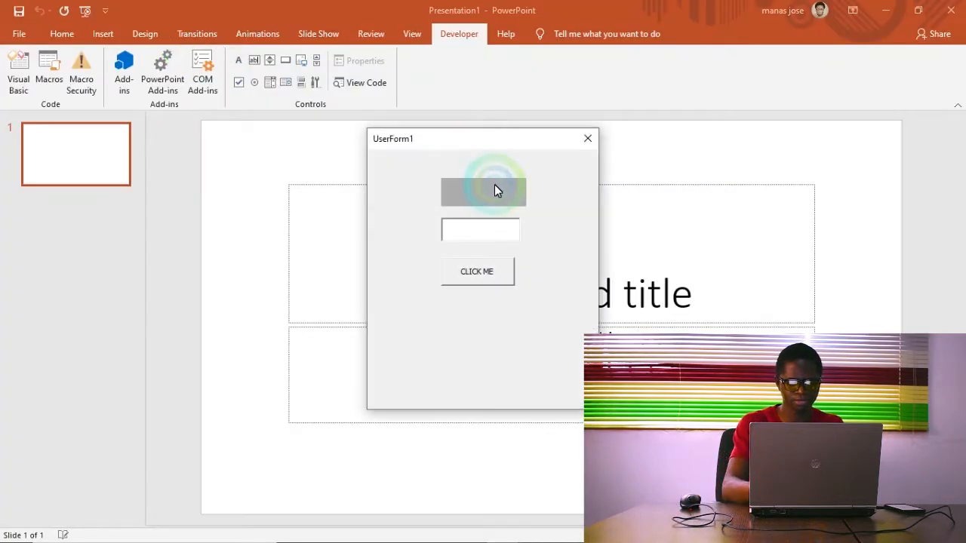
# Run the form with WORLD and AFRICA, showing greetings in the grey label.
pyautogui.write('w')
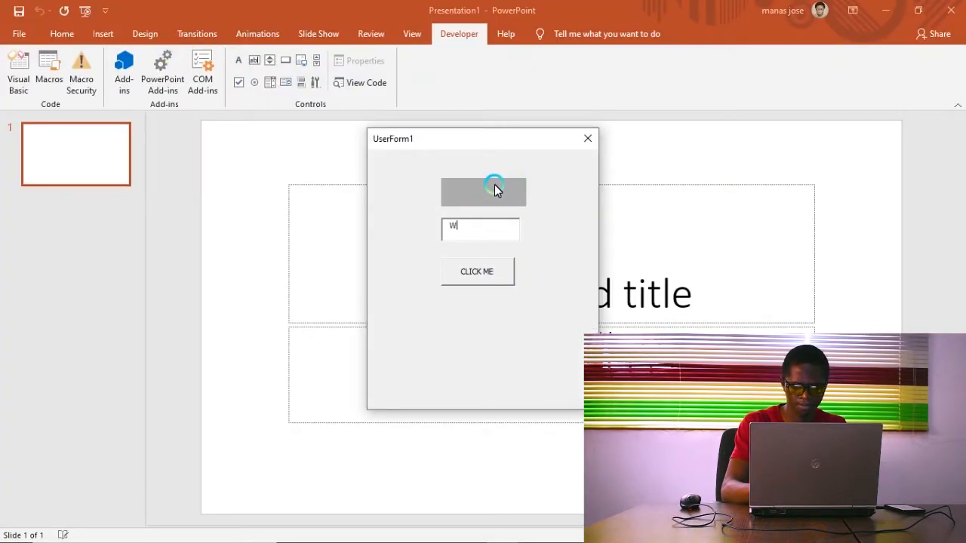
pyautogui.write('ORLD')
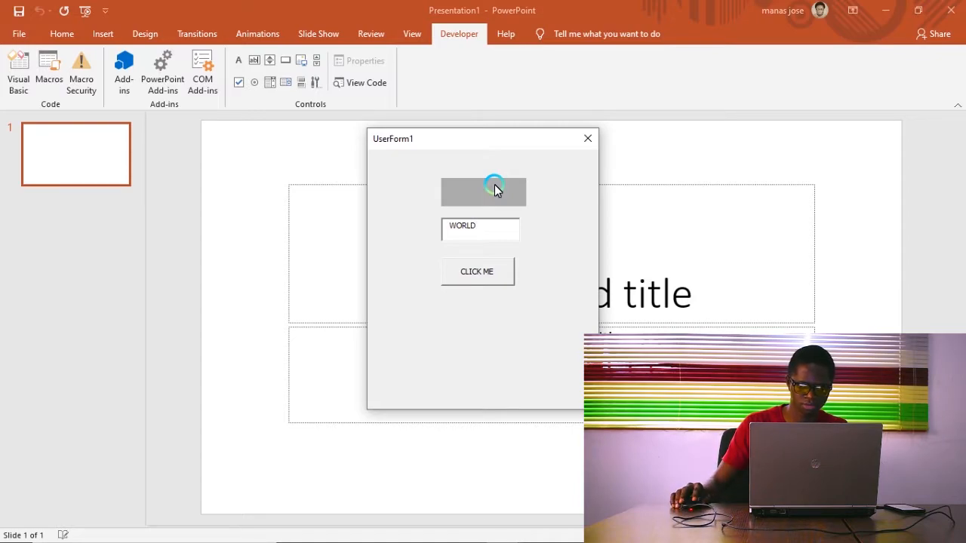
pyautogui.click(477, 272)
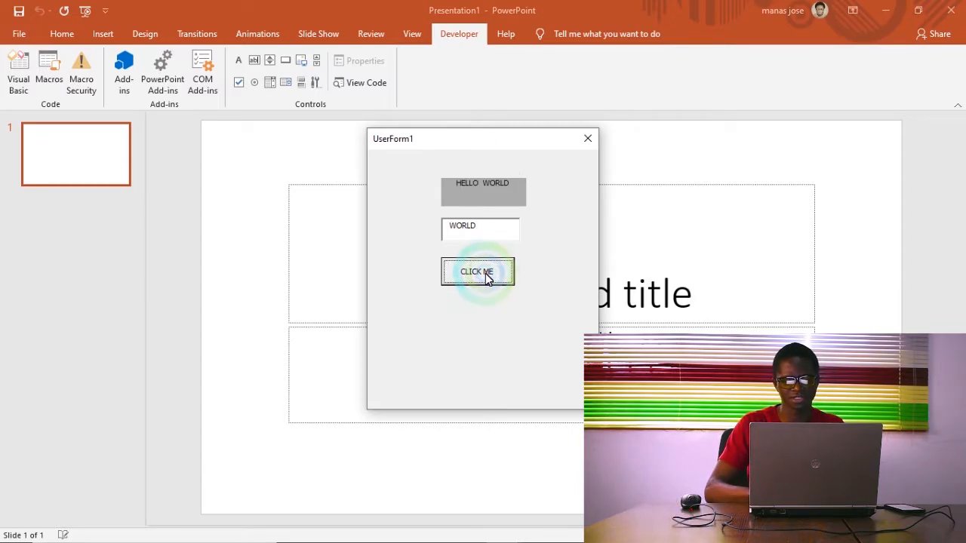
pyautogui.click(477, 272)
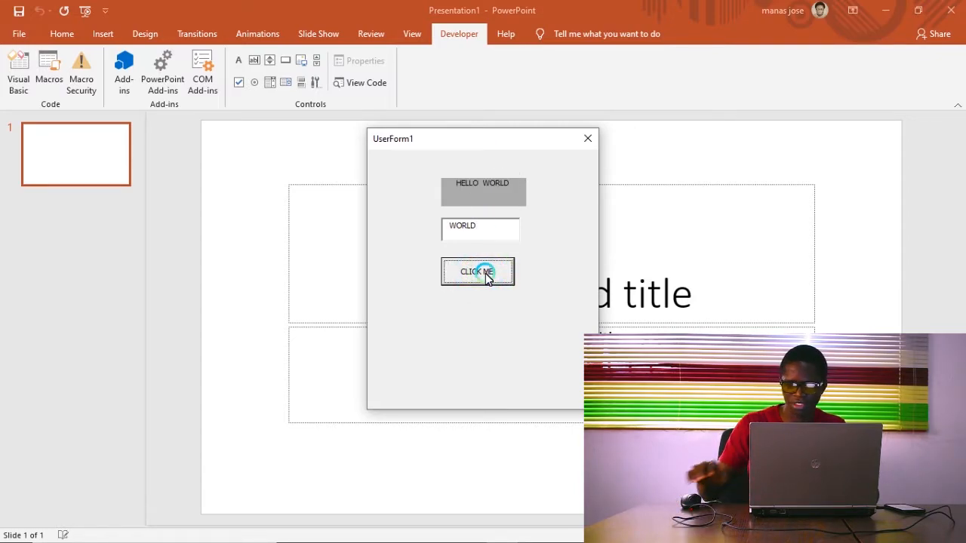
pyautogui.click(477, 272)
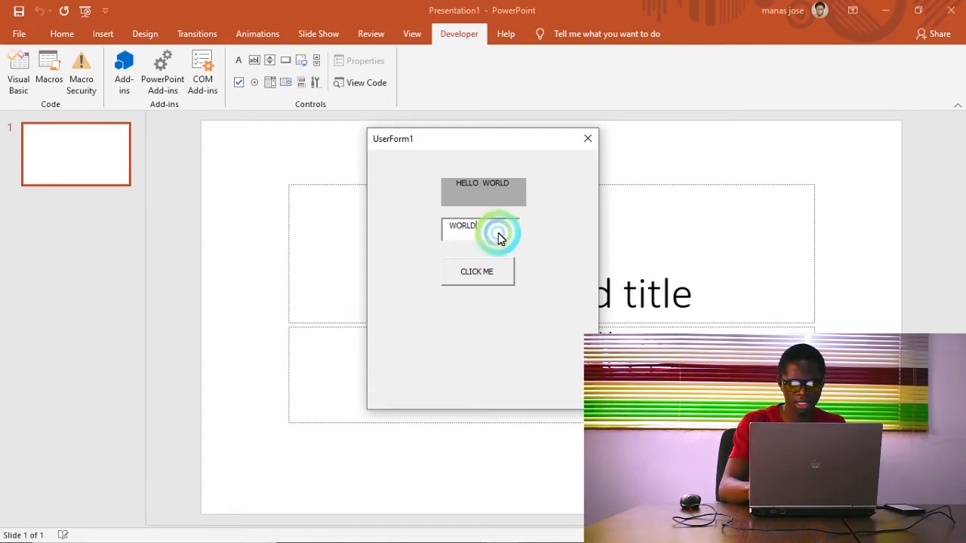
pyautogui.click(480, 230)
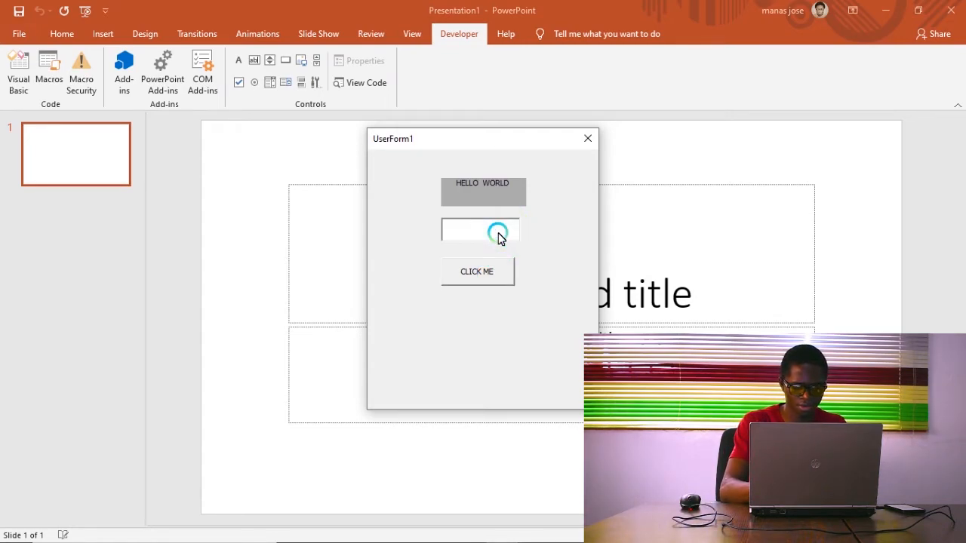
pyautogui.write('AFRICA')
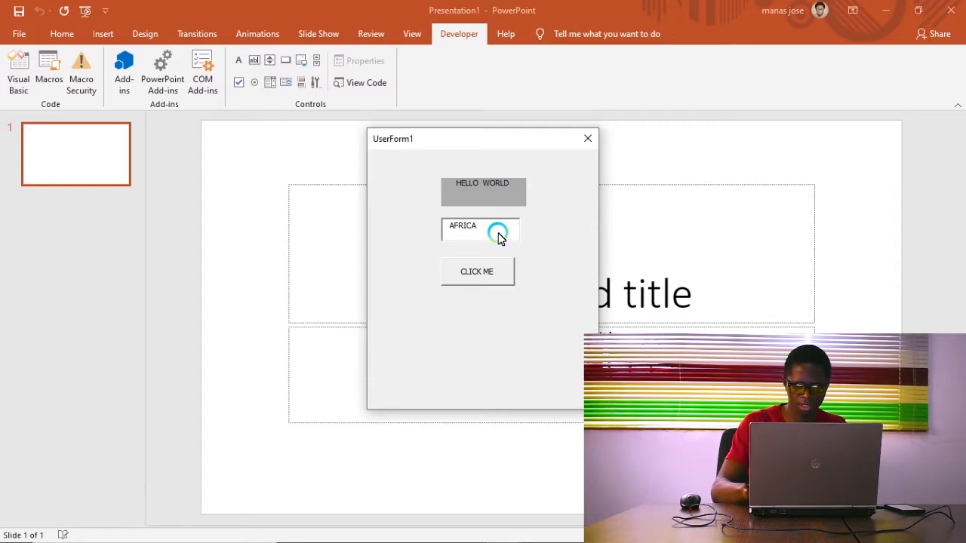
pyautogui.click(476, 272)
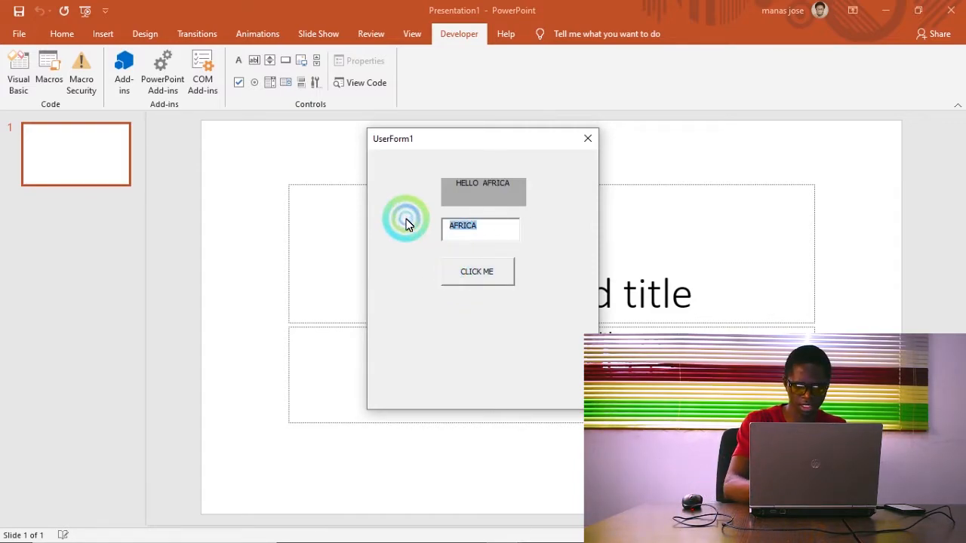
# Test further entries like M.J MEN and M.K, checking the spaced greeting.
pyautogui.write('HELLO')
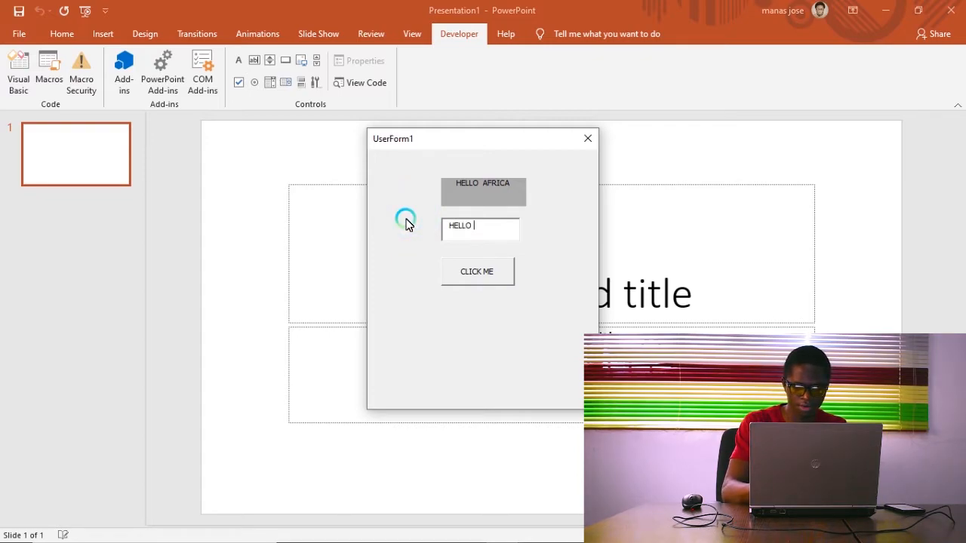
pyautogui.write('M.J M')
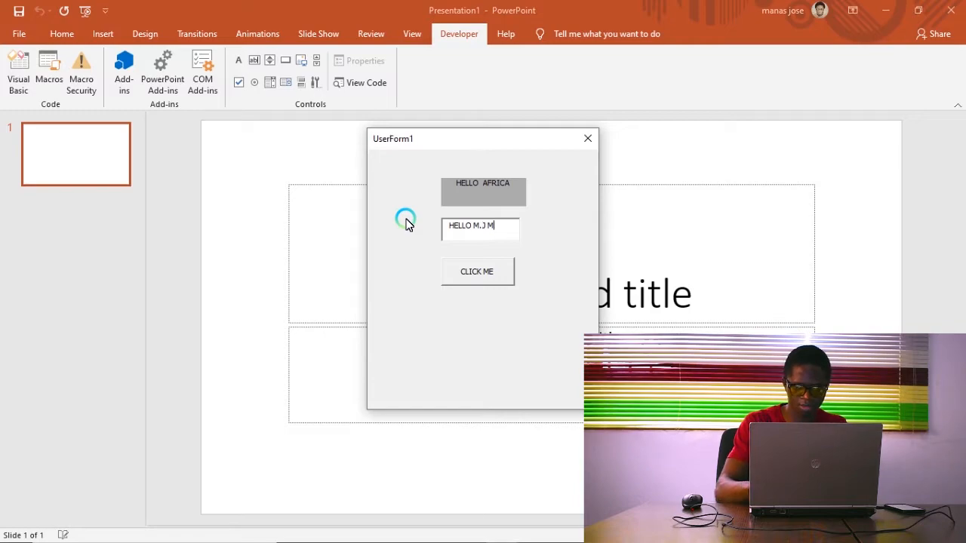
pyautogui.click(477, 272)
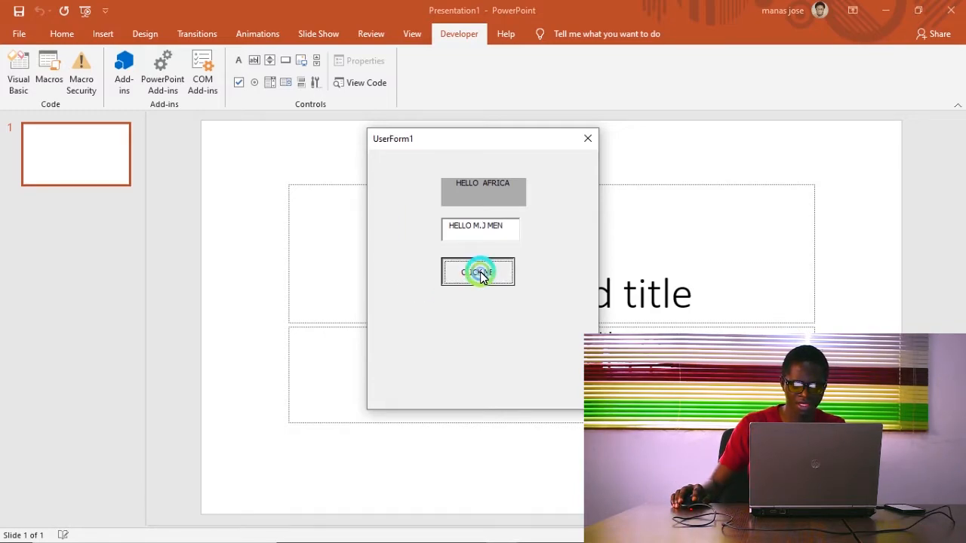
pyautogui.click(477, 272)
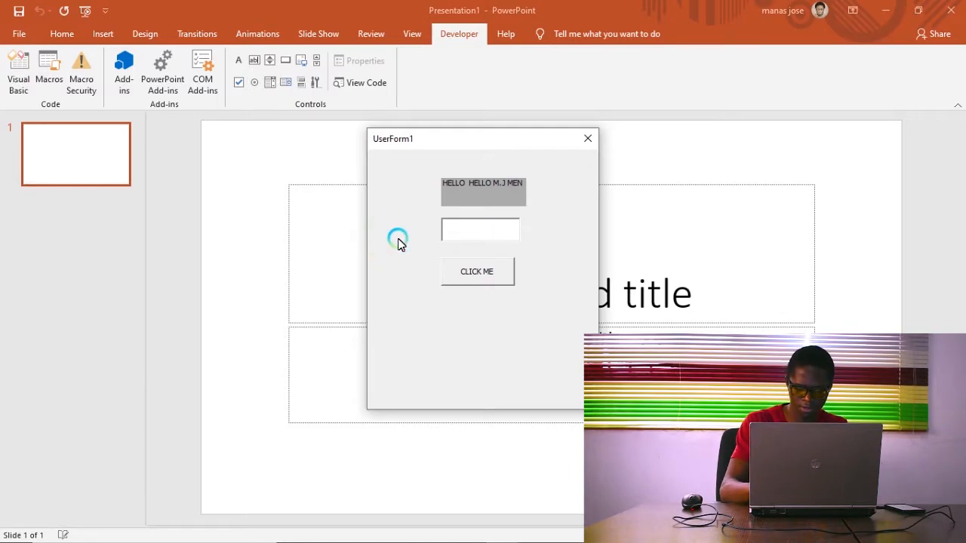
pyautogui.write('M.K')
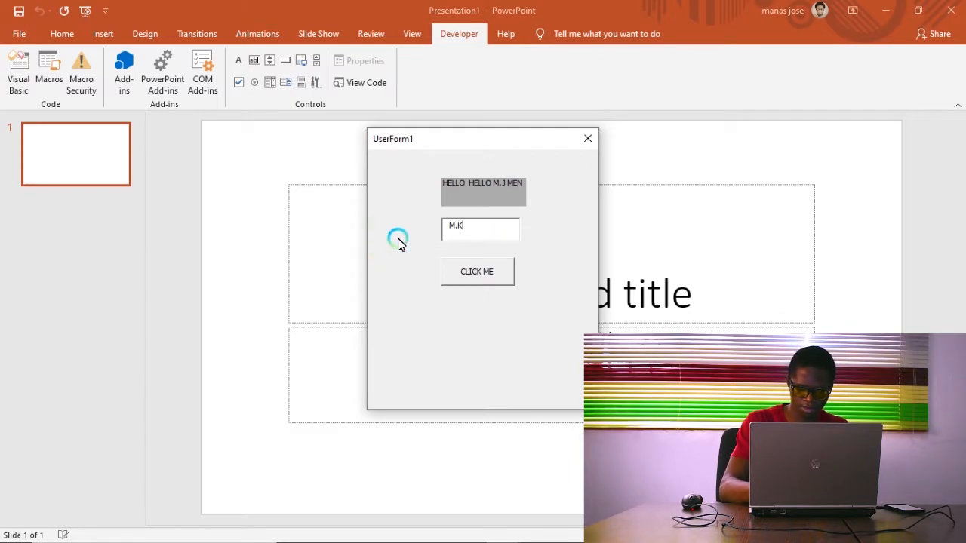
pyautogui.write('M.J ME')
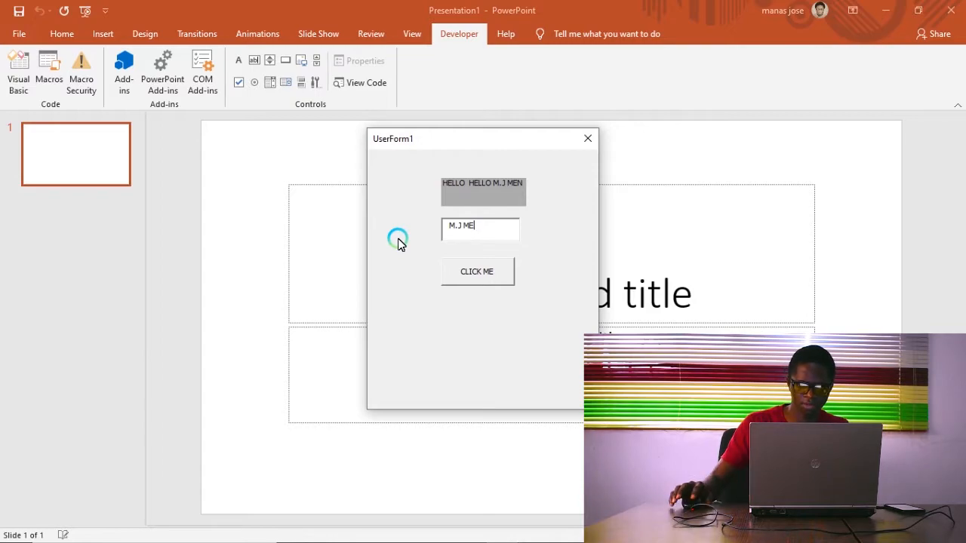
pyautogui.click(476, 271)
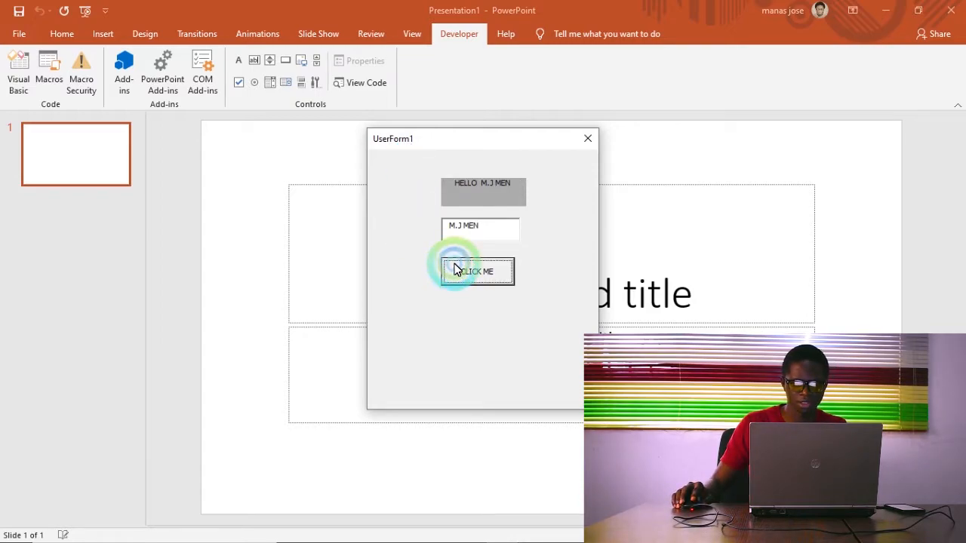
pyautogui.click(477, 271)
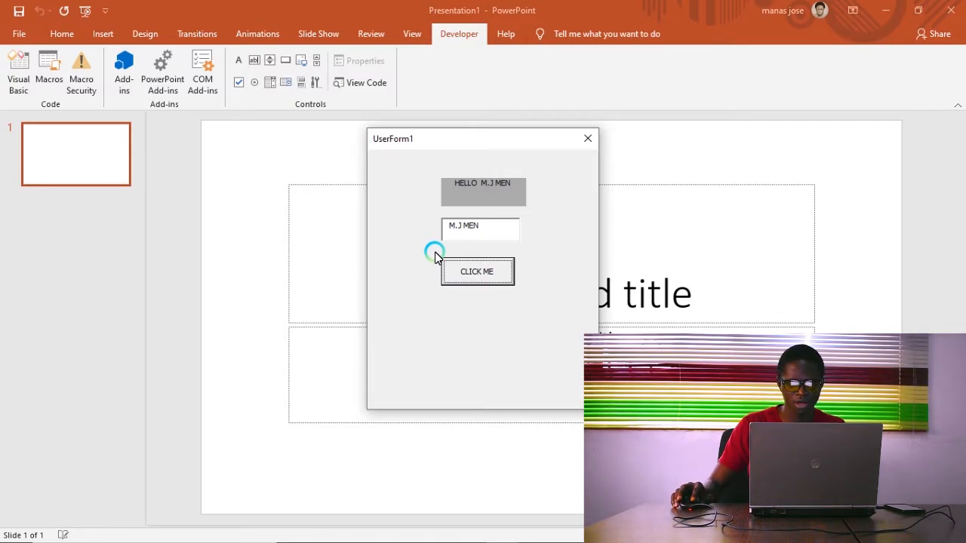
pyautogui.tripleClick(479, 227)
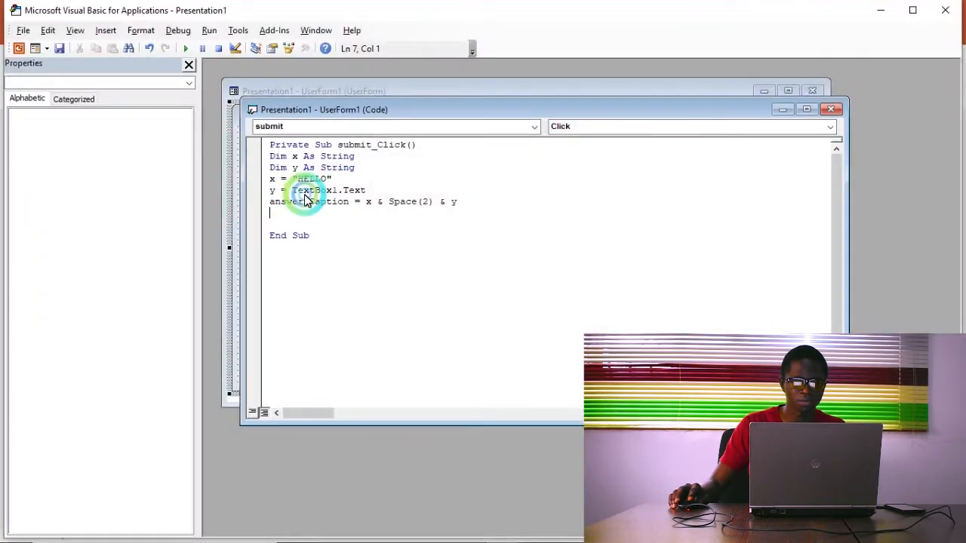
# Minimize UserForm1's code and design windows to leave an empty editor workspace.
pyautogui.click(764, 90)
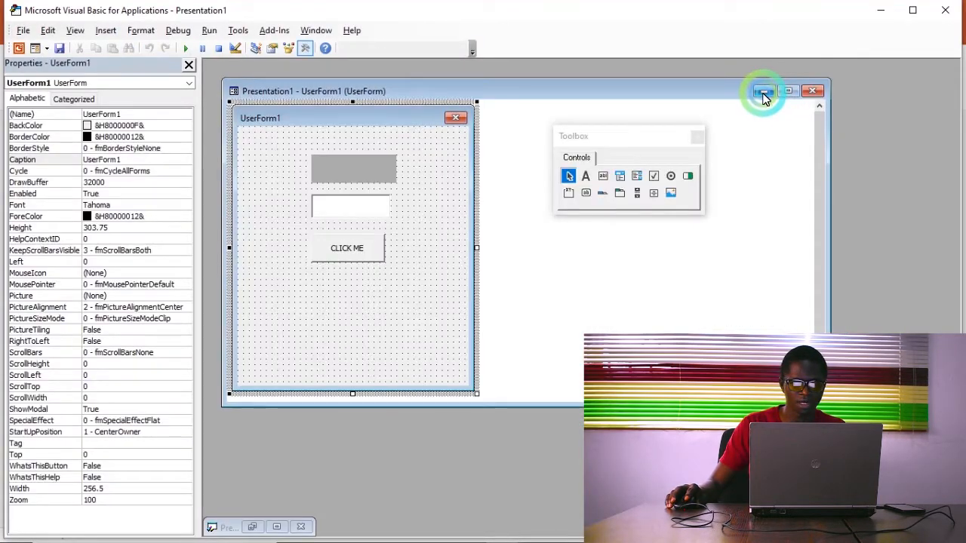
pyautogui.click(764, 91)
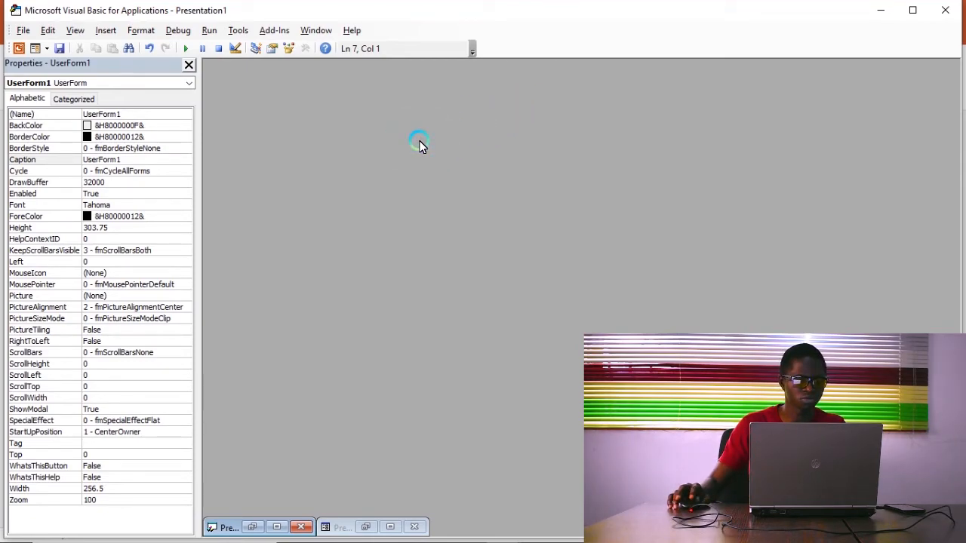
pyautogui.click(189, 64)
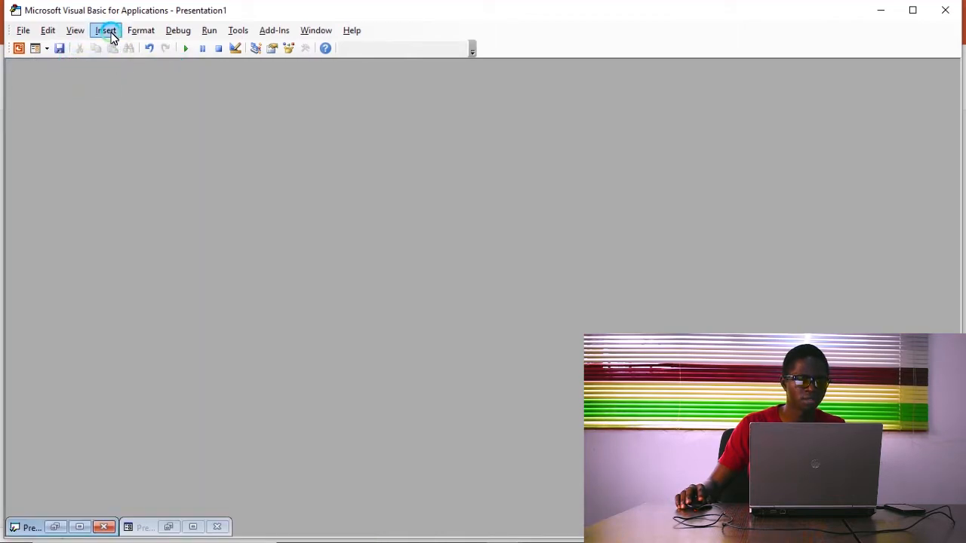
# Insert UserForm2, enlarge it, and place labels, text boxes and a command button.
pyautogui.click(106, 30)
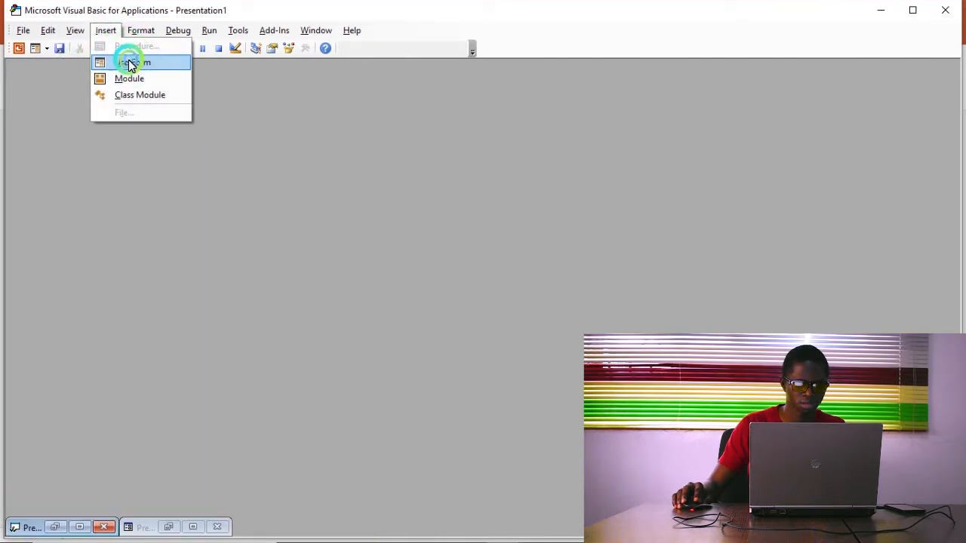
pyautogui.click(135, 62)
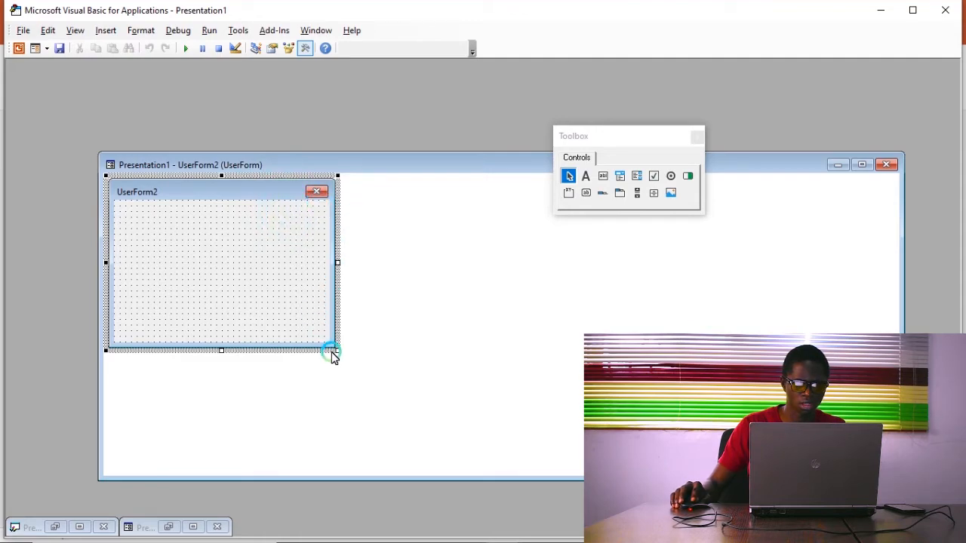
pyautogui.moveTo(337, 350); pyautogui.dragTo(349, 462)
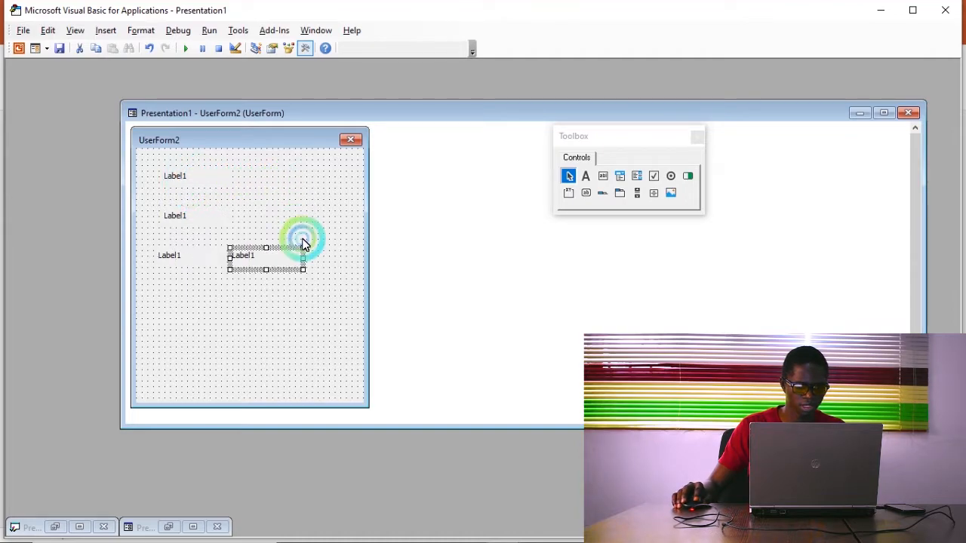
pyautogui.moveTo(301, 255); pyautogui.dragTo(200, 179)
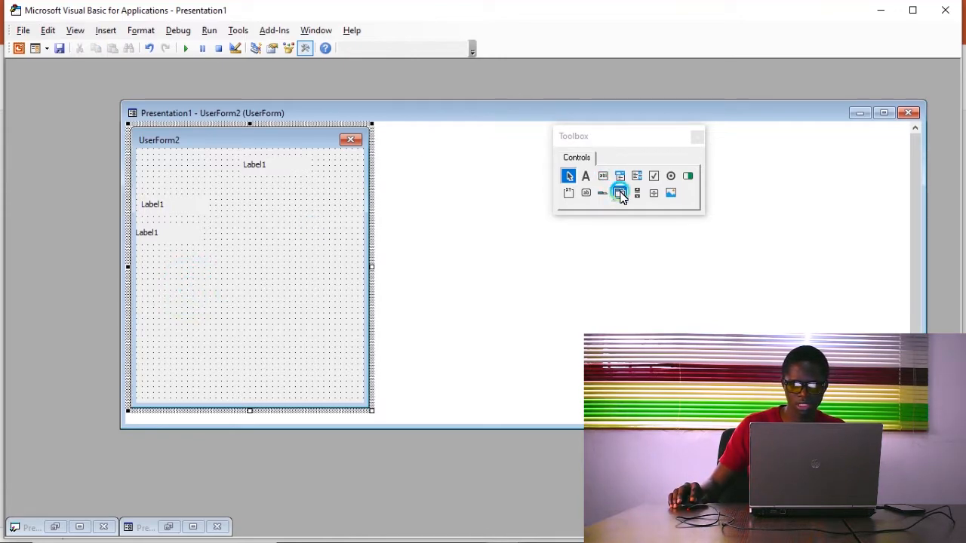
pyautogui.click(619, 192)
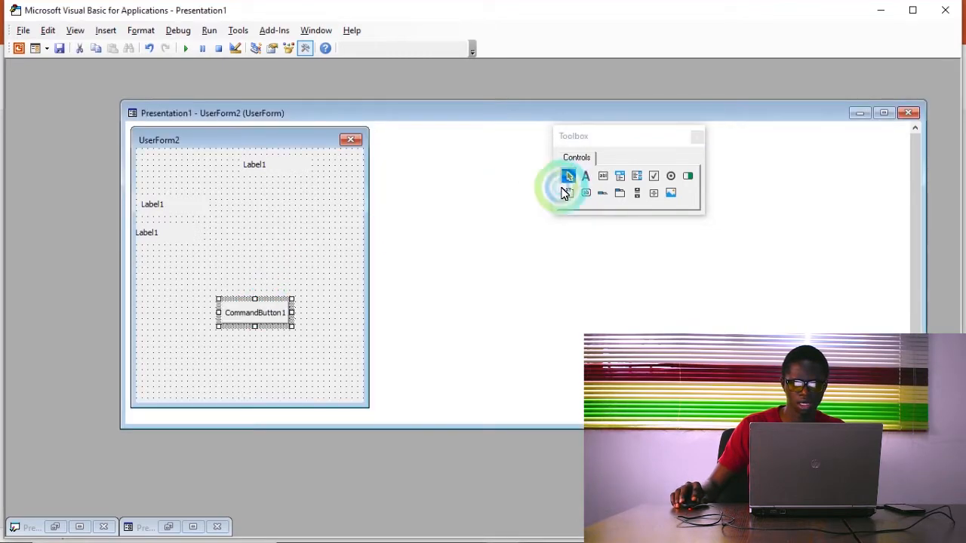
pyautogui.click(602, 175)
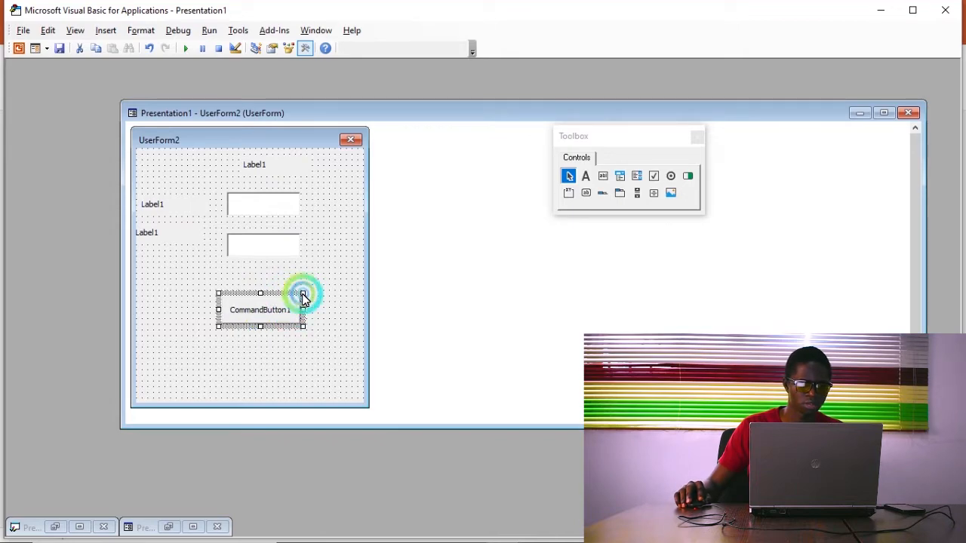
pyautogui.click(254, 164)
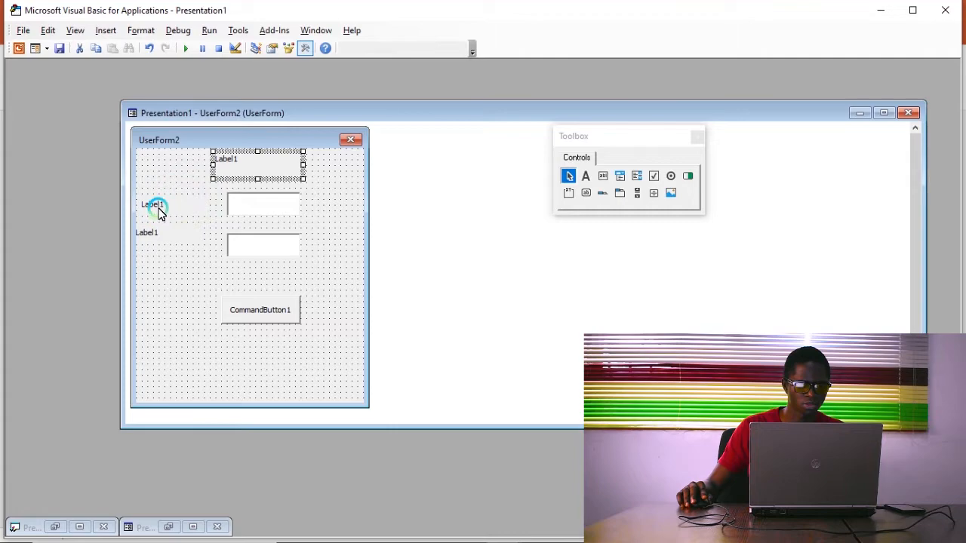
# Name the top label answer, with grey background and centred text alignment.
pyautogui.rightClick(155, 204)
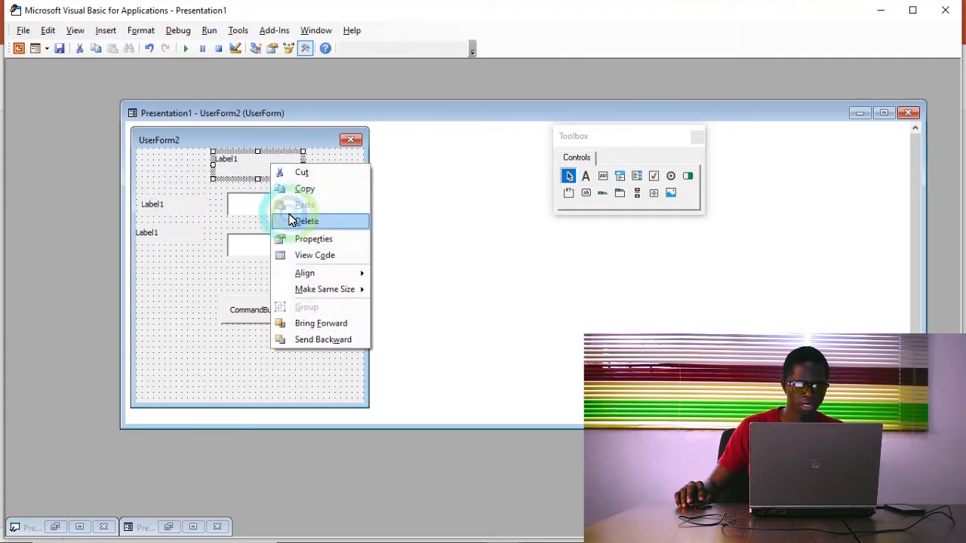
pyautogui.click(313, 239)
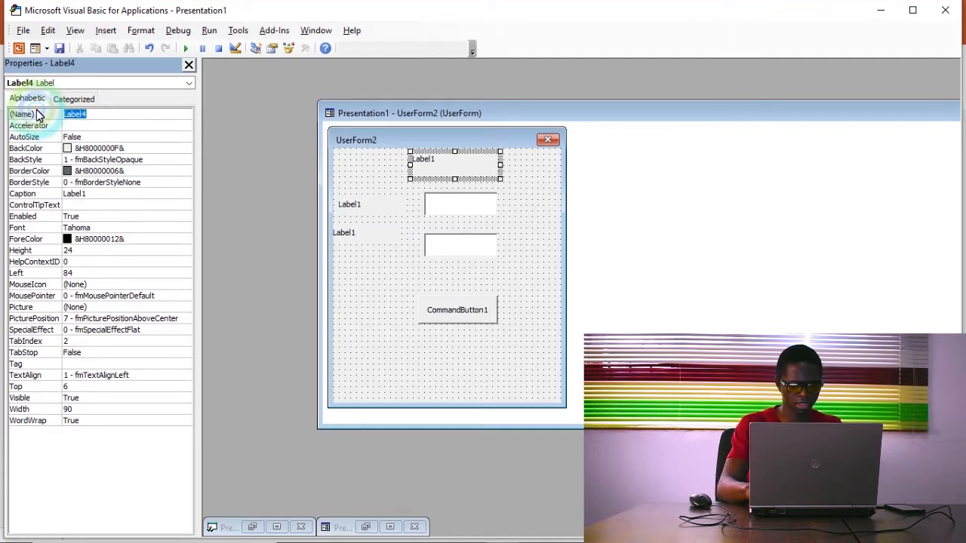
pyautogui.write('anse')
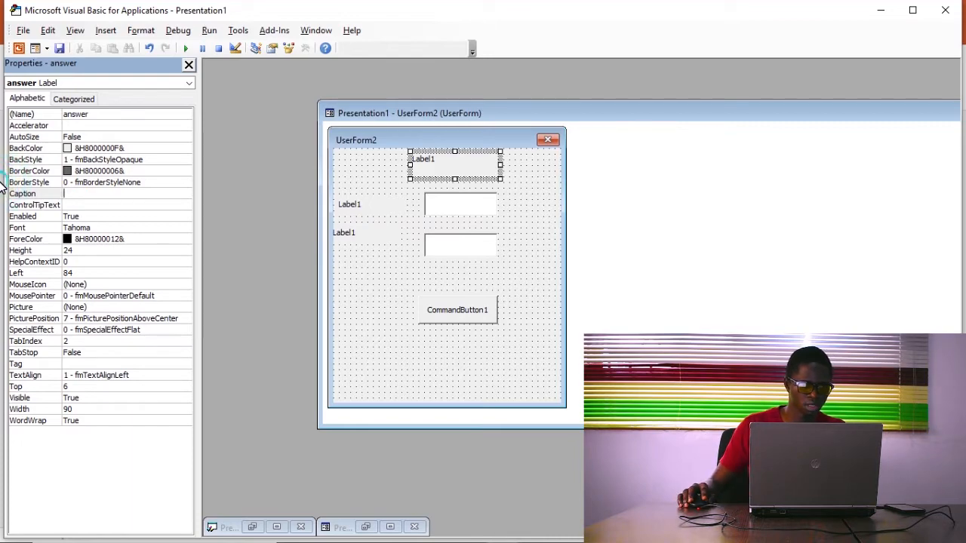
pyautogui.click(188, 148)
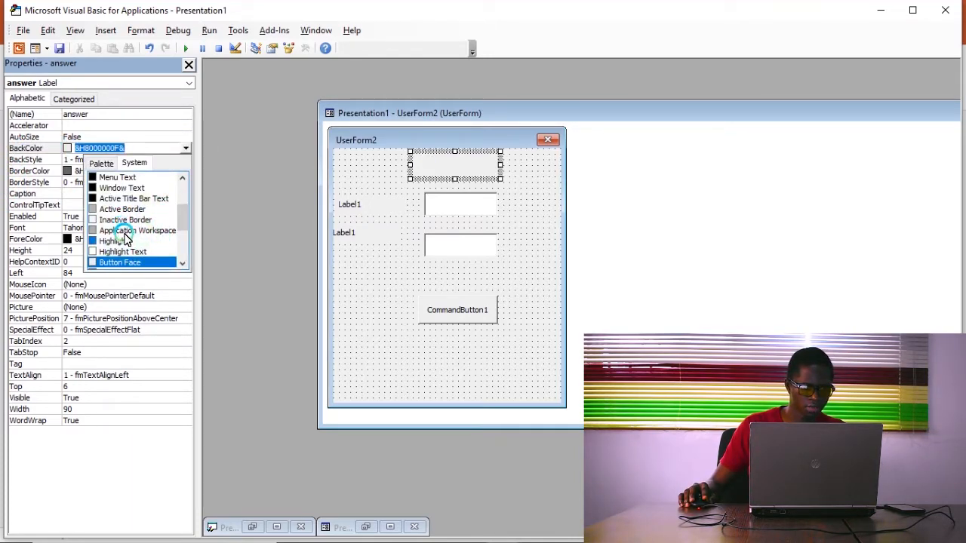
pyautogui.click(117, 230)
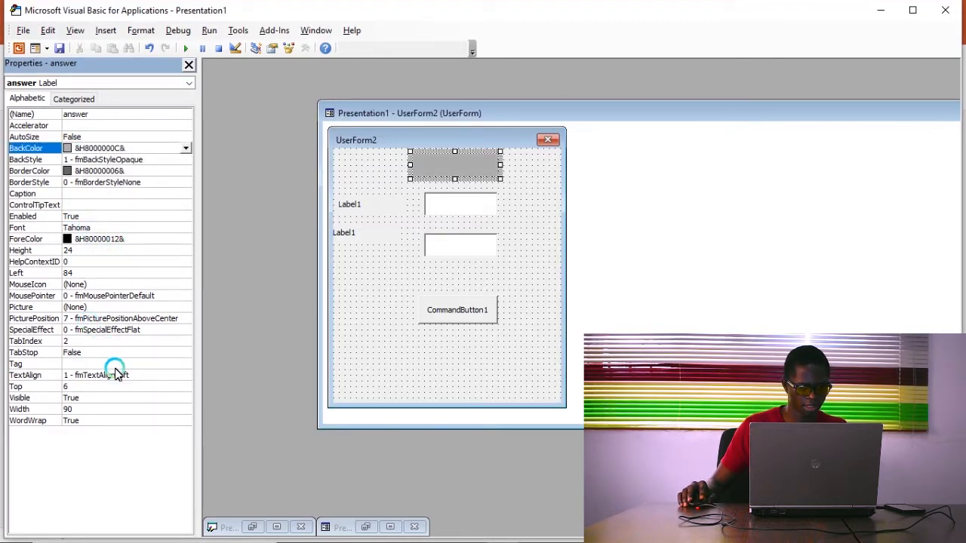
pyautogui.click(186, 375)
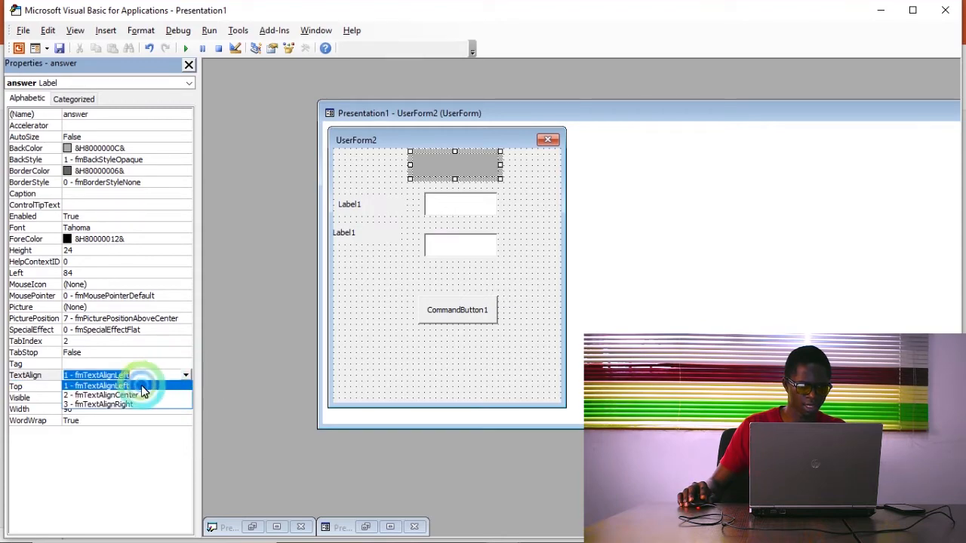
pyautogui.click(114, 395)
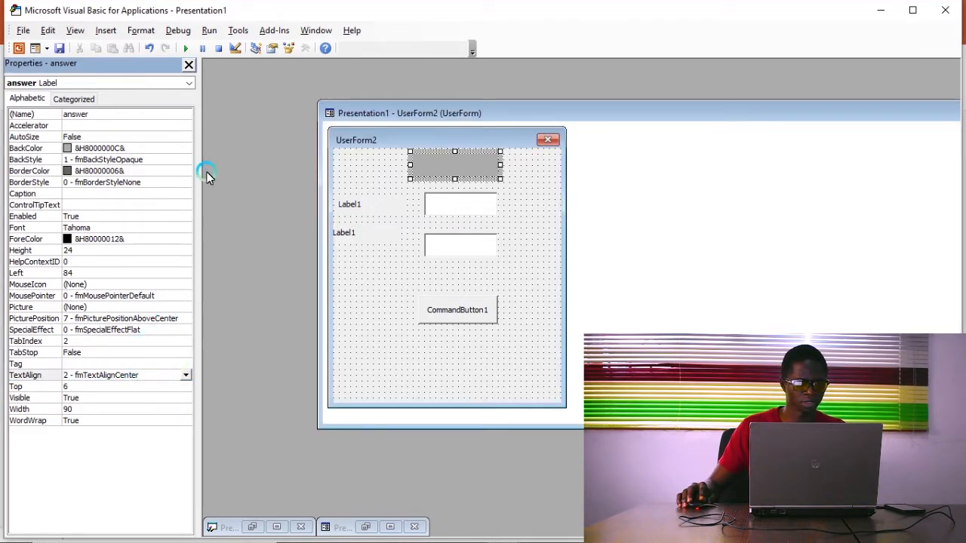
pyautogui.click(360, 205)
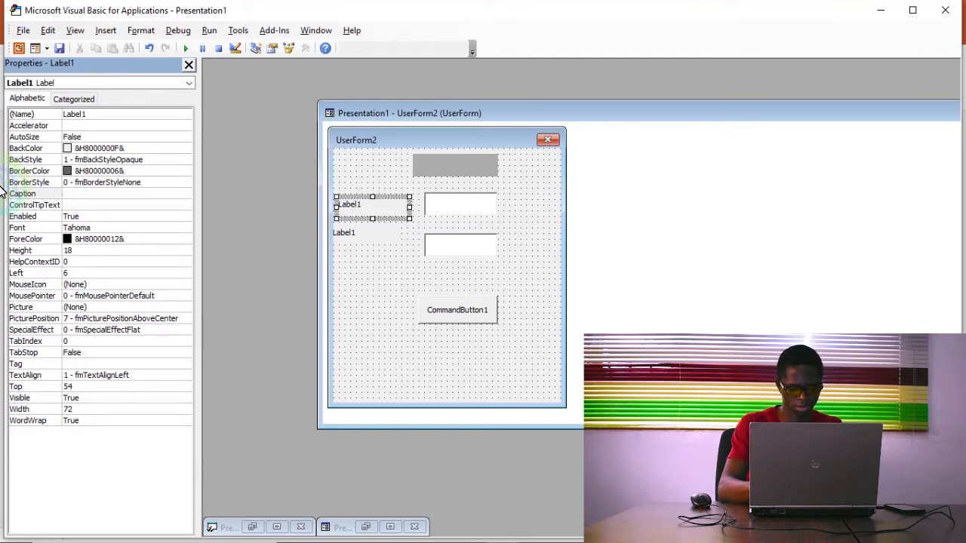
# Caption the two side labels 'First Number' and 'Second Number'.
pyautogui.write('First')
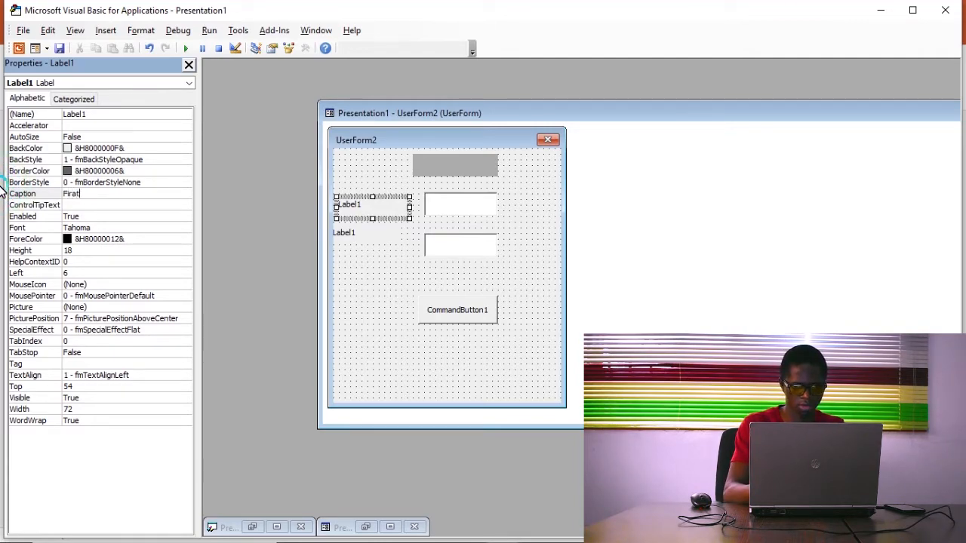
pyautogui.write('Number')
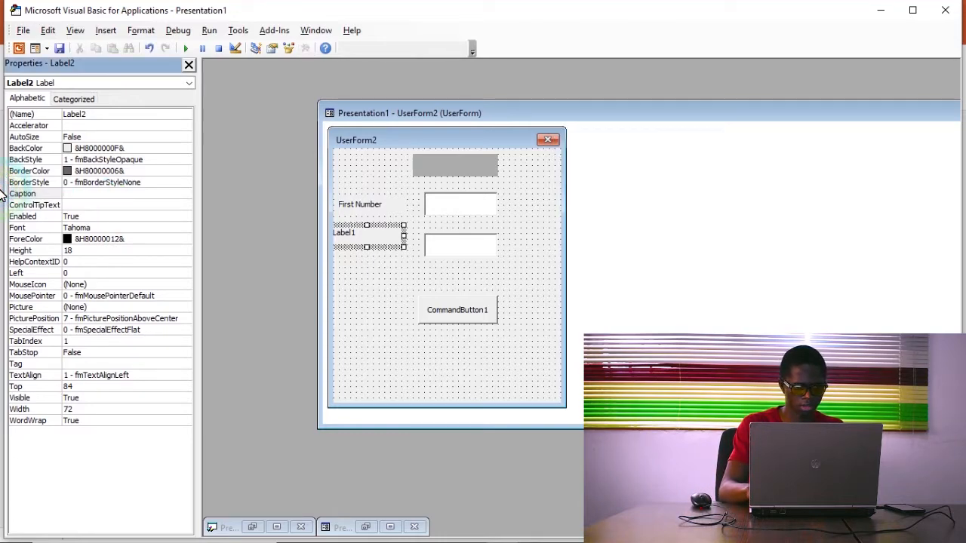
pyautogui.write('Seocnd')
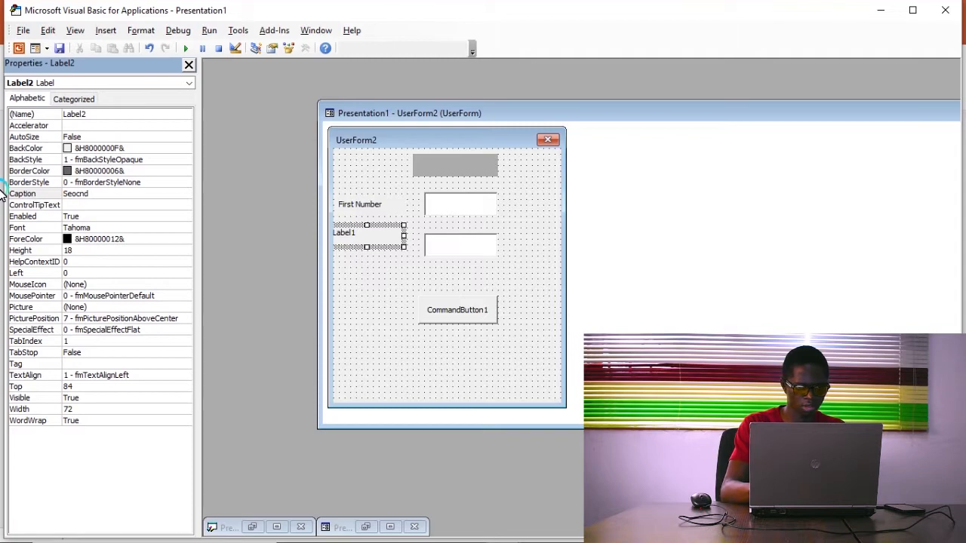
pyautogui.press('Backspace')
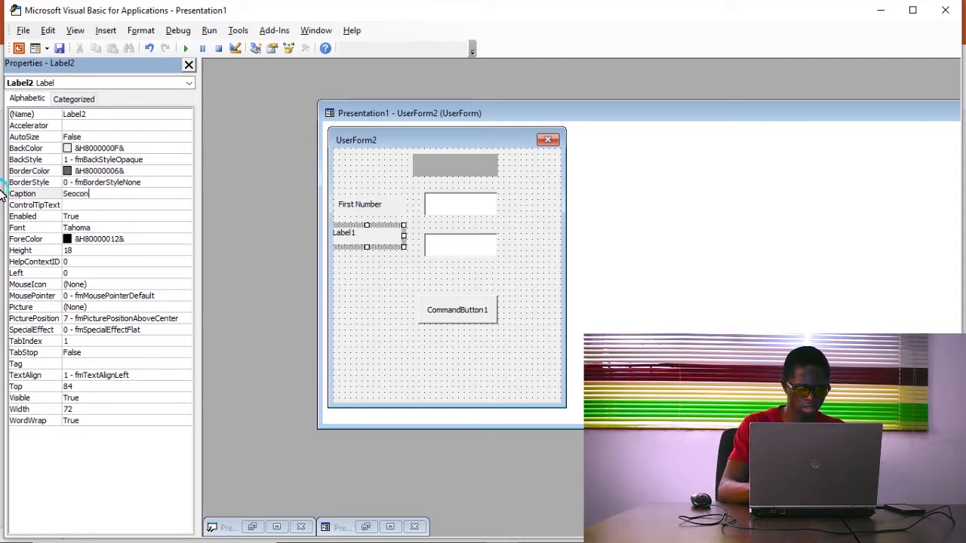
pyautogui.write('d')
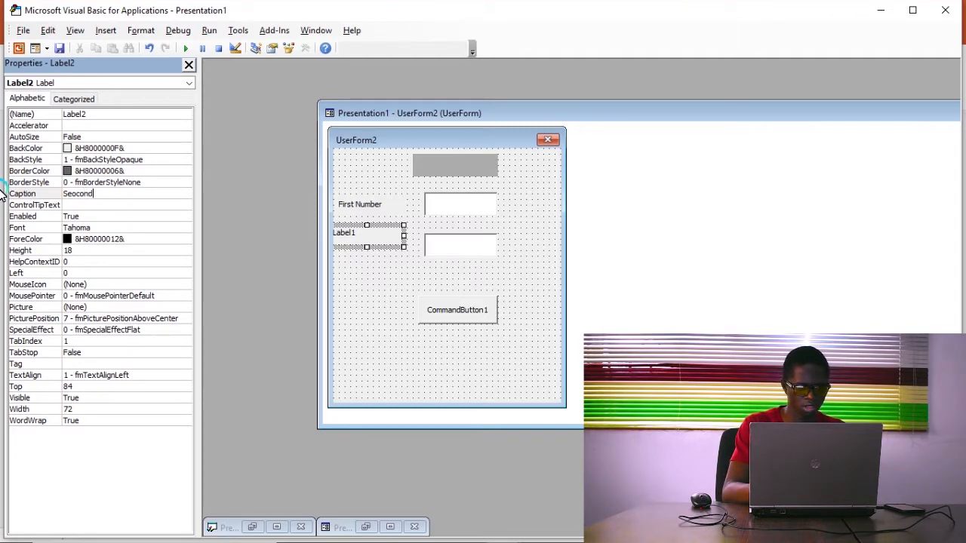
pyautogui.press('BackSpace')
pyautogui.write(' Number')
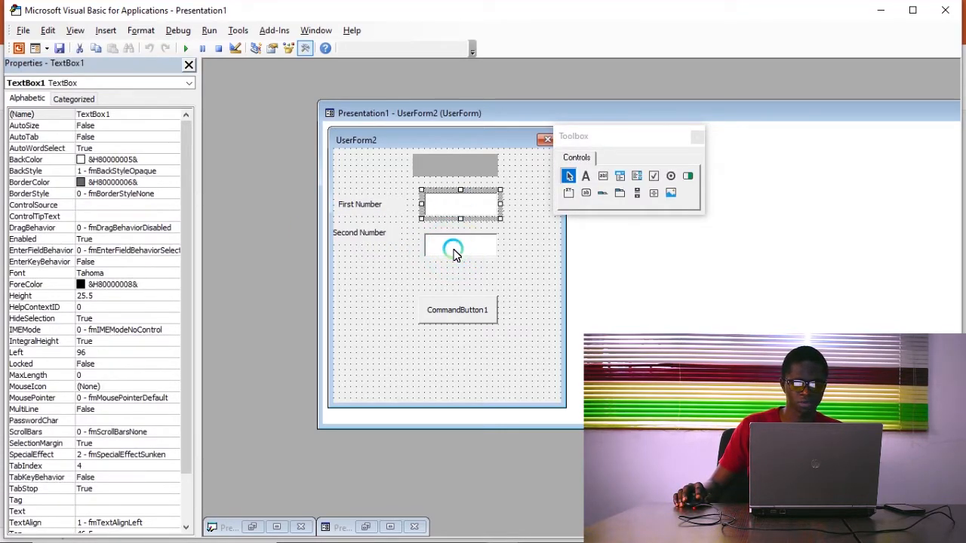
# Set CommandButton1's name to submit and its caption to CALCULATE.
pyautogui.click(457, 309)
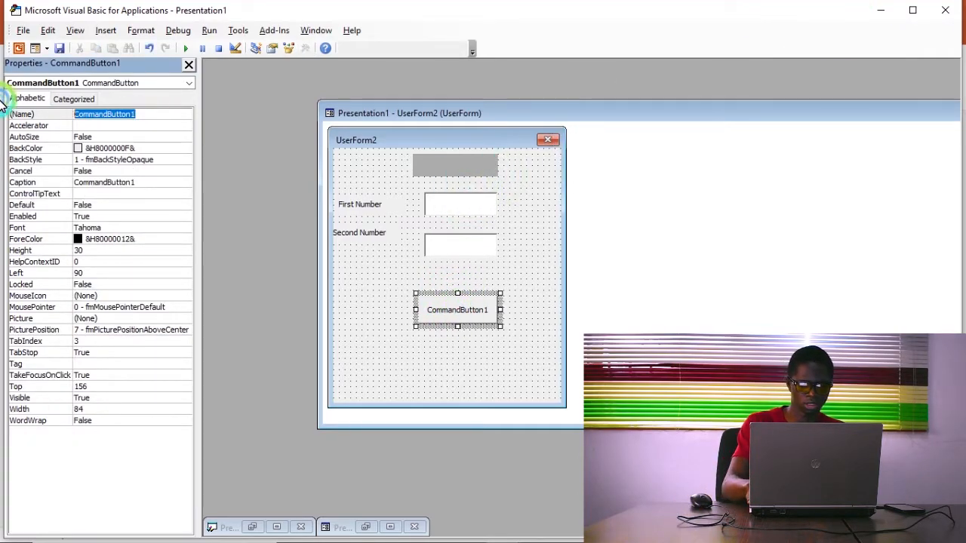
pyautogui.write('submit')
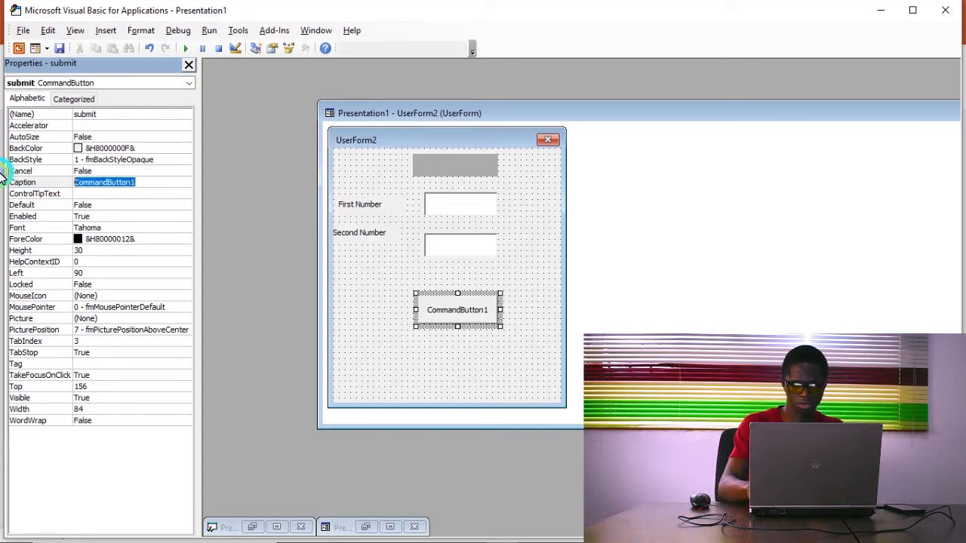
pyautogui.write('CALCULATE')
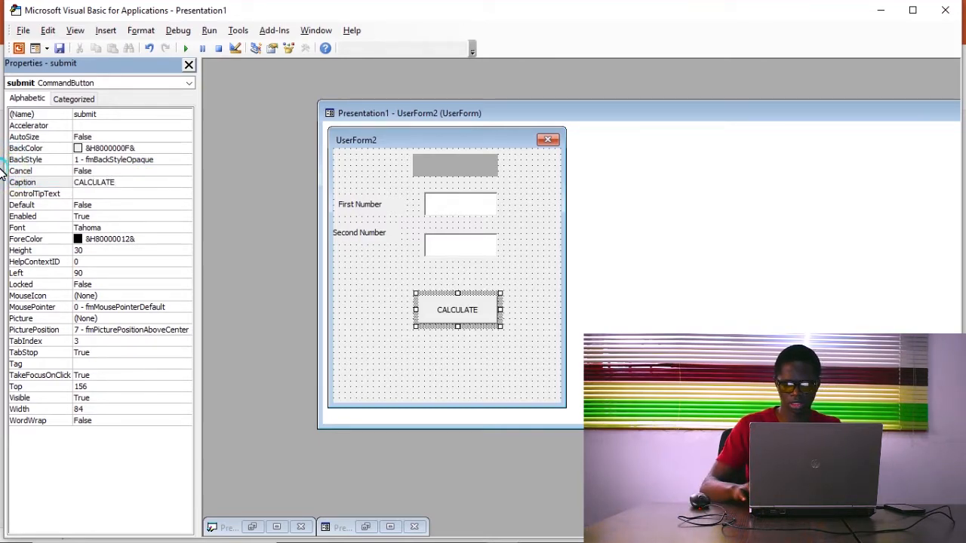
pyautogui.click(23, 182)
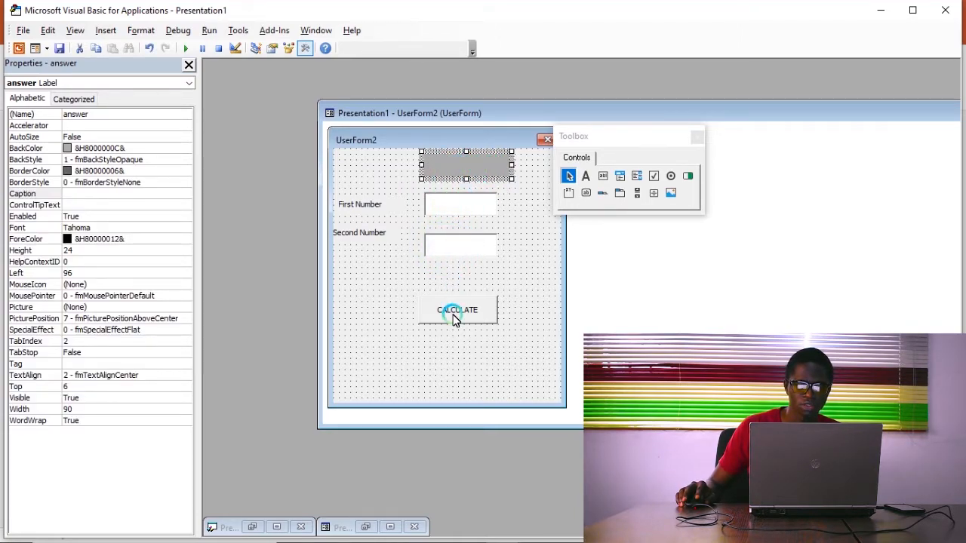
pyautogui.rightClick(456, 310)
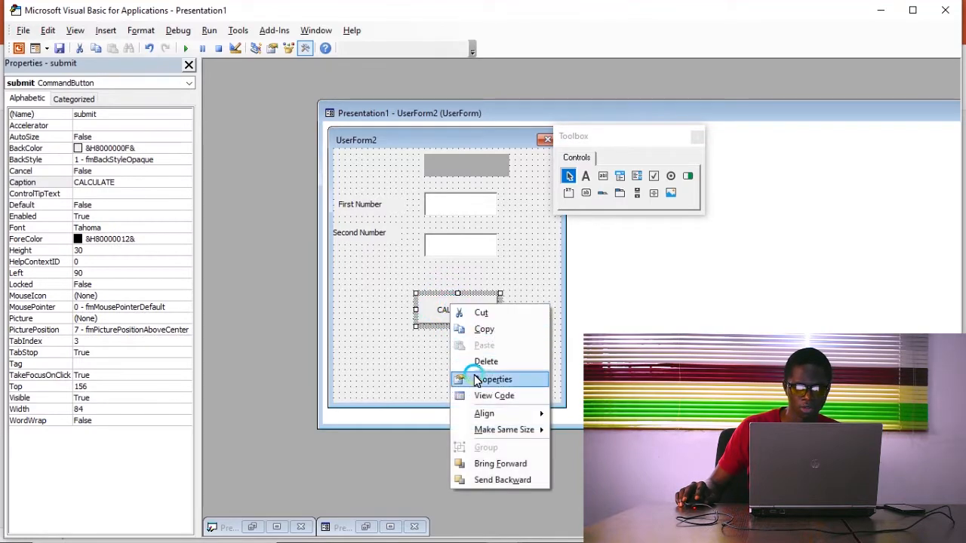
# Declare x and y As String in the submit_Click sub.
pyautogui.click(493, 395)
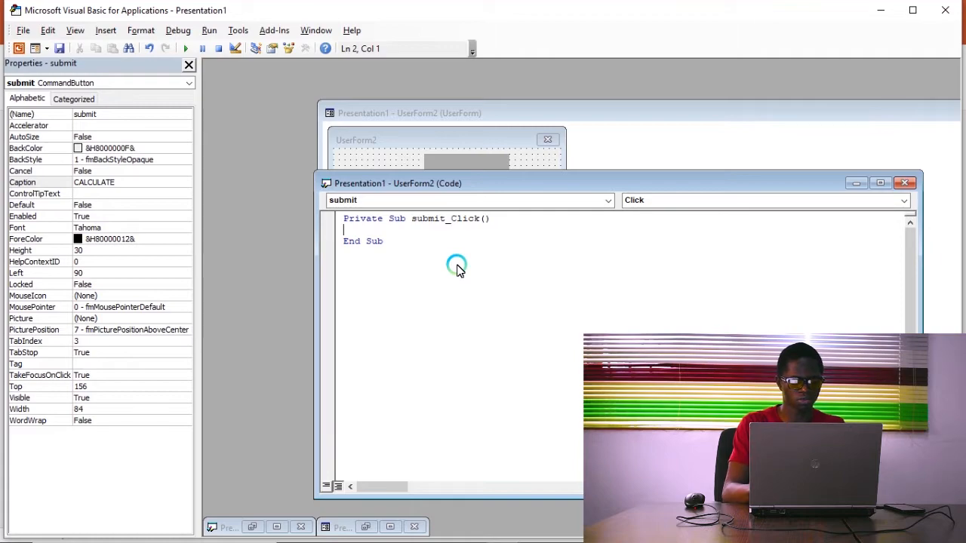
pyautogui.write('di')
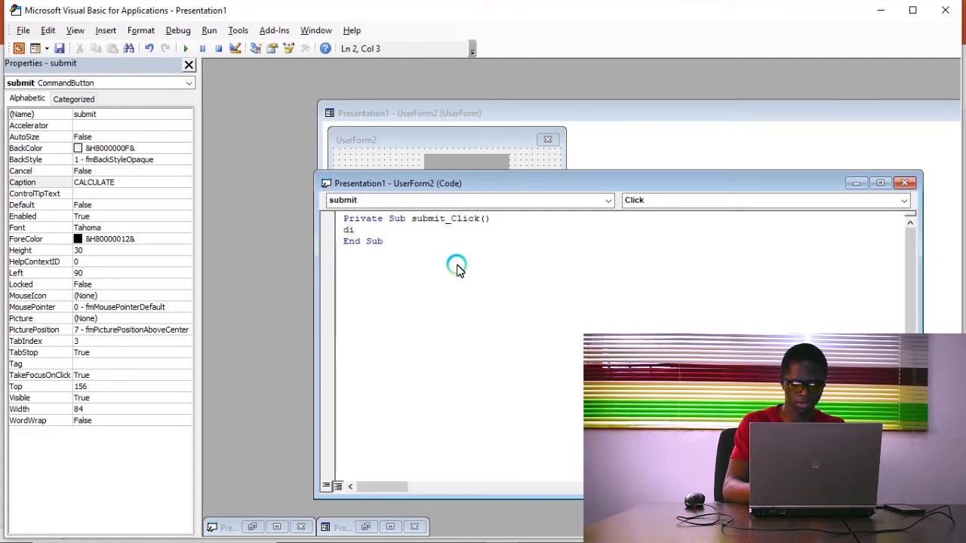
pyautogui.write('m x a')
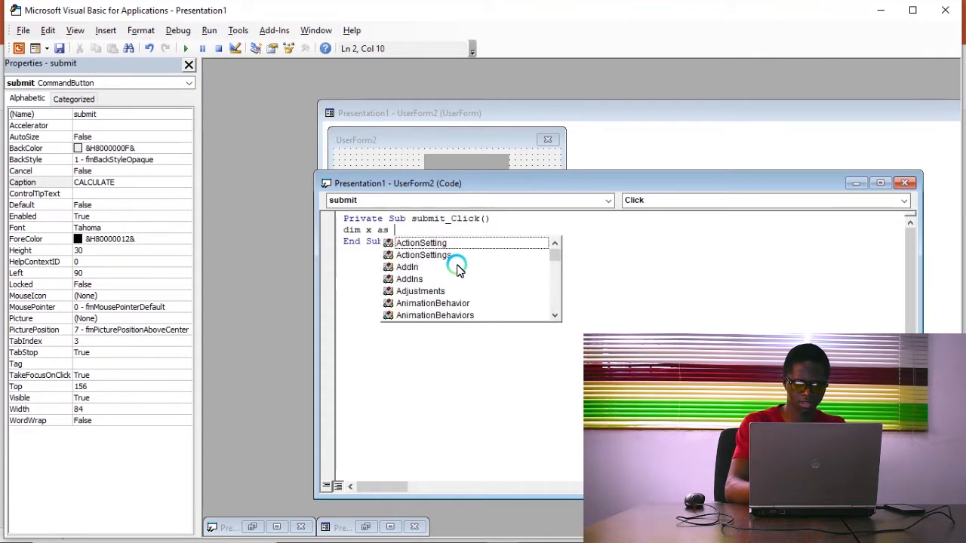
pyautogui.write('string')
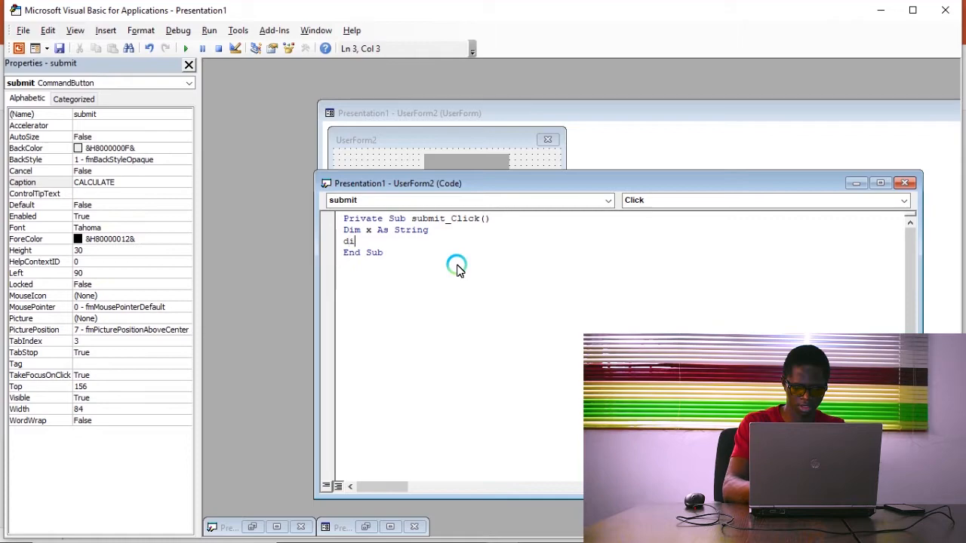
pyautogui.write('dim y as')
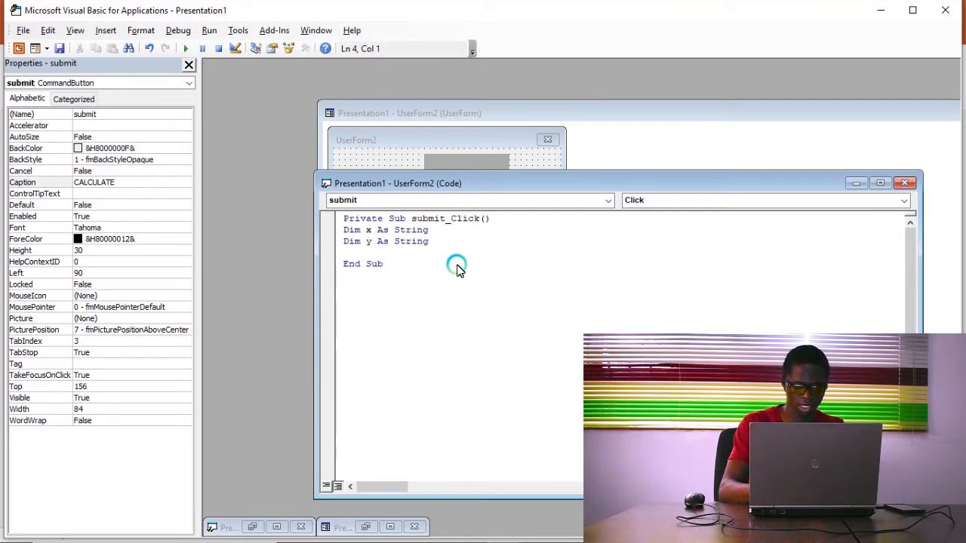
# Assign x = TextBox1.Text and y = TextBox2.Text.
pyautogui.write('x =')
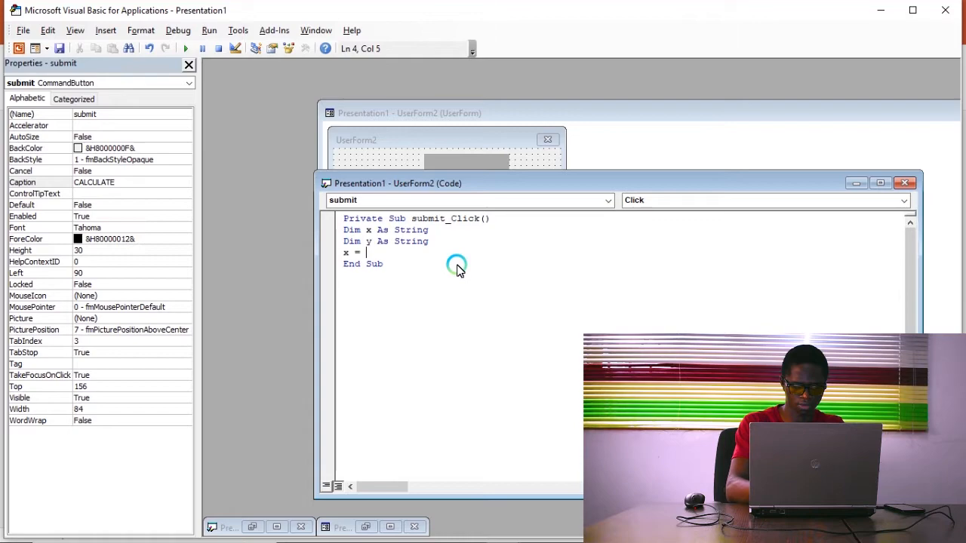
pyautogui.write('tec')
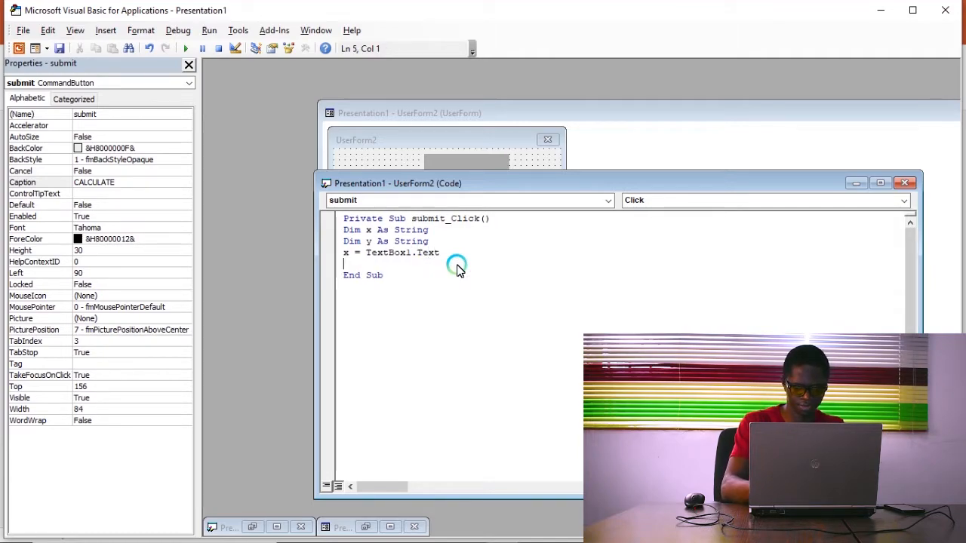
pyautogui.write('y=')
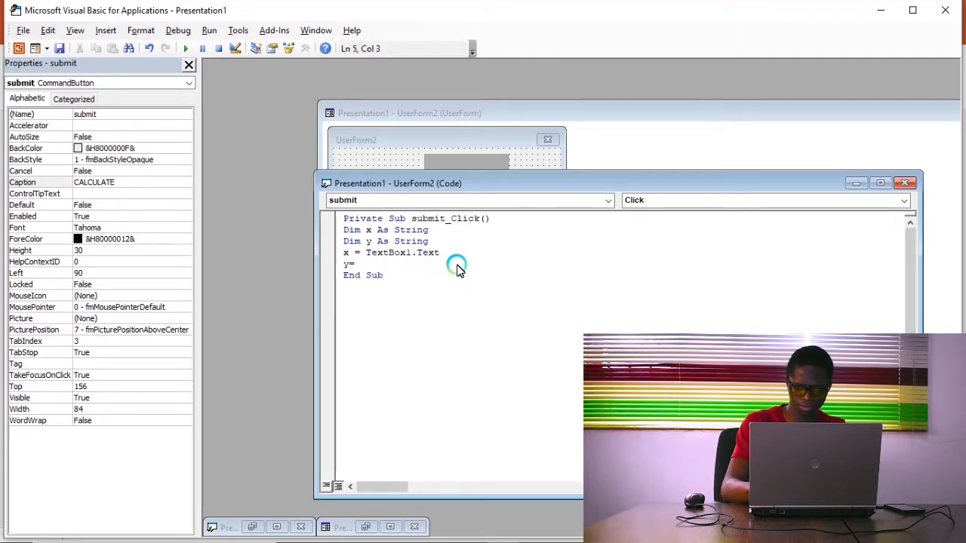
pyautogui.write('t')
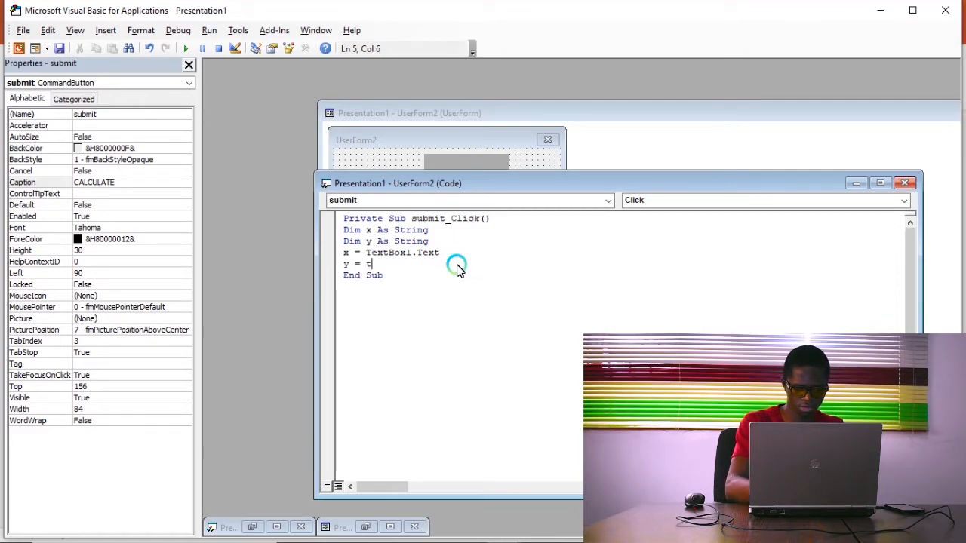
pyautogui.write('extbi')
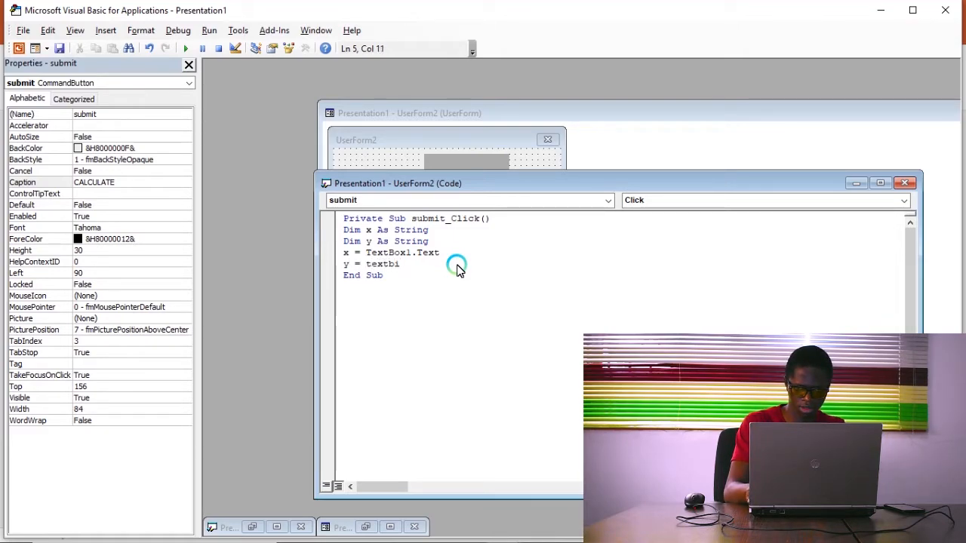
pyautogui.write('x')
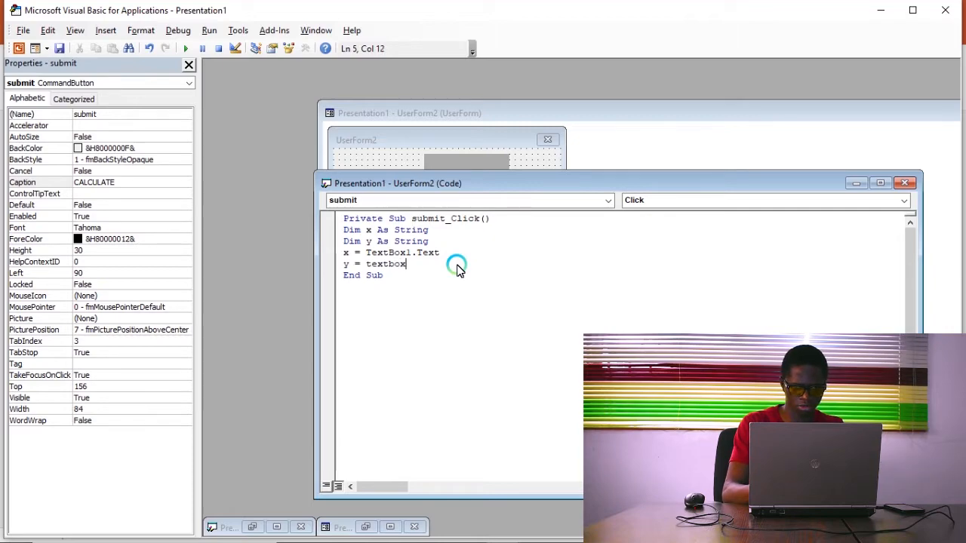
pyautogui.write('2')
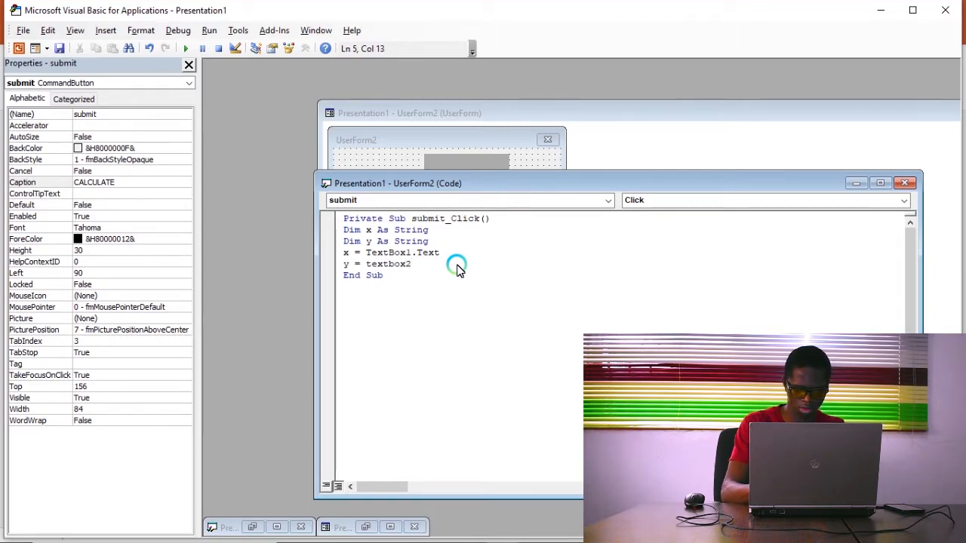
pyautogui.write('.text')
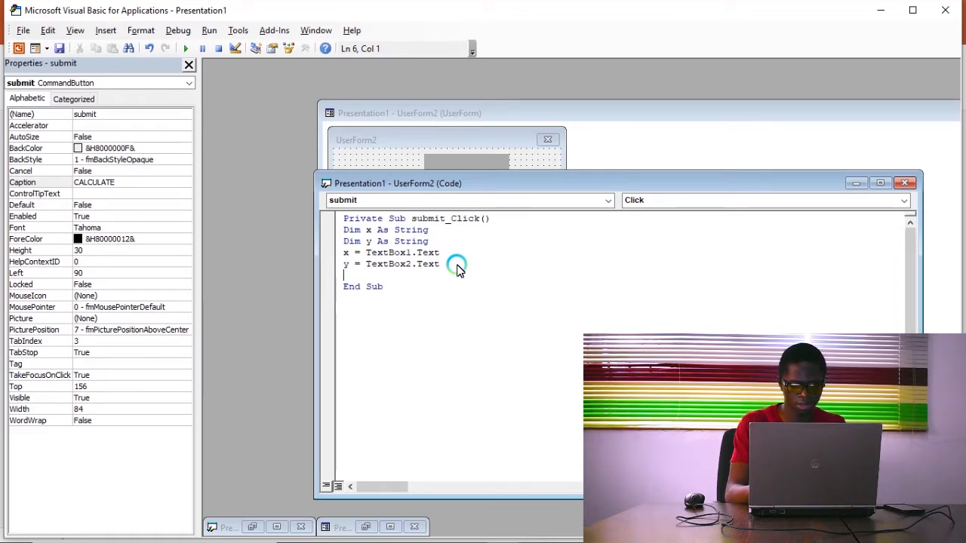
# Set answer.Caption = x * y and run the form.
pyautogui.write('answer')
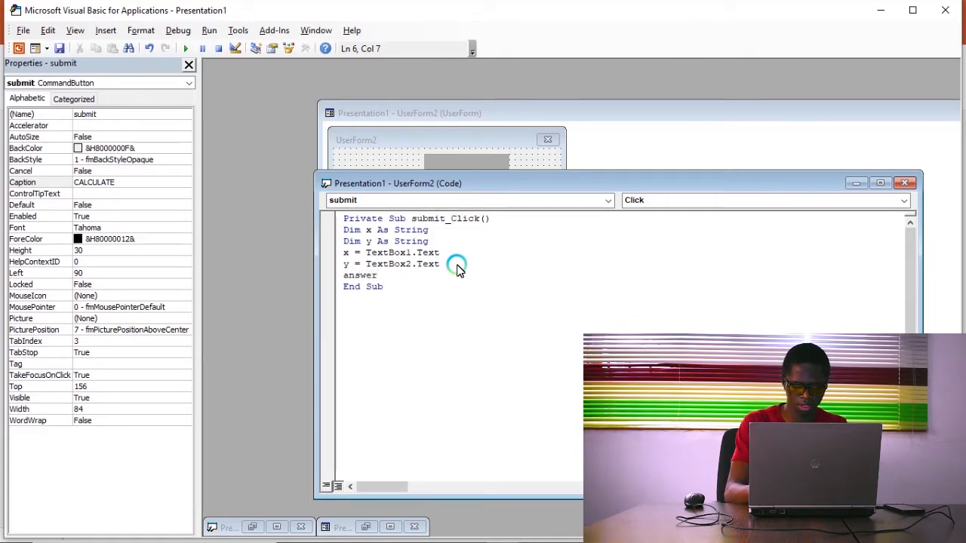
pyautogui.write('.caption =')
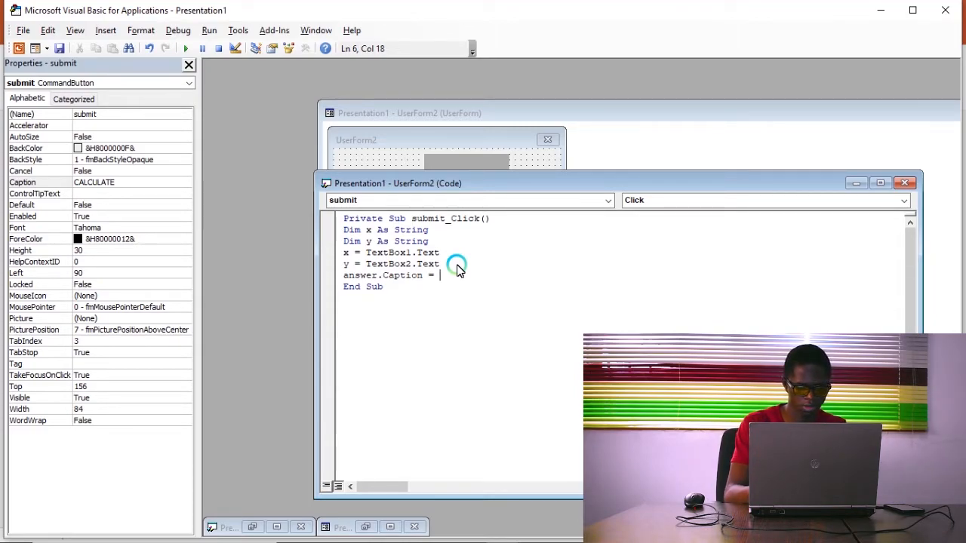
pyautogui.write('x')
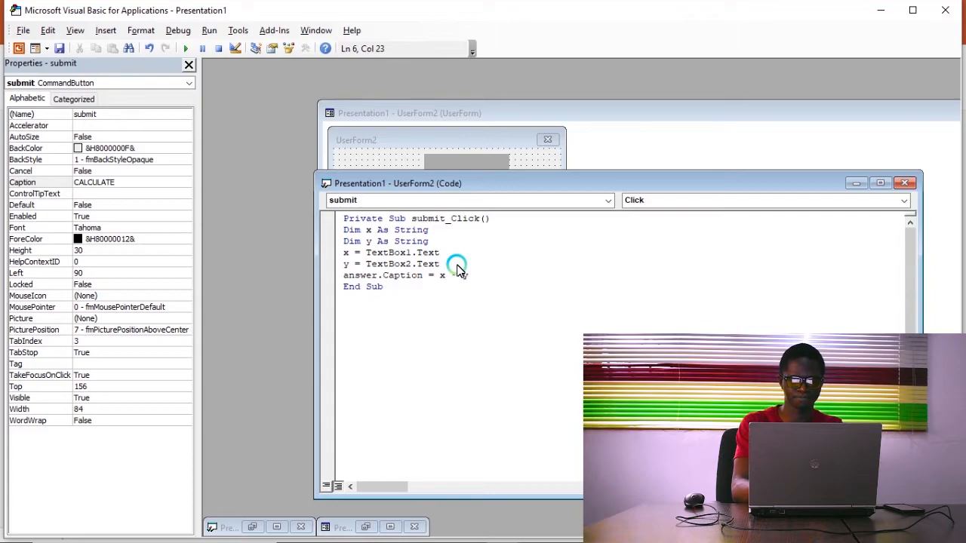
pyautogui.press('enter')
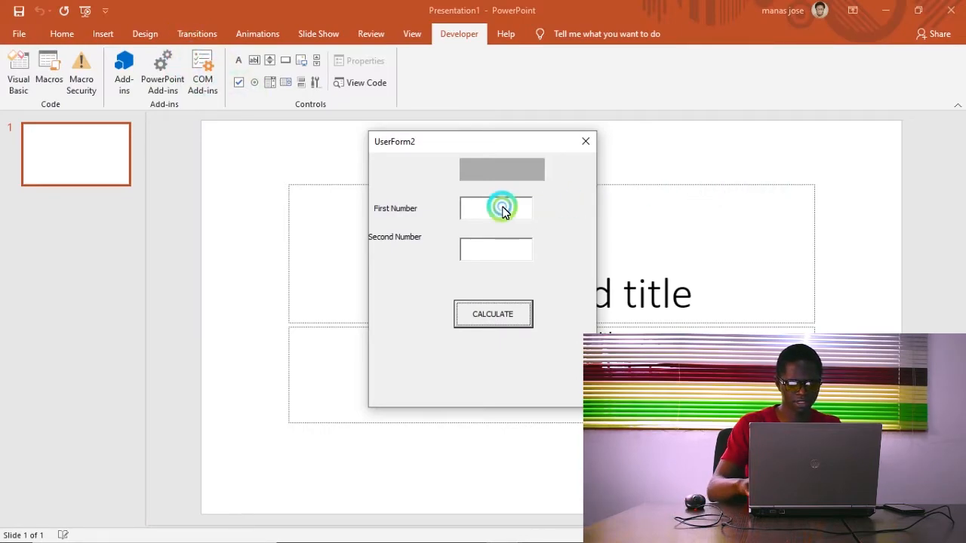
# Calculate 30 and 5 giving 150, then 100 and 10 giving 1000.
pyautogui.write('30')
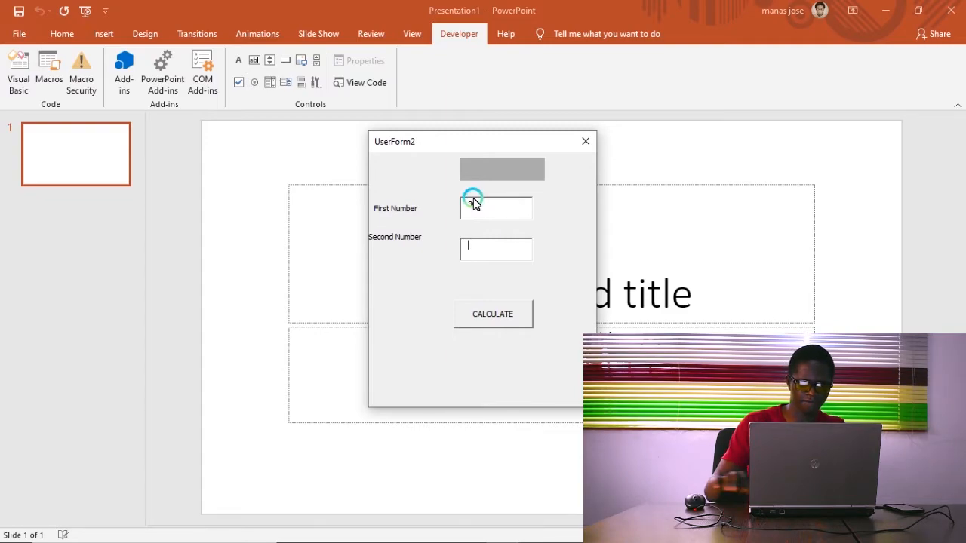
pyautogui.click(492, 313)
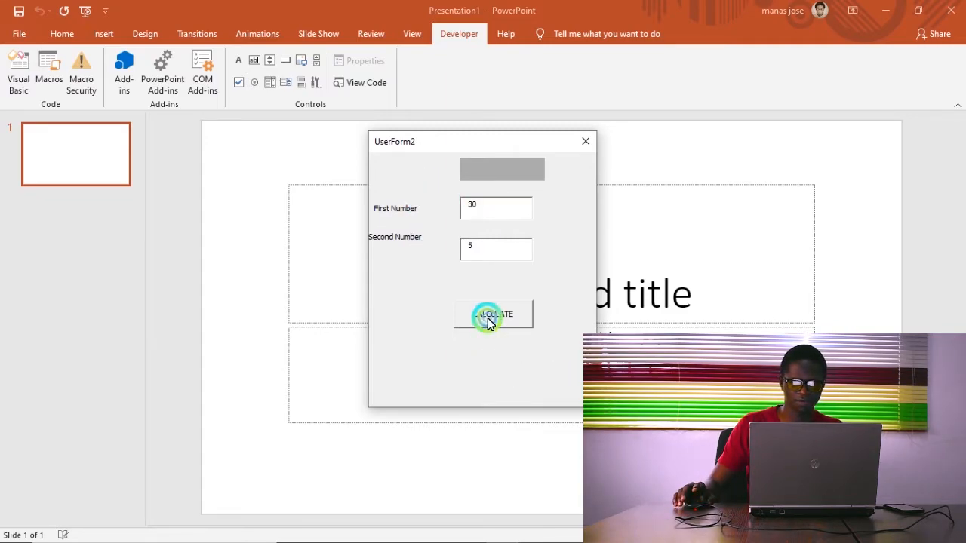
pyautogui.click(493, 314)
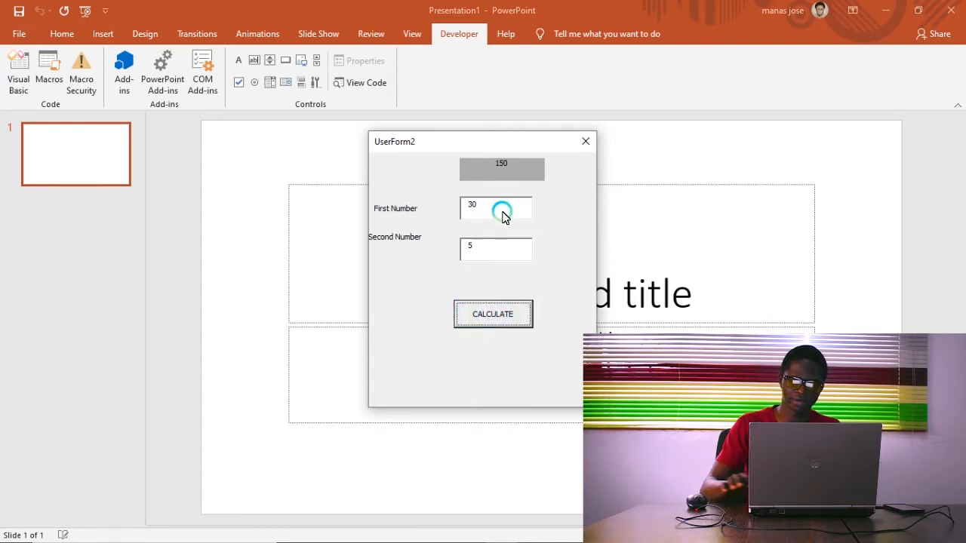
pyautogui.write('100')
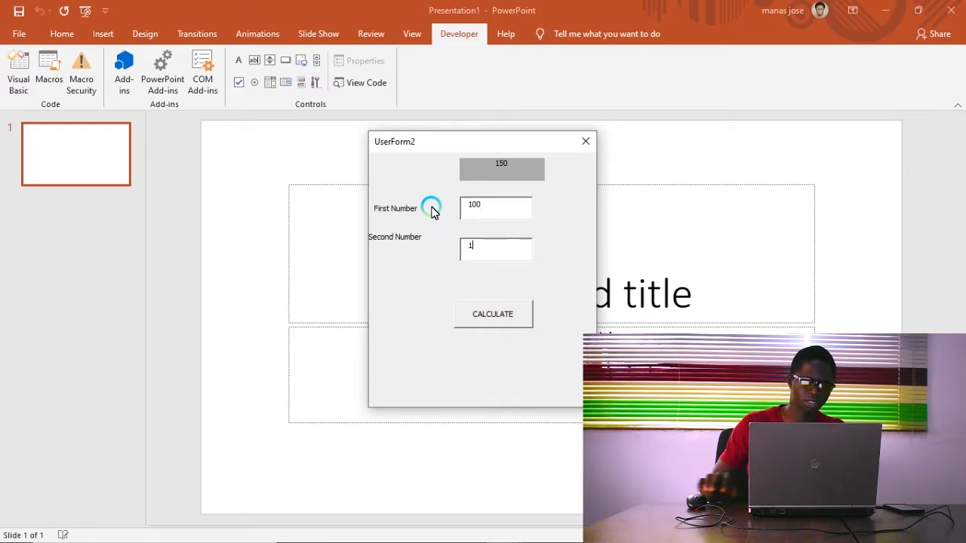
pyautogui.click(492, 314)
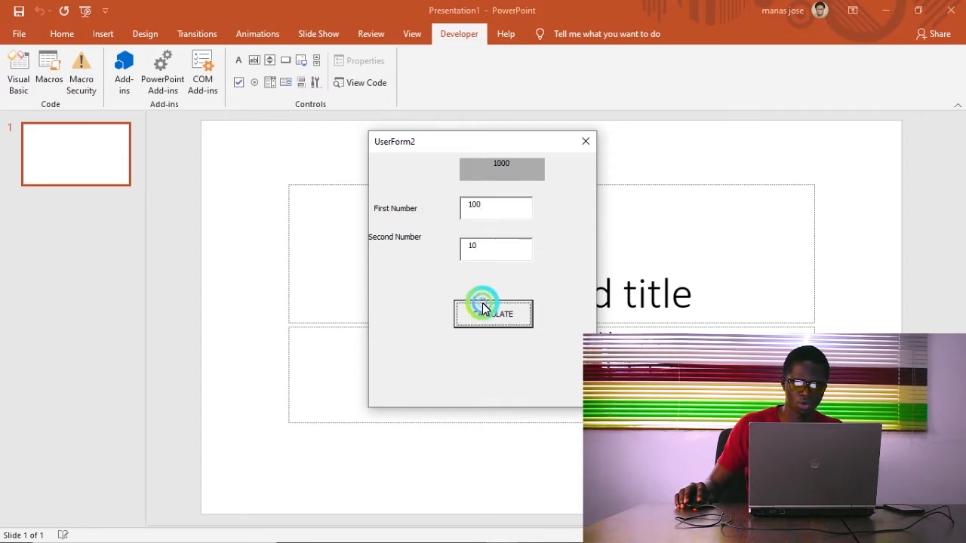
pyautogui.click(492, 313)
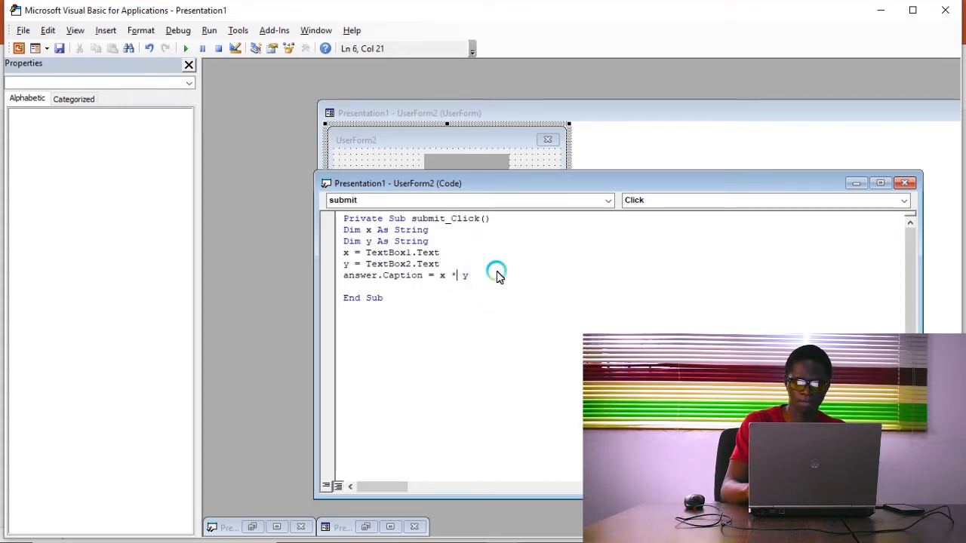
# Enter 10000 and 9000, get the joined result 100009000, then close the form.
pyautogui.press('backspace')
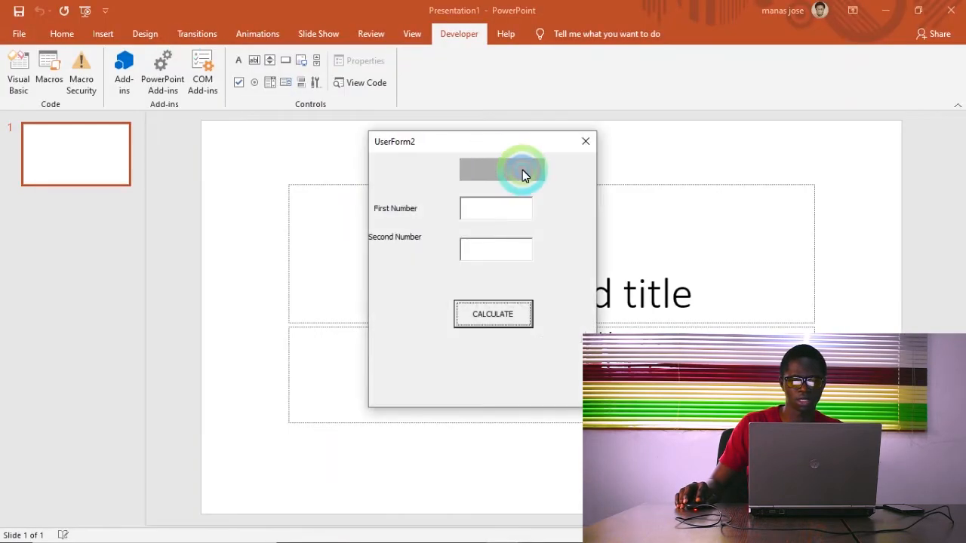
pyautogui.write('1')
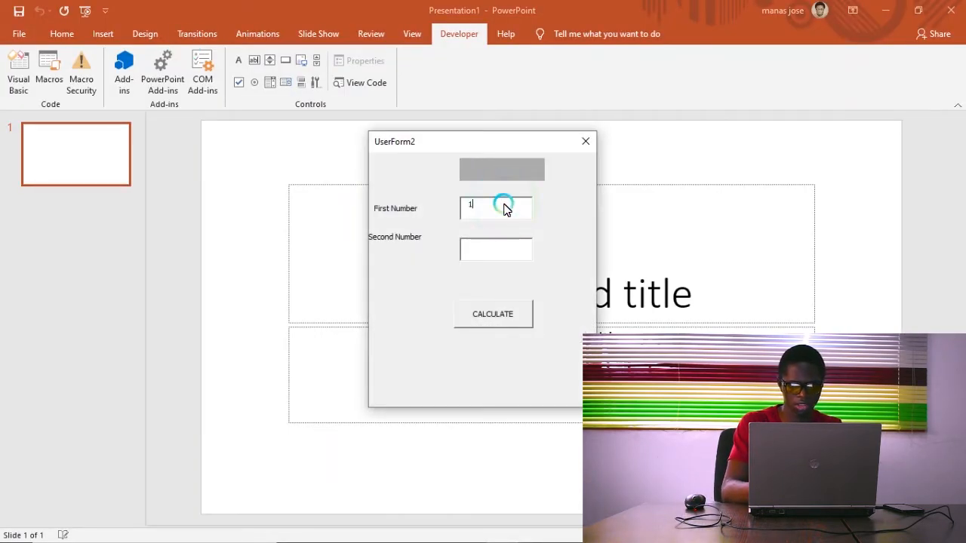
pyautogui.write('0000')
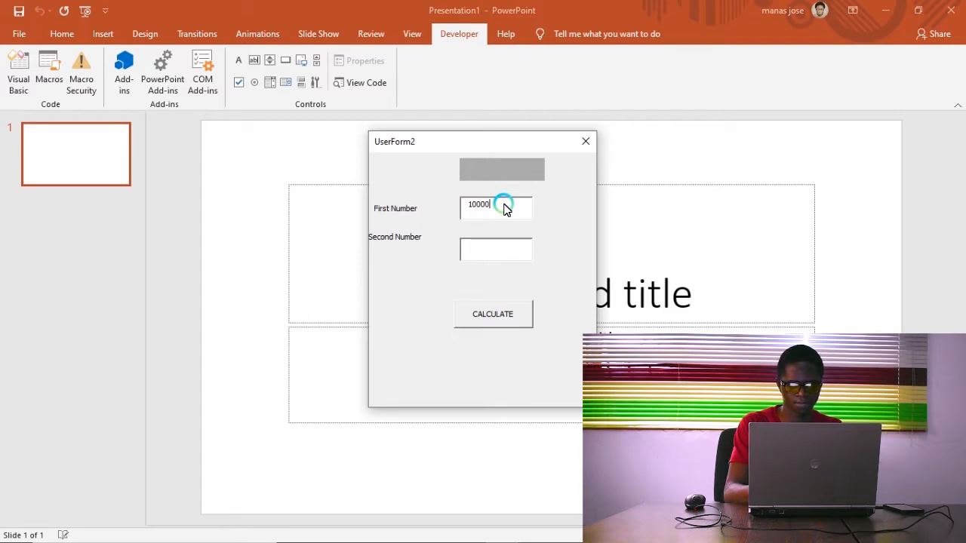
pyautogui.click(495, 249)
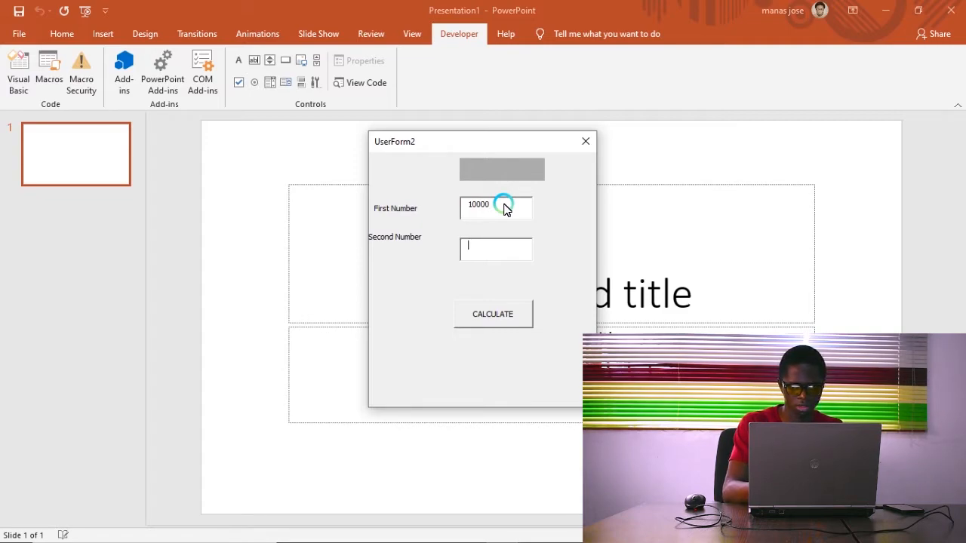
pyautogui.write('90000')
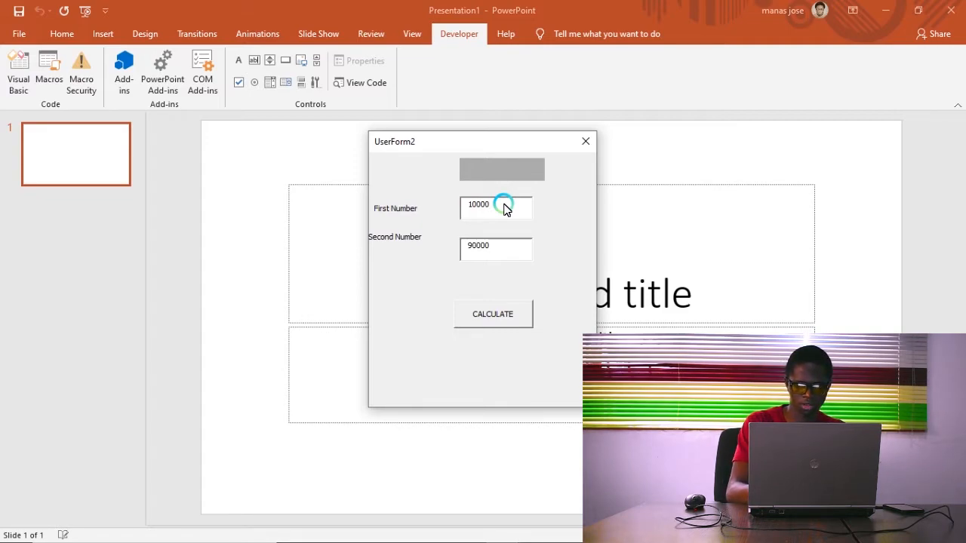
pyautogui.press('Backspace')
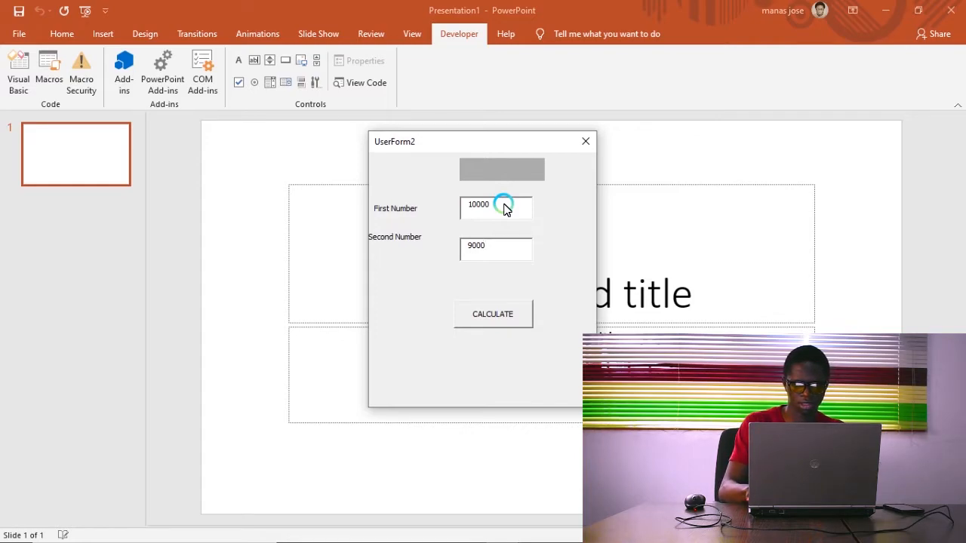
pyautogui.click(492, 313)
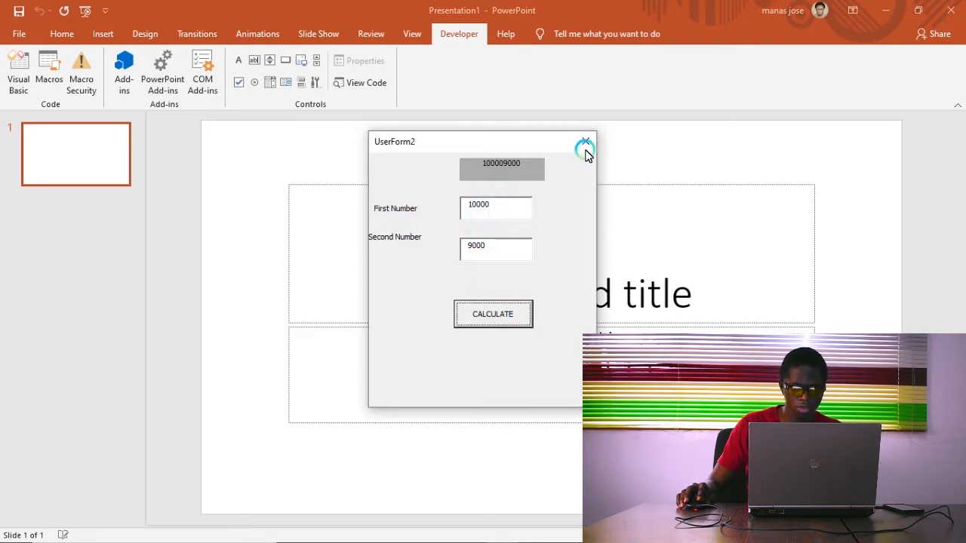
pyautogui.click(585, 147)
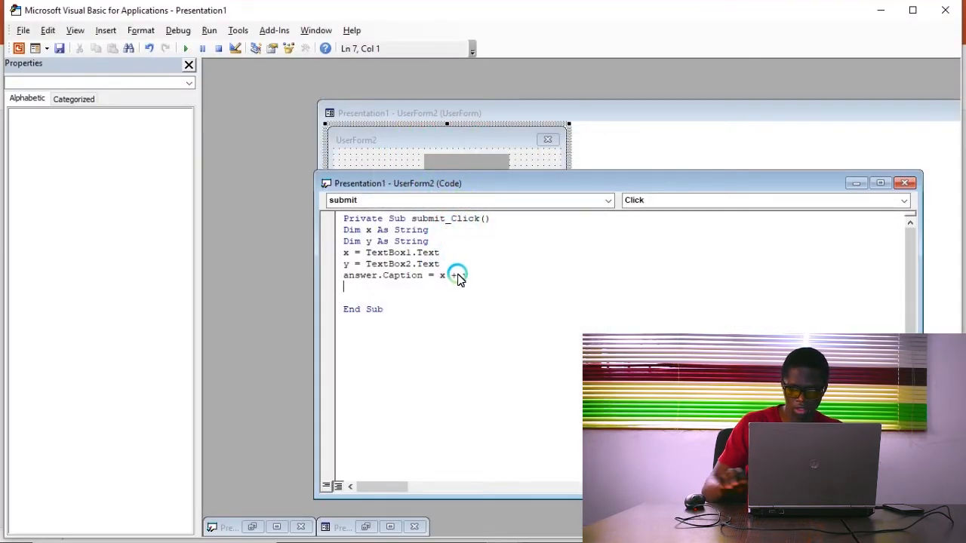
# Finish answer.Caption = x + y, then test with 100 and 100, getting 100100, and close.
pyautogui.write('y')
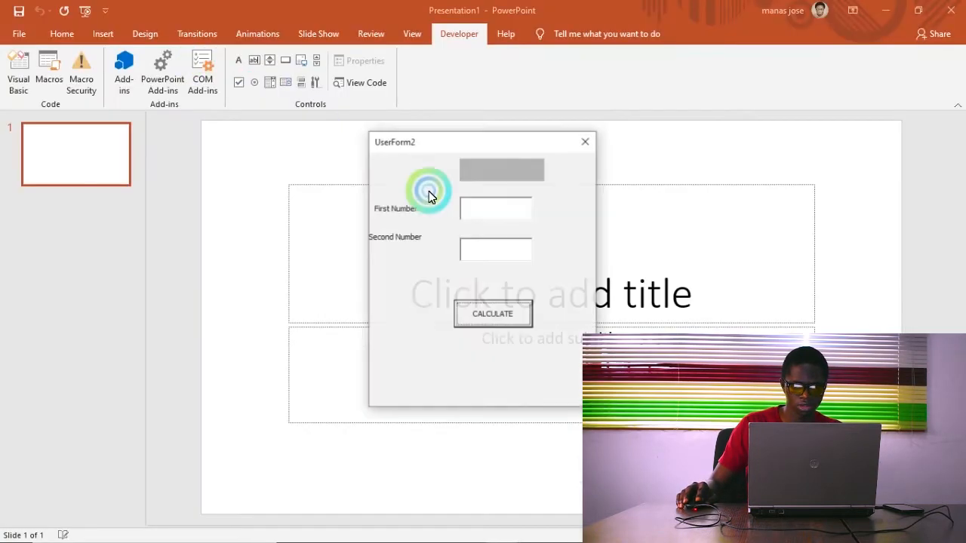
pyautogui.write('100')
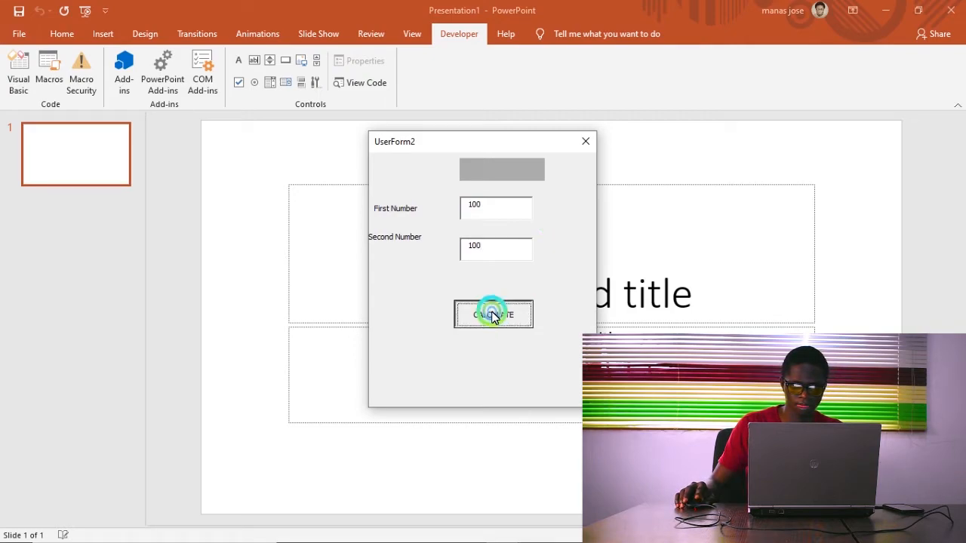
pyautogui.click(492, 313)
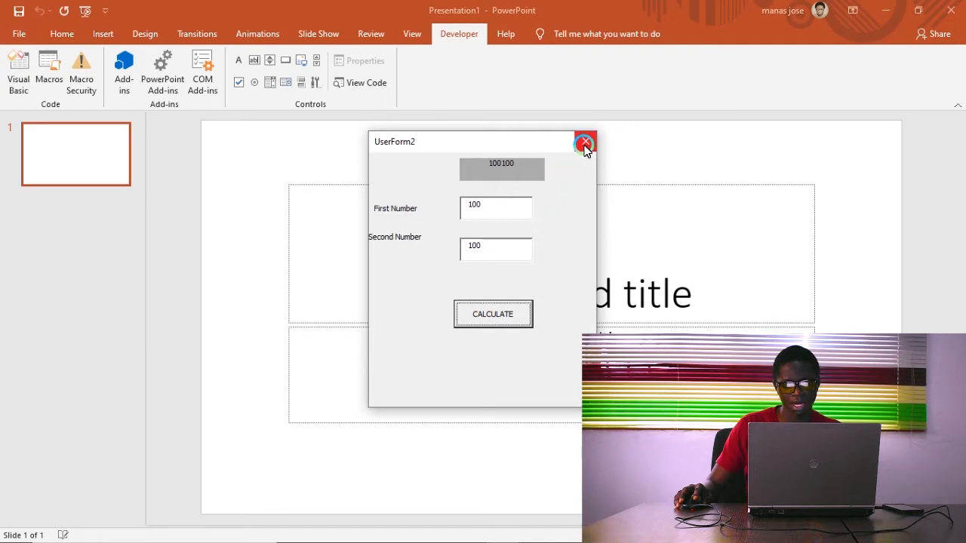
pyautogui.moveTo(584, 143)
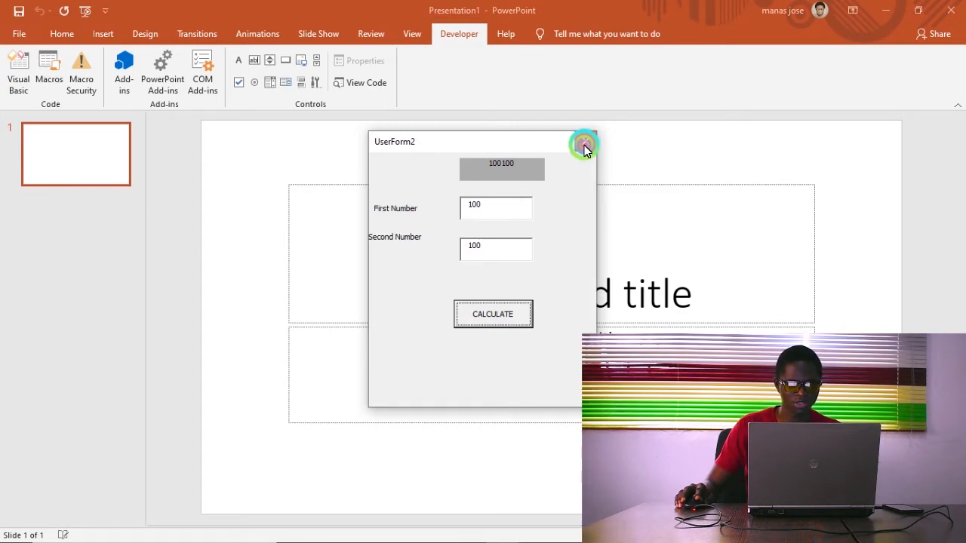
pyautogui.click(585, 145)
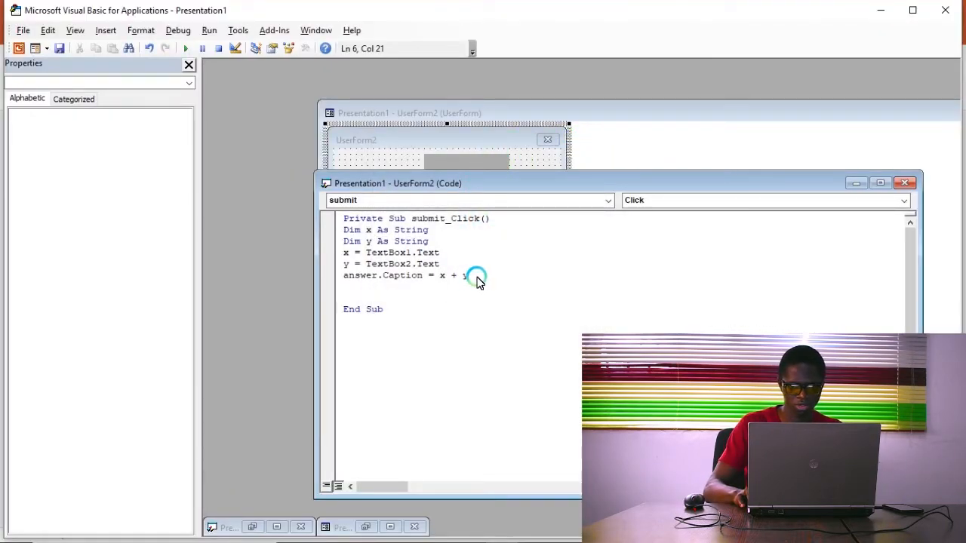
# Dismiss the compile error and restore the answer expression to x + y.
pyautogui.press('Backspace')
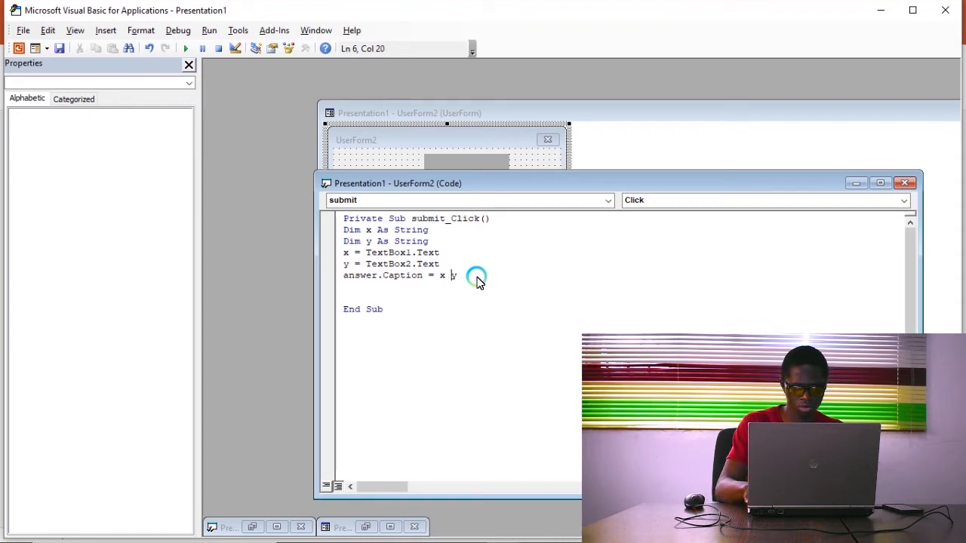
pyautogui.press('backspace')
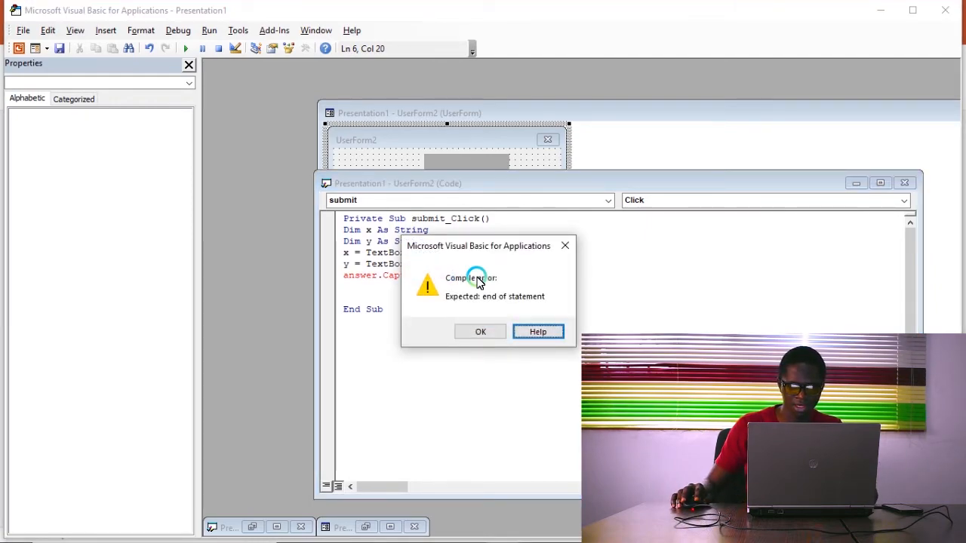
pyautogui.click(480, 332)
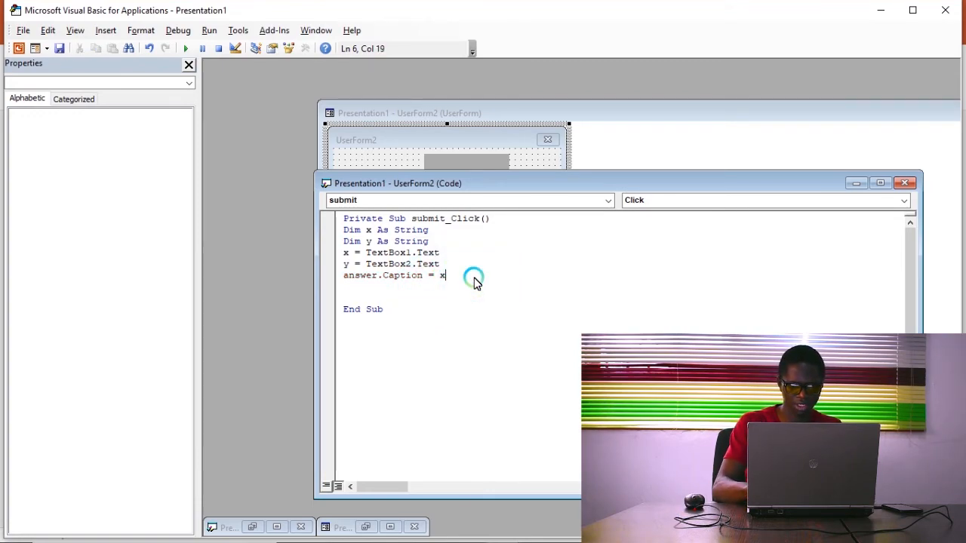
pyautogui.press('Backspace')
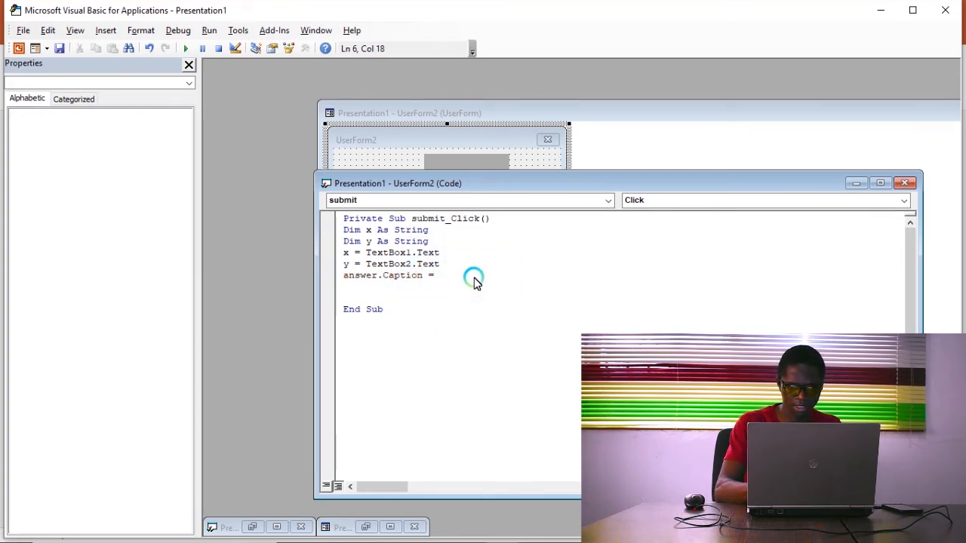
pyautogui.write('x +')
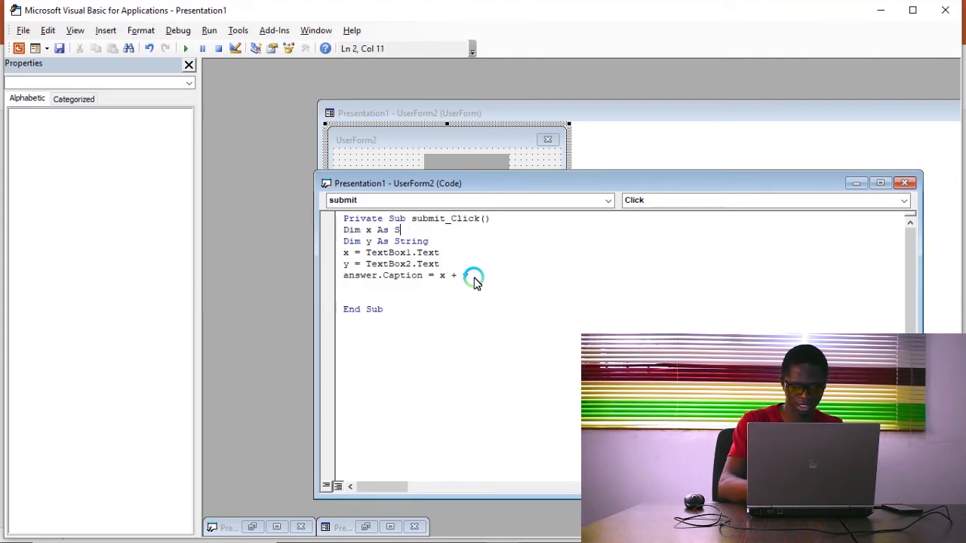
# Change the Dim declarations of x and y from String to Integer.
pyautogui.write('nteger')
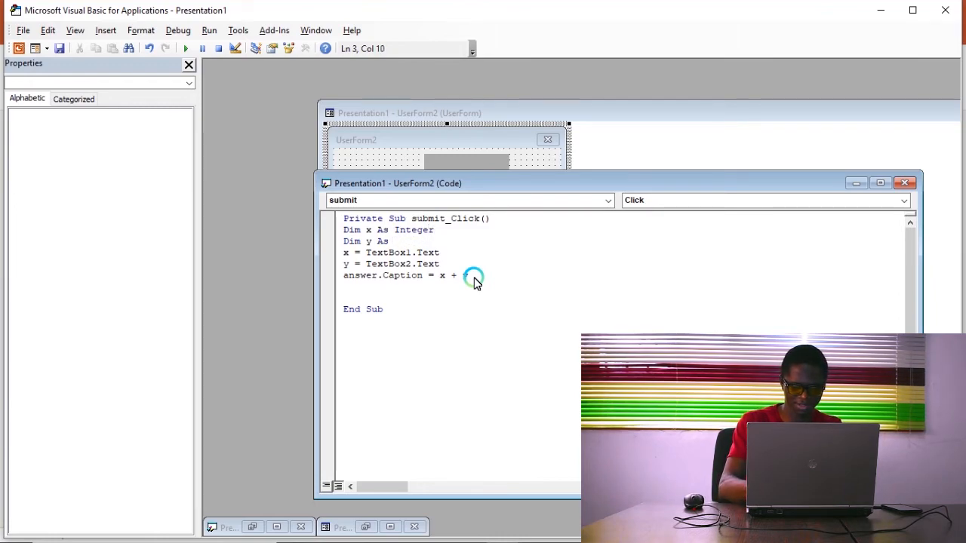
pyautogui.write('integer')
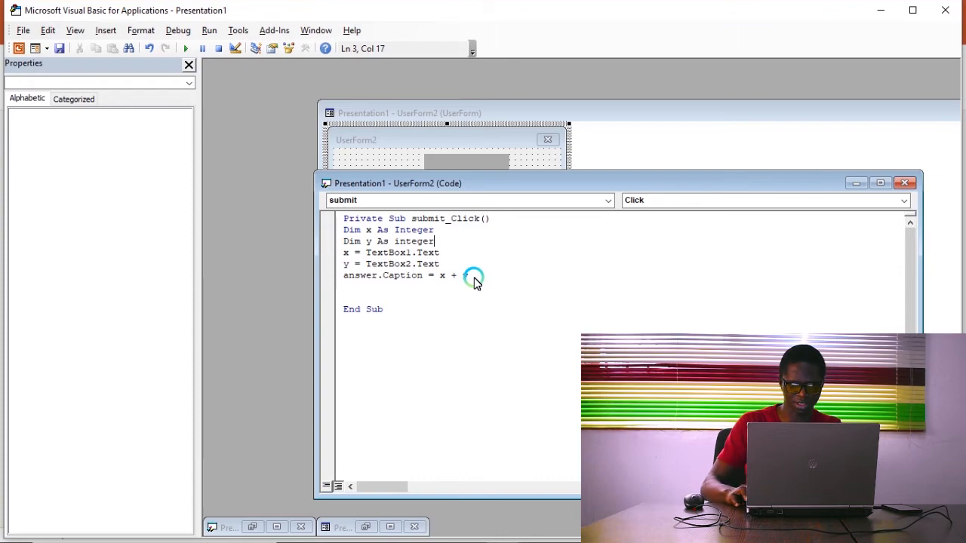
pyautogui.write('y')
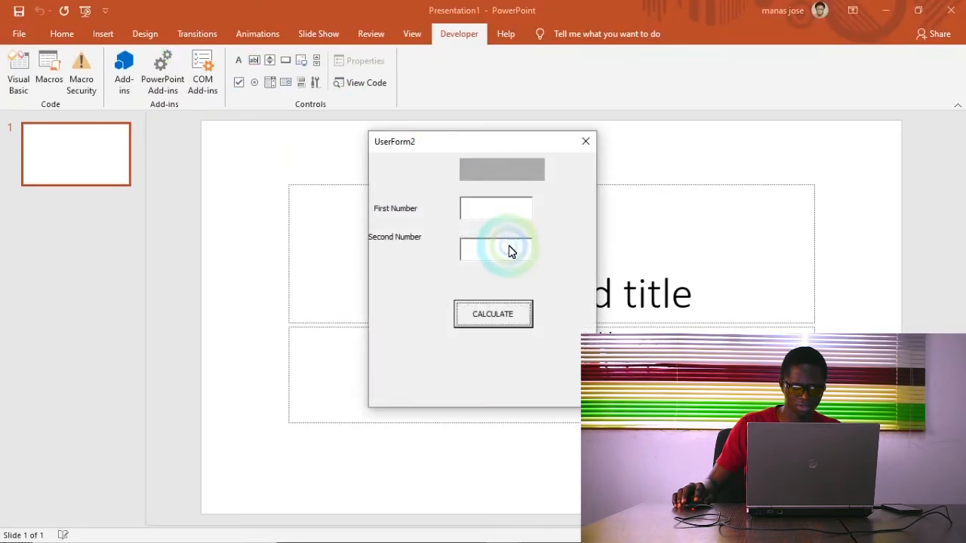
# Calculate 10000 plus 9000, showing 19000 in the answer label.
pyautogui.write('1')
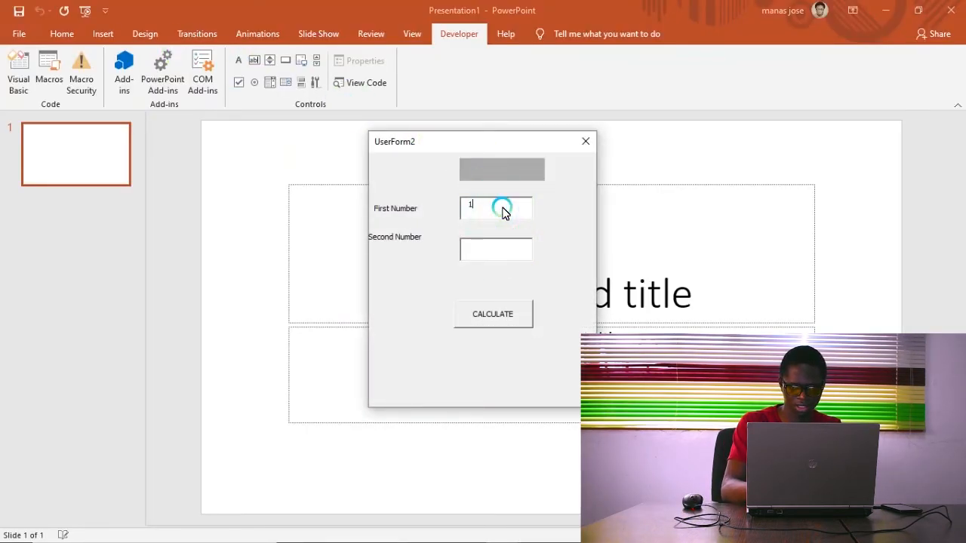
pyautogui.write('0000')
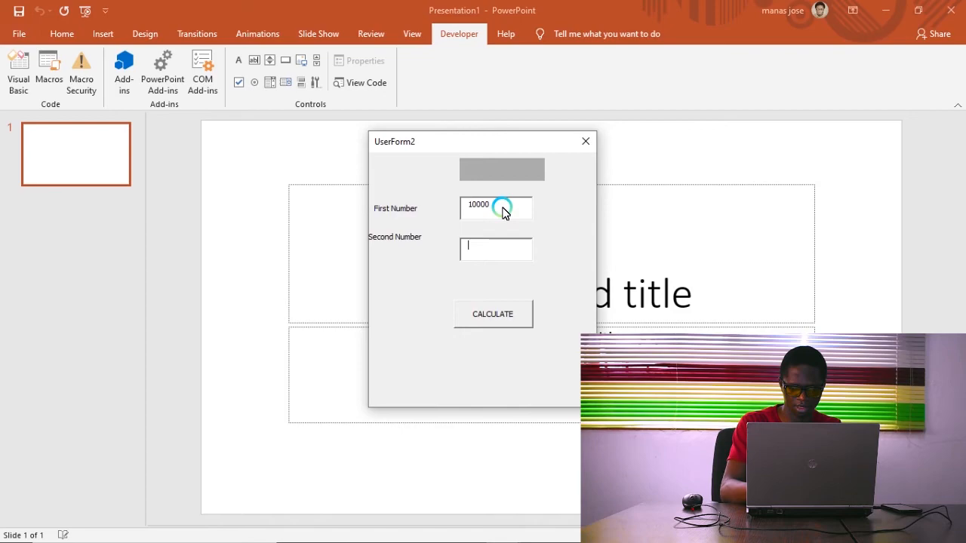
pyautogui.write('9000')
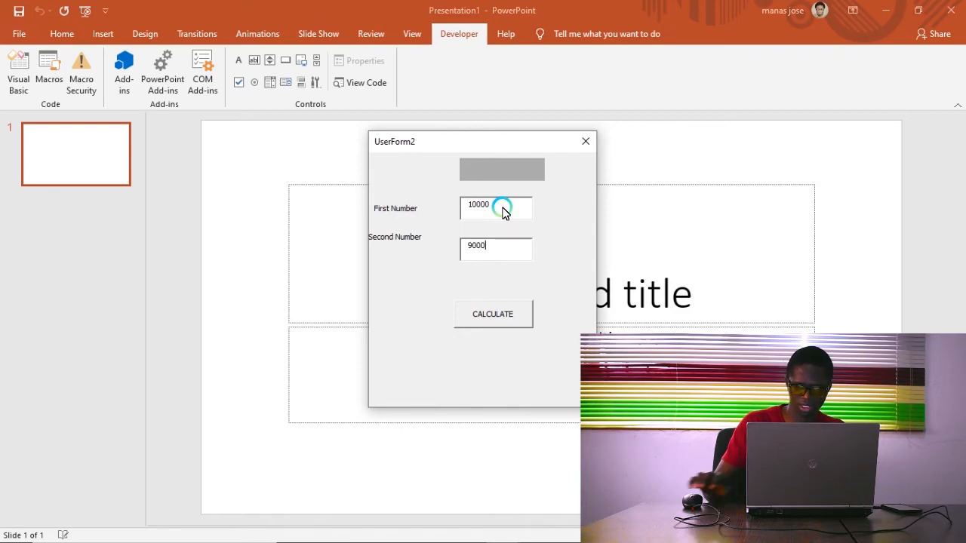
pyautogui.click(492, 314)
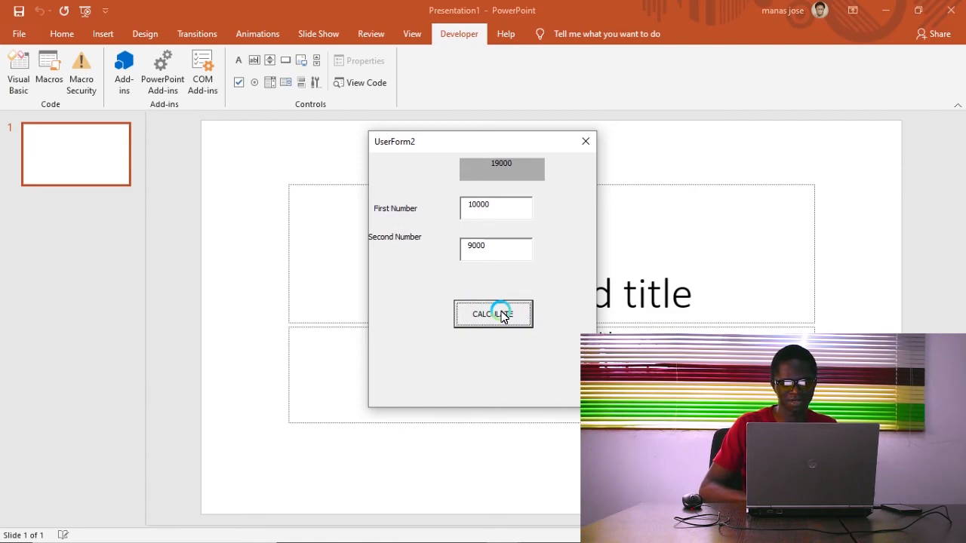
pyautogui.moveTo(513, 215)
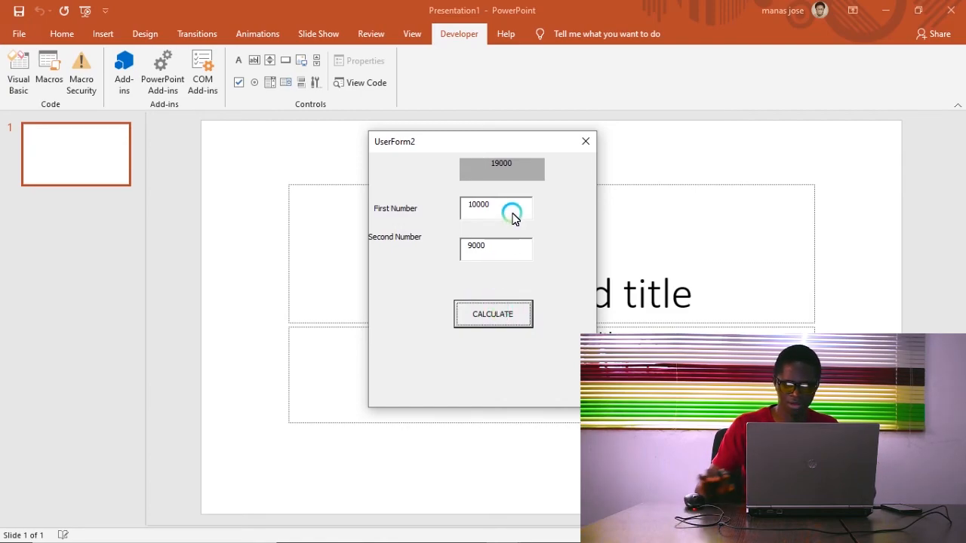
# Calculate 100 plus 100 and confirm the answer is 200.
pyautogui.write('100')
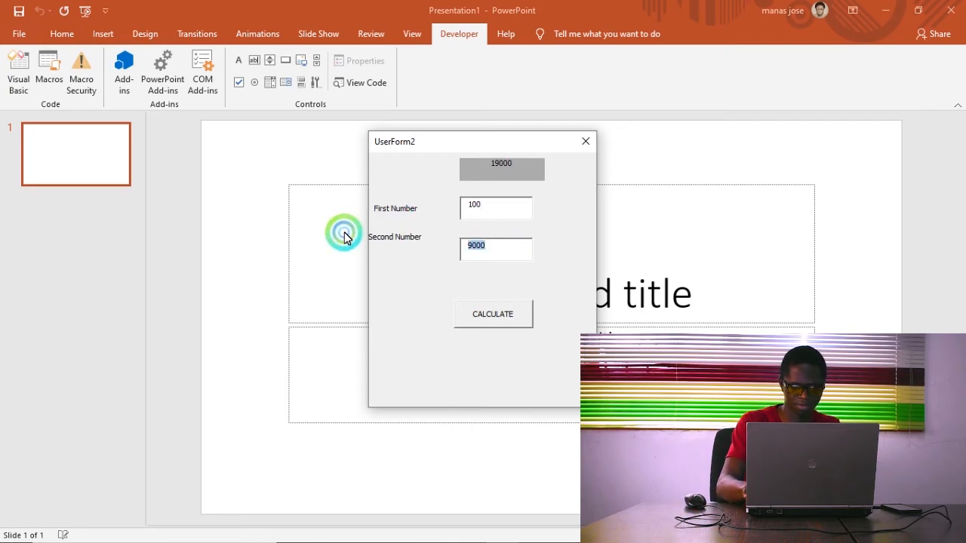
pyautogui.write('100')
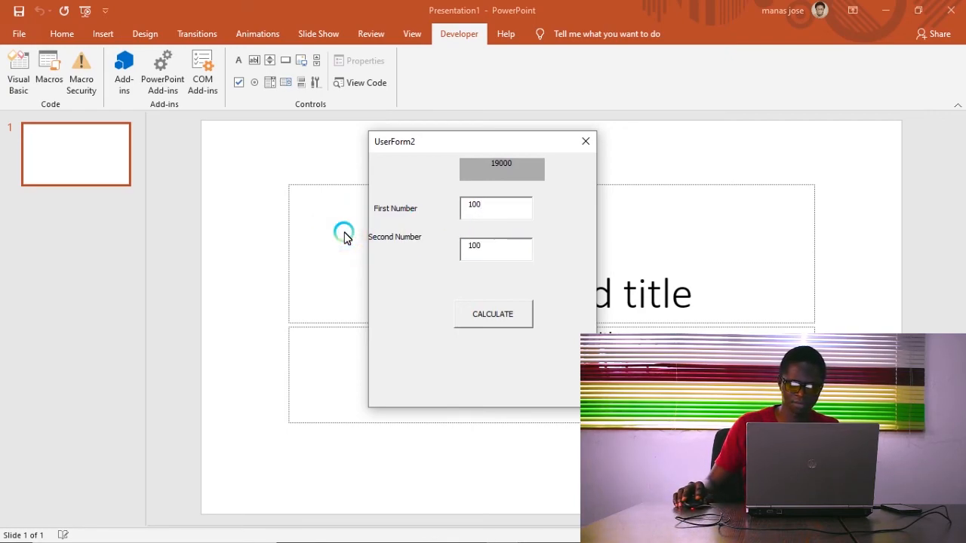
pyautogui.click(493, 314)
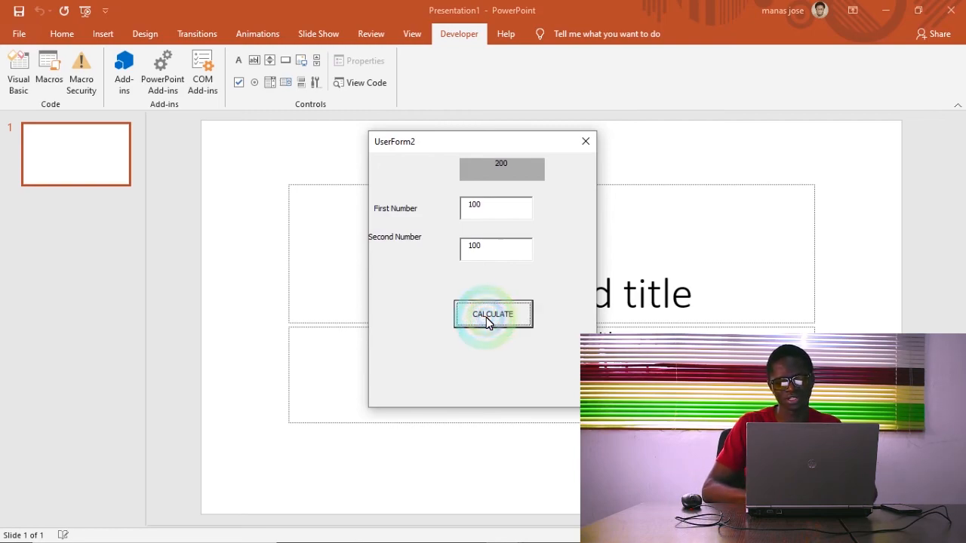
pyautogui.click(493, 314)
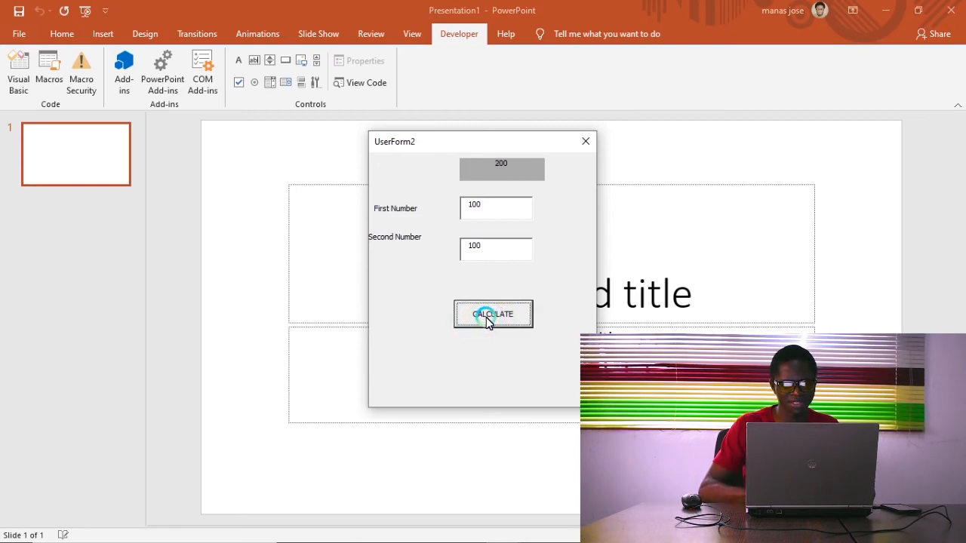